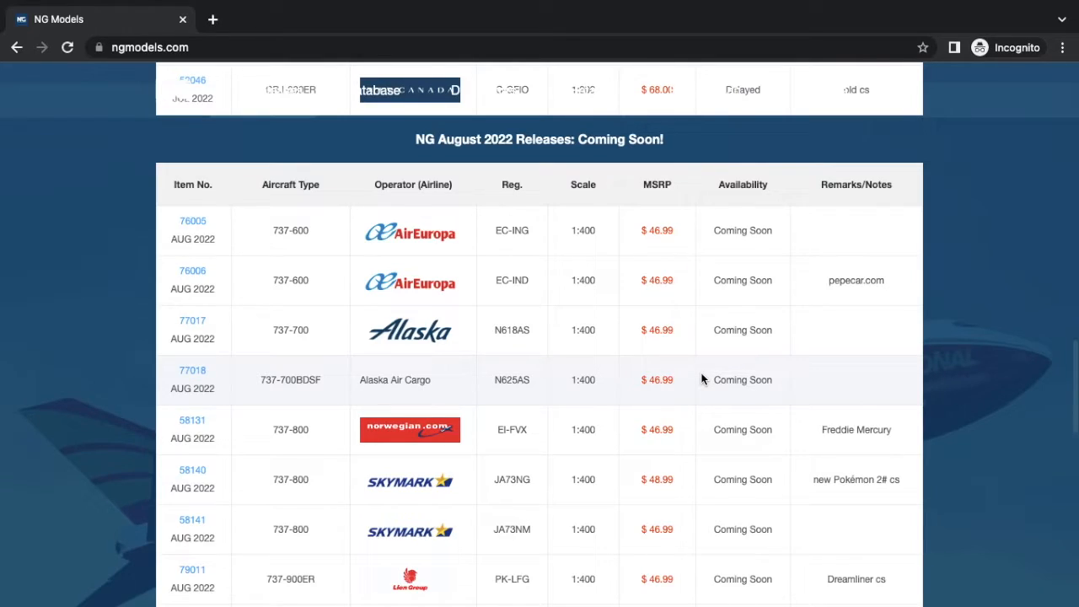
mouse_move(485, 377)
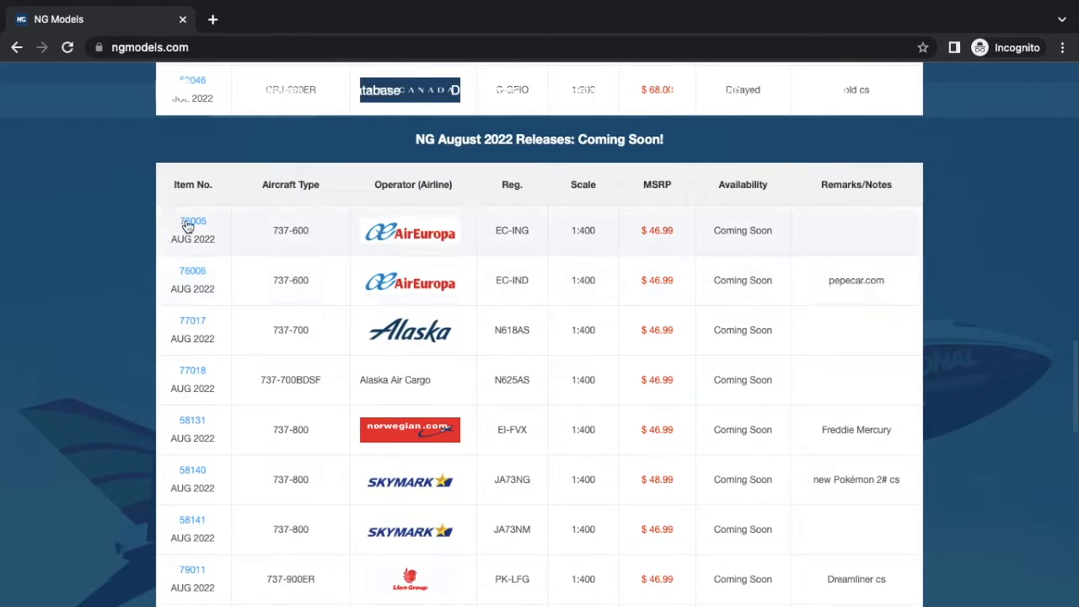
- View and close the livery previews for items 76005 and 76006
click(192, 221)
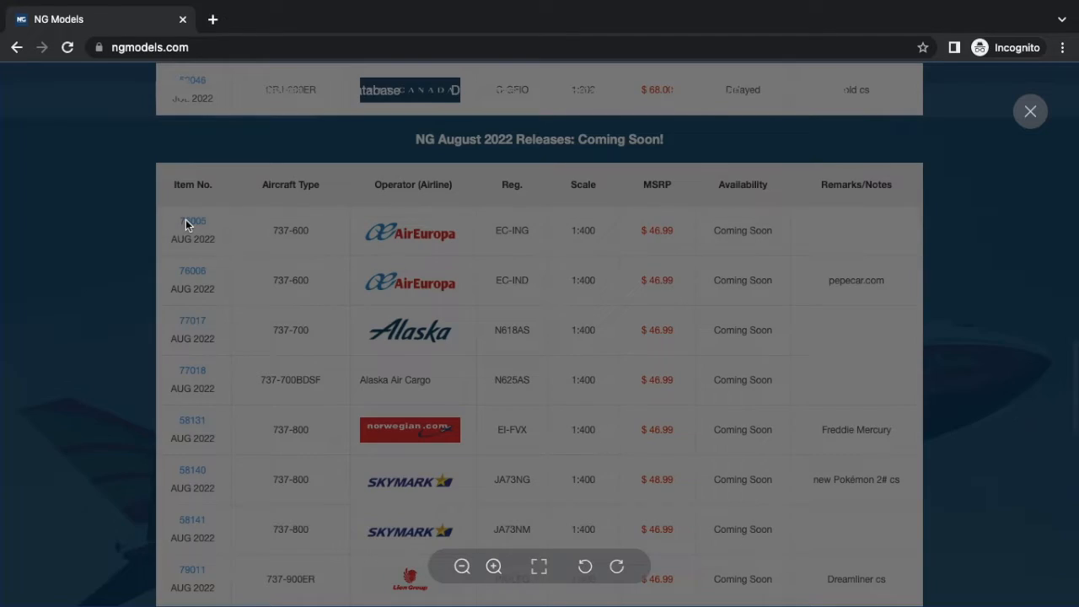
click(192, 221)
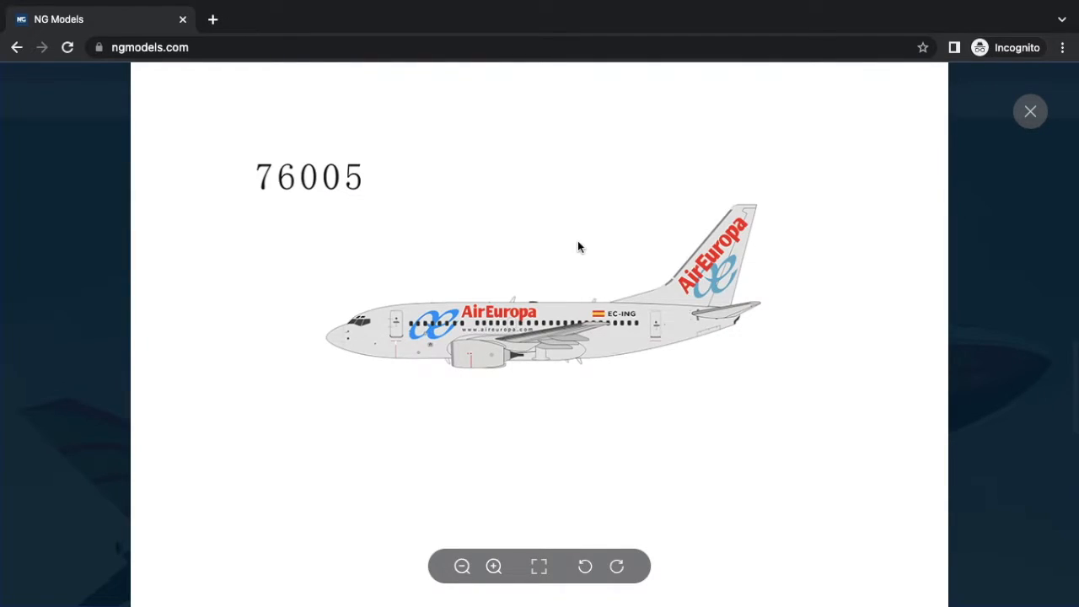
mouse_move(988, 107)
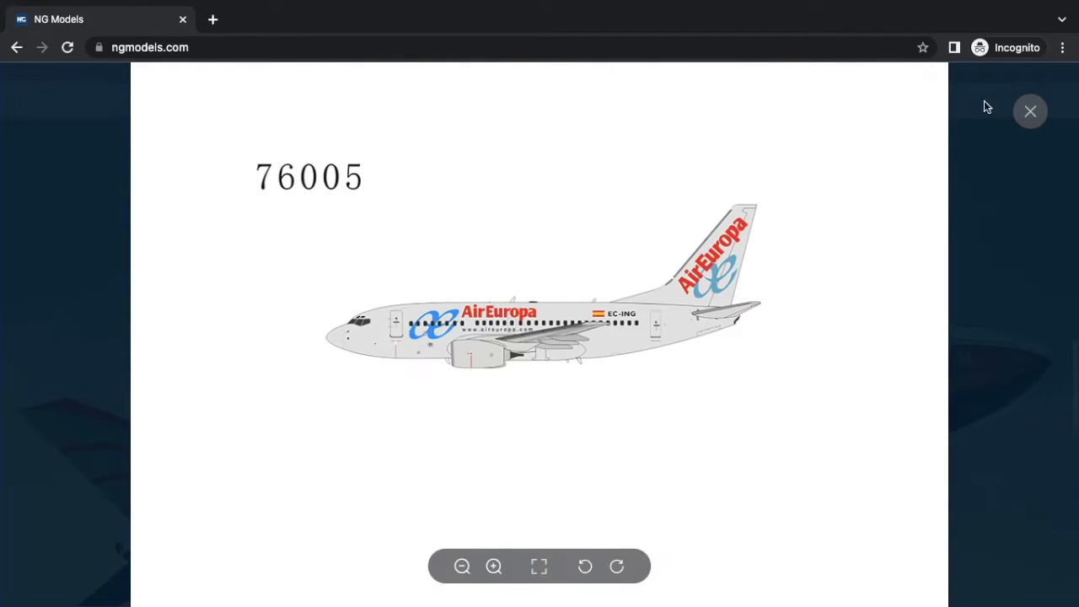
click(1030, 111)
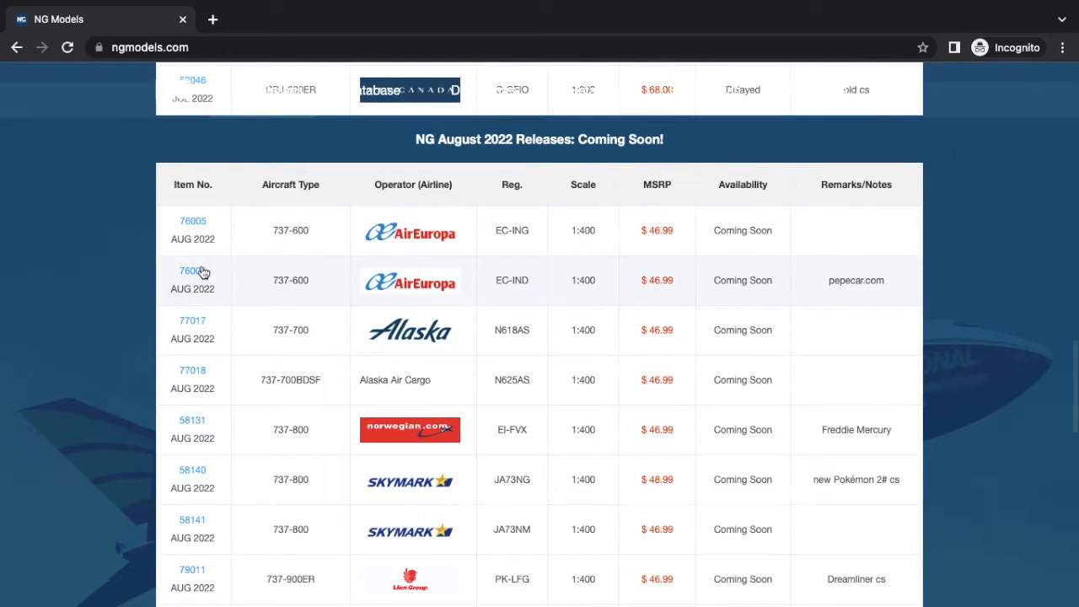
click(192, 271)
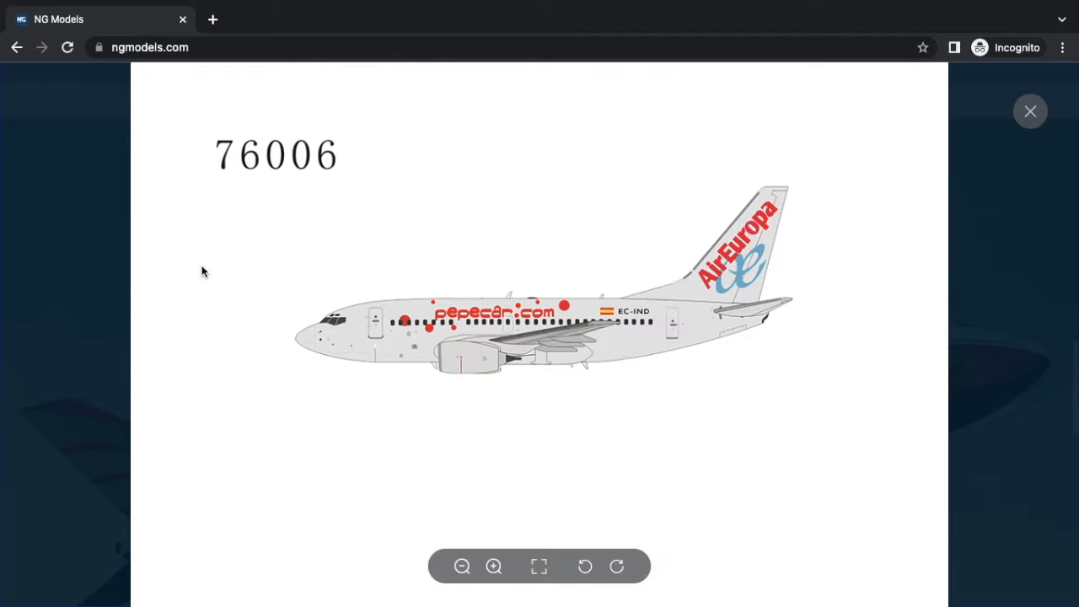
click(1031, 110)
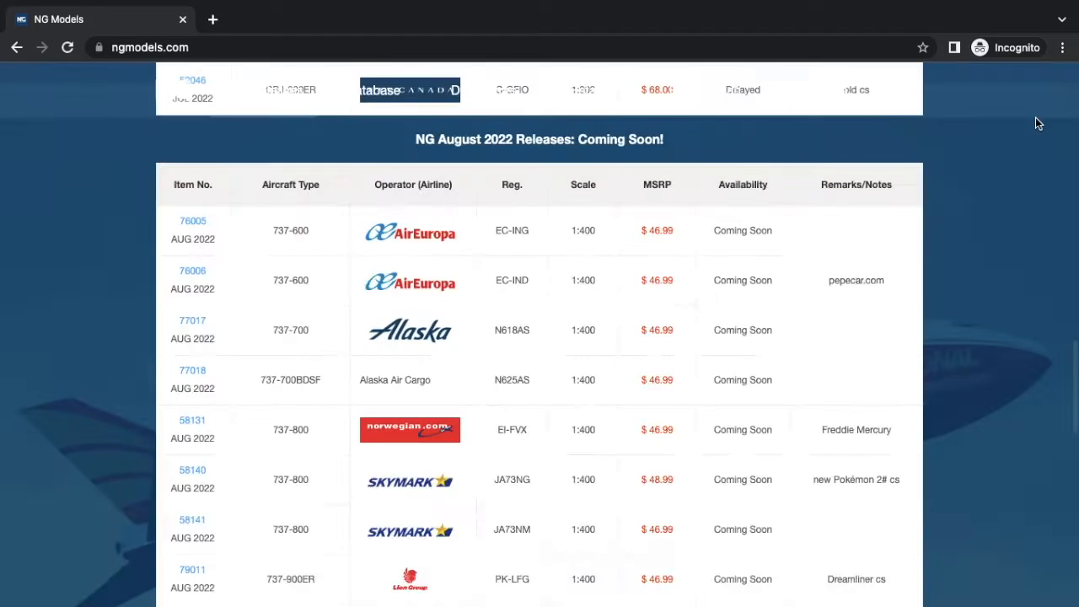
- Scroll down and view the livery previews for items 77017, 77018 and 58131
scroll(down, 3)
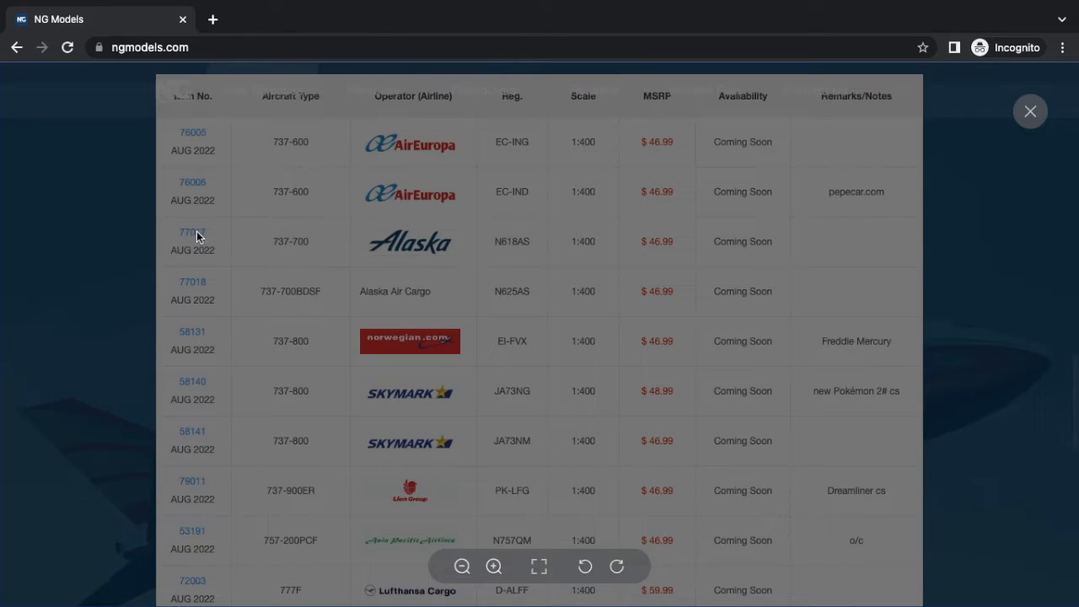
click(193, 231)
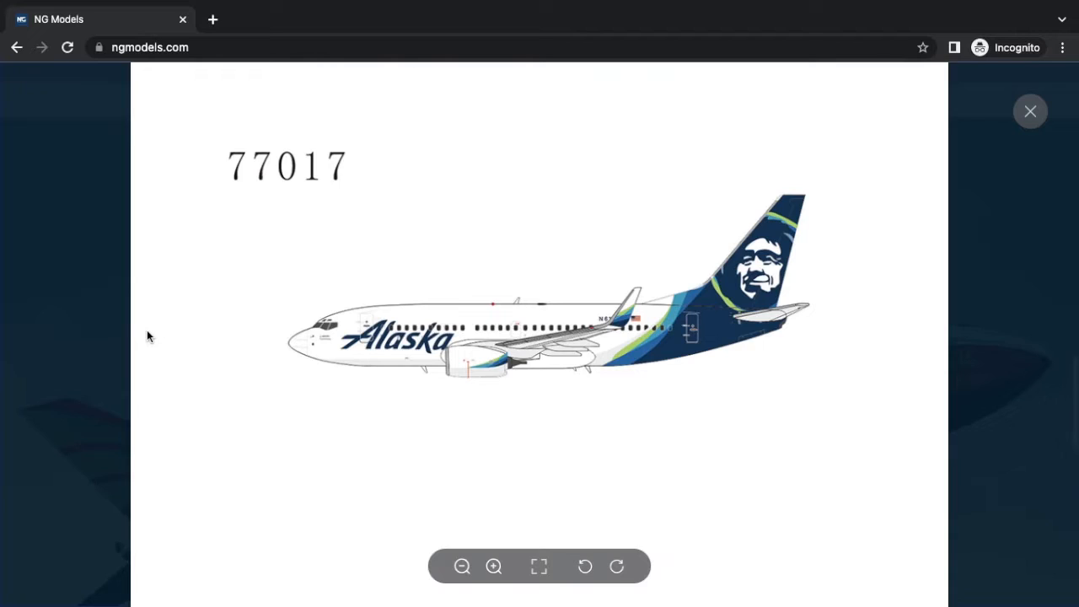
mouse_move(361, 204)
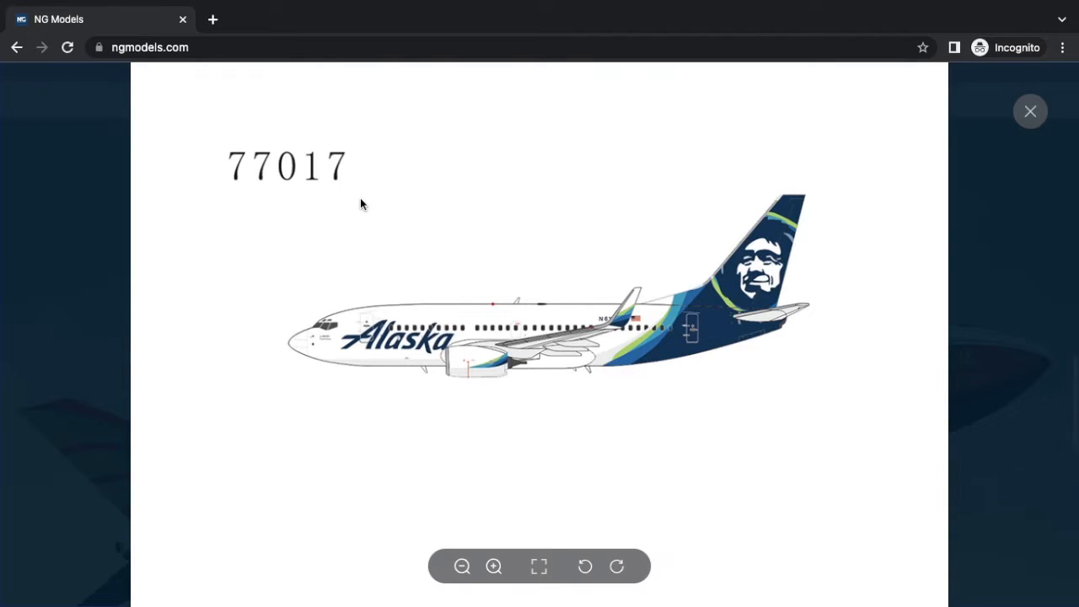
click(1029, 111)
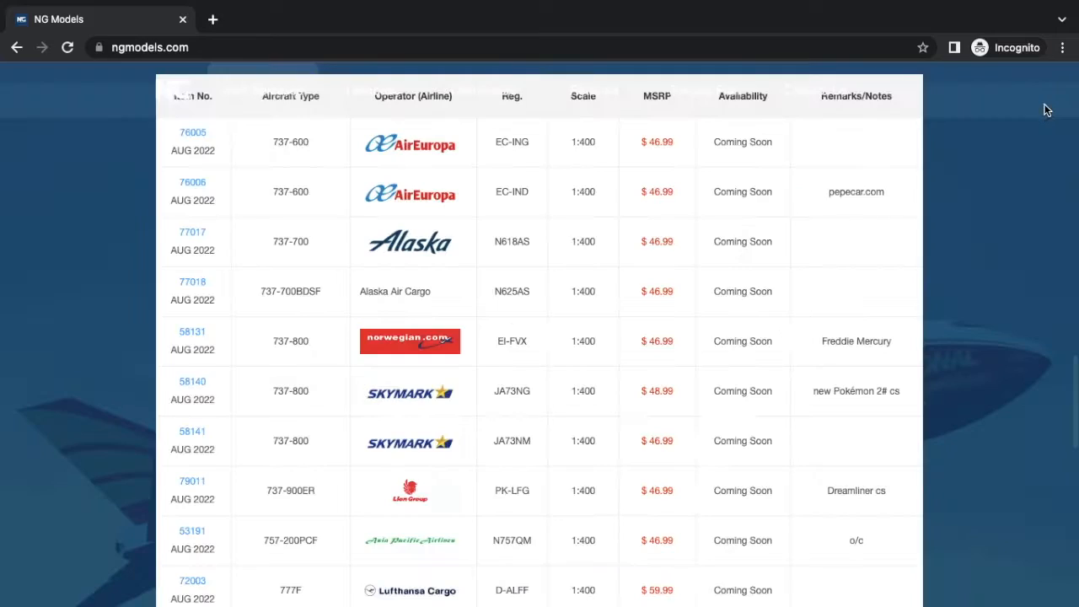
mouse_move(186, 287)
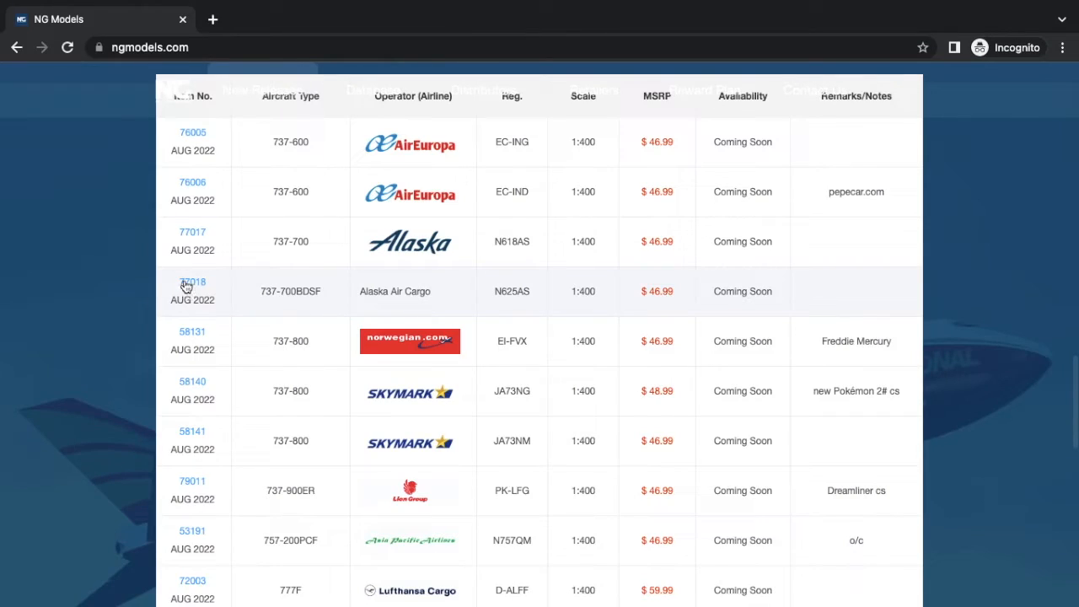
click(193, 282)
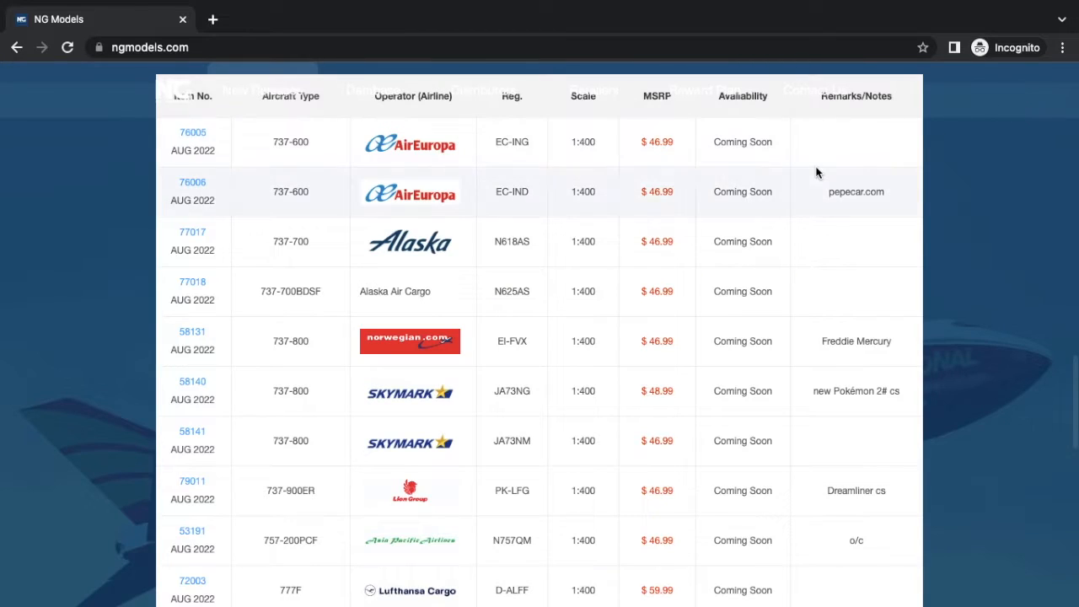
scroll(down, 3)
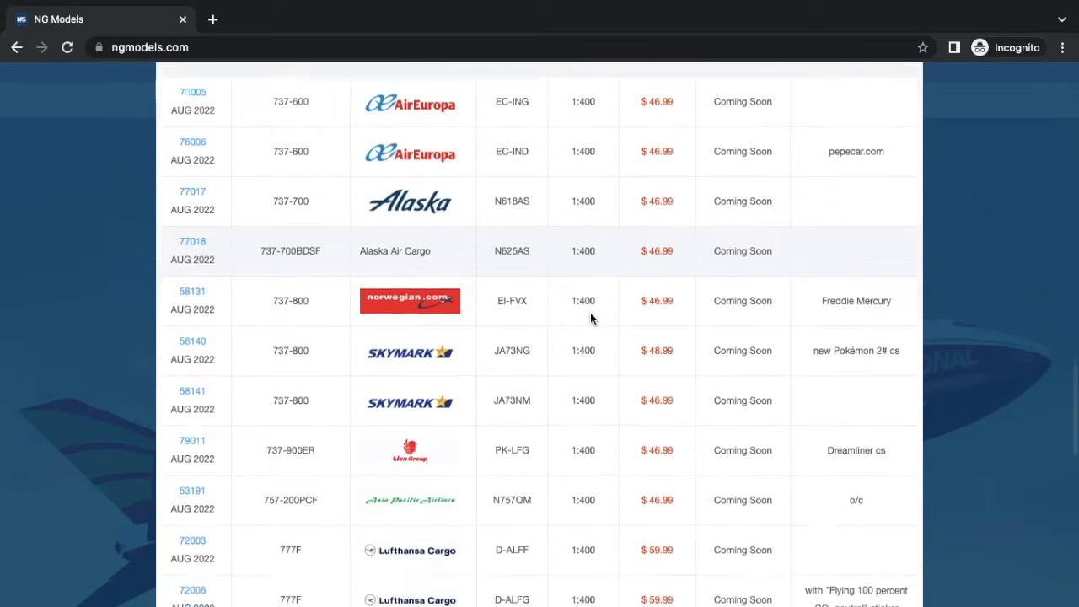
scroll(down, 3)
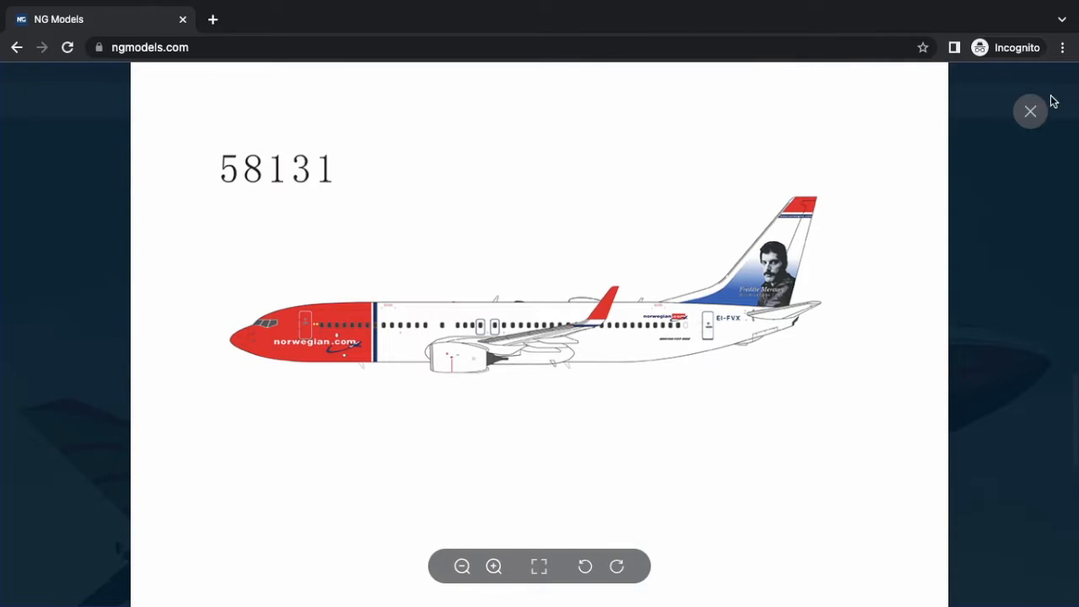
click(1030, 111)
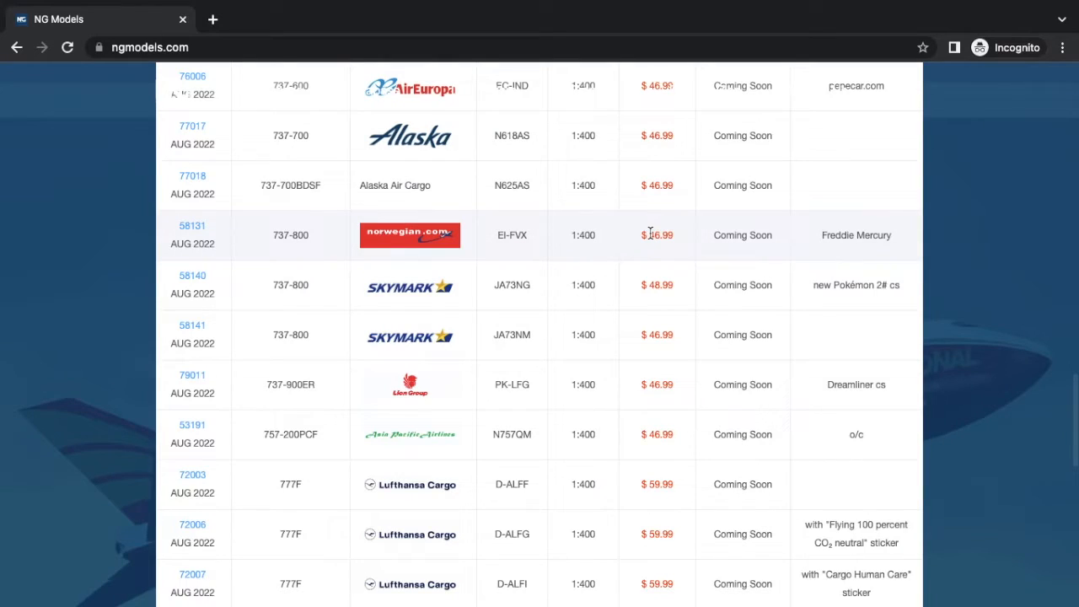
- View the livery previews for items 58140, 58141 and 79011 further down the table
scroll(down, 3)
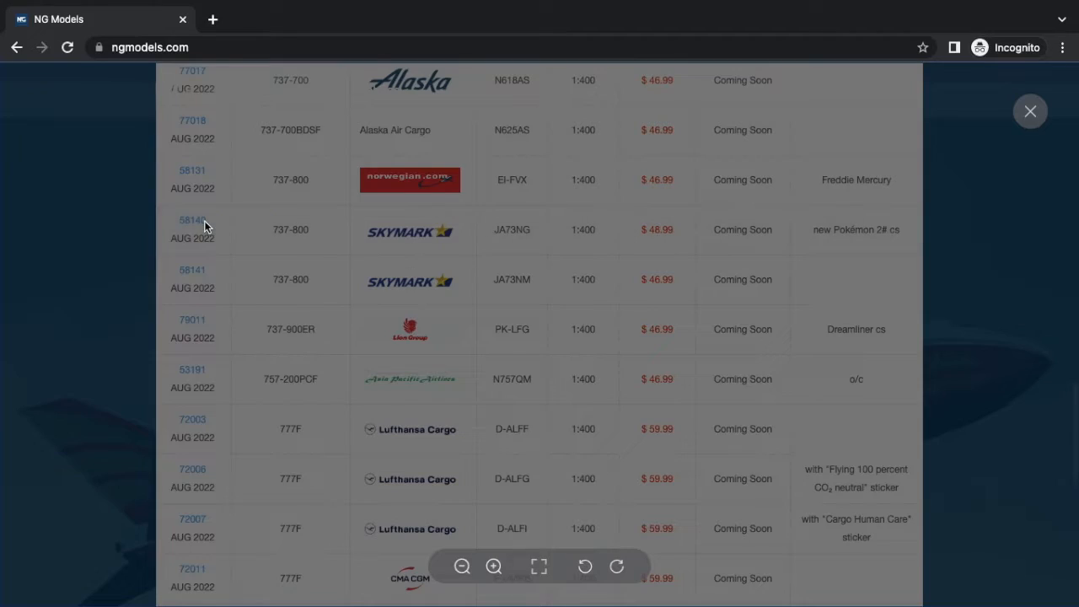
click(192, 220)
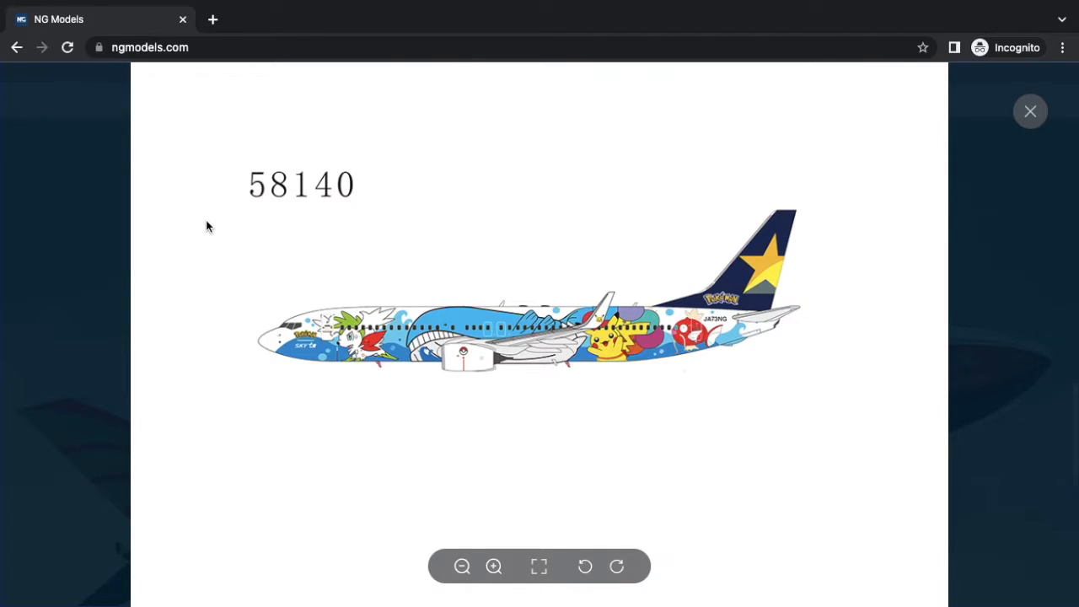
mouse_move(1024, 95)
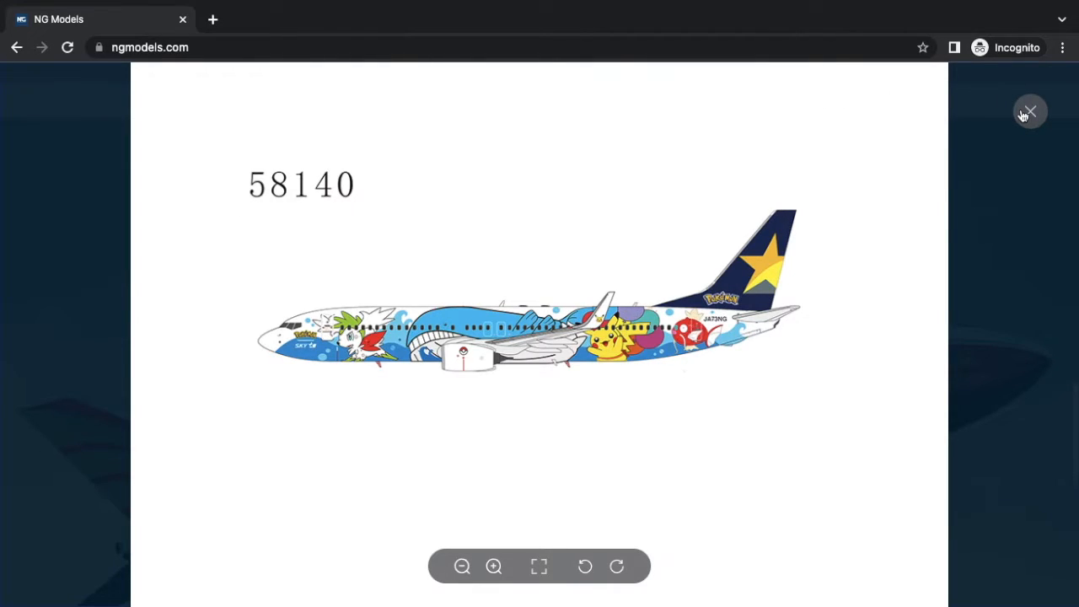
click(1029, 112)
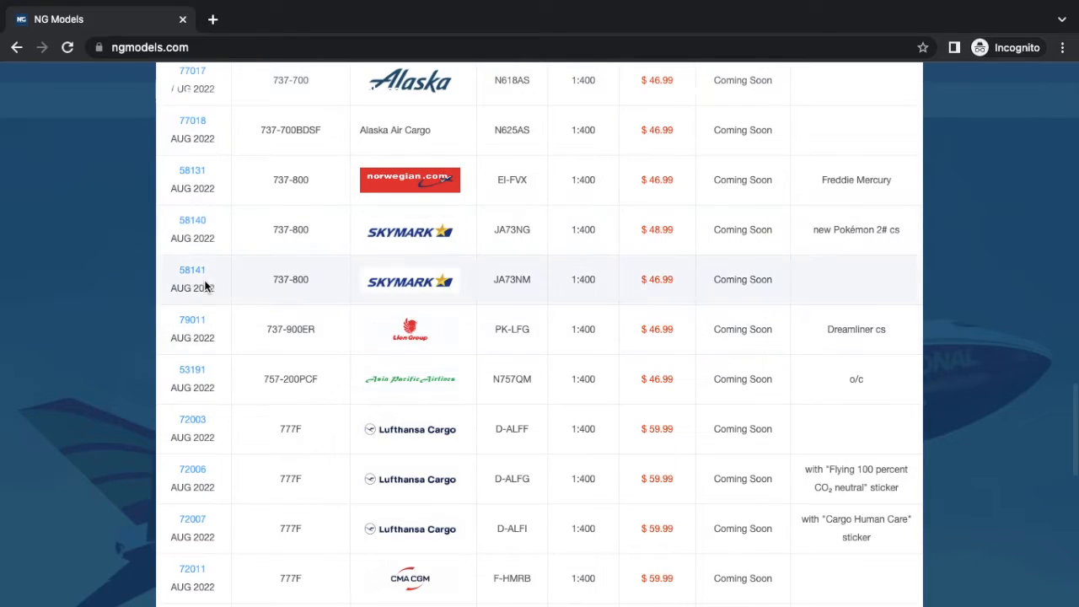
click(192, 270)
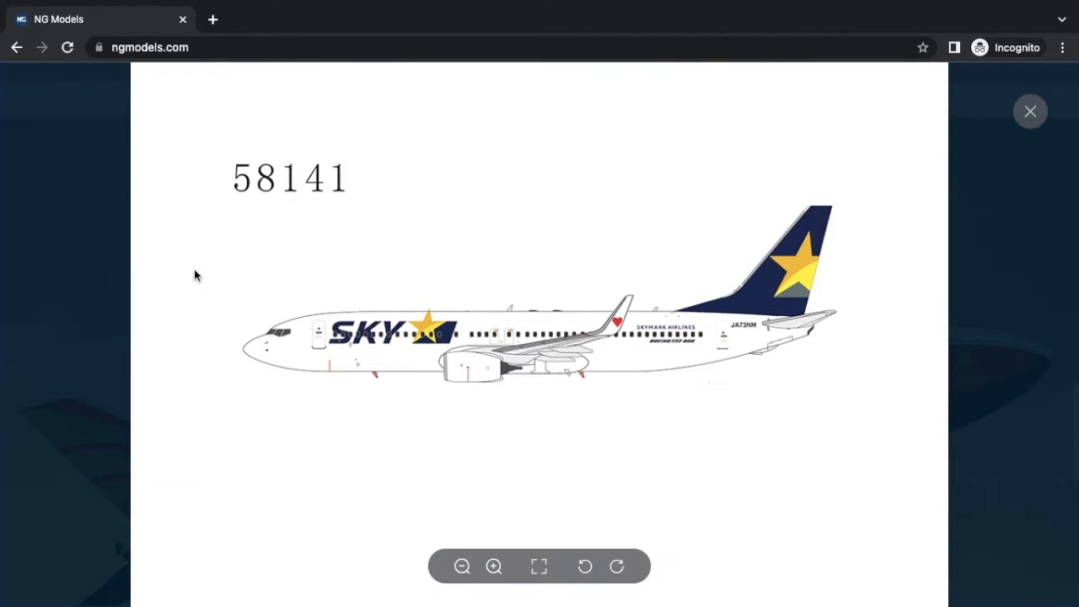
click(1030, 111)
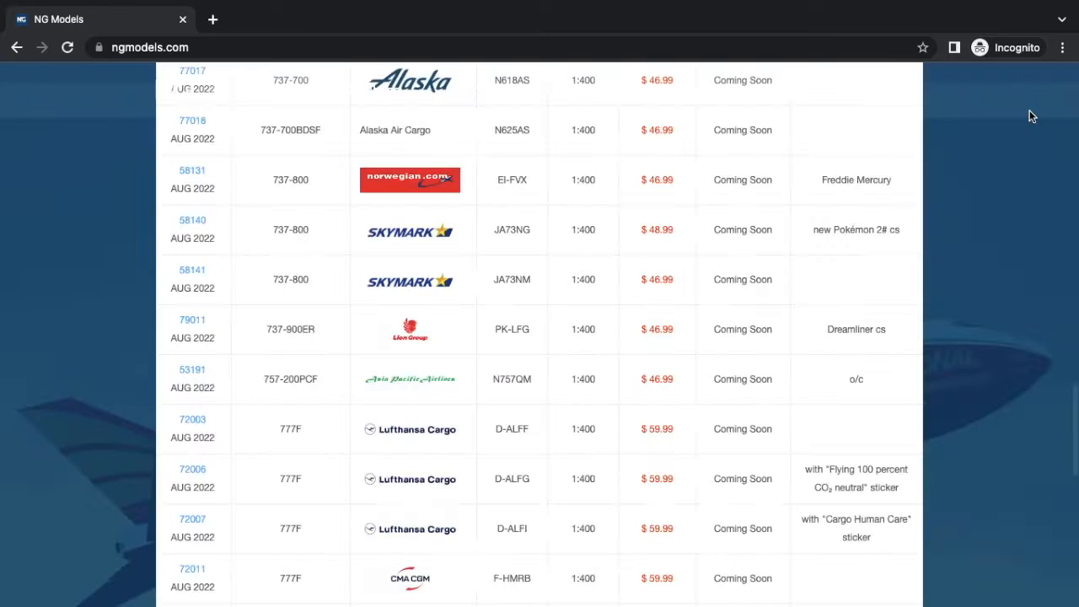
scroll(down, 3)
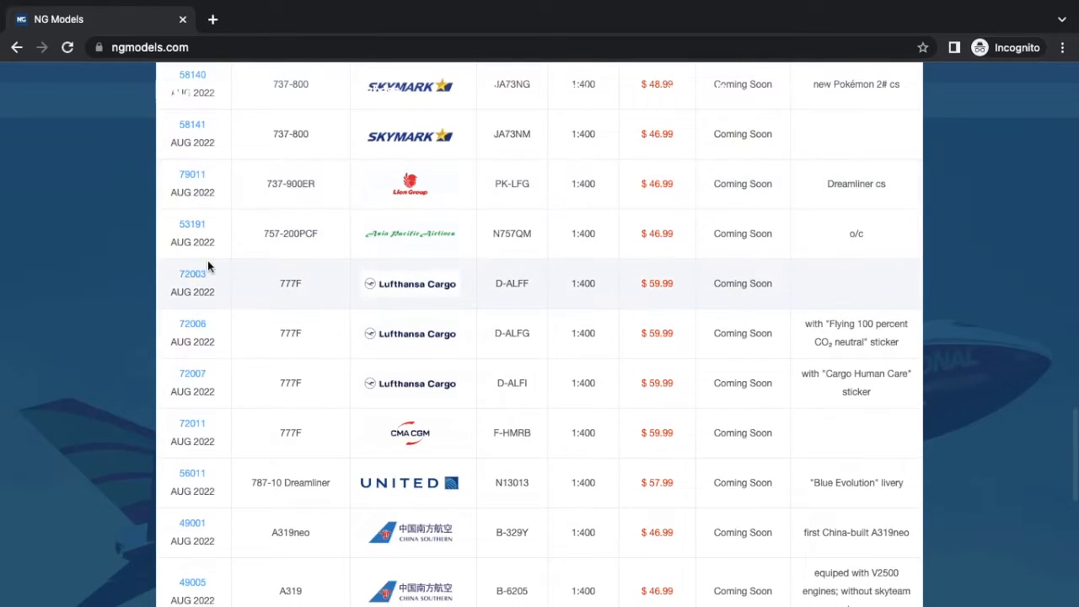
mouse_move(189, 183)
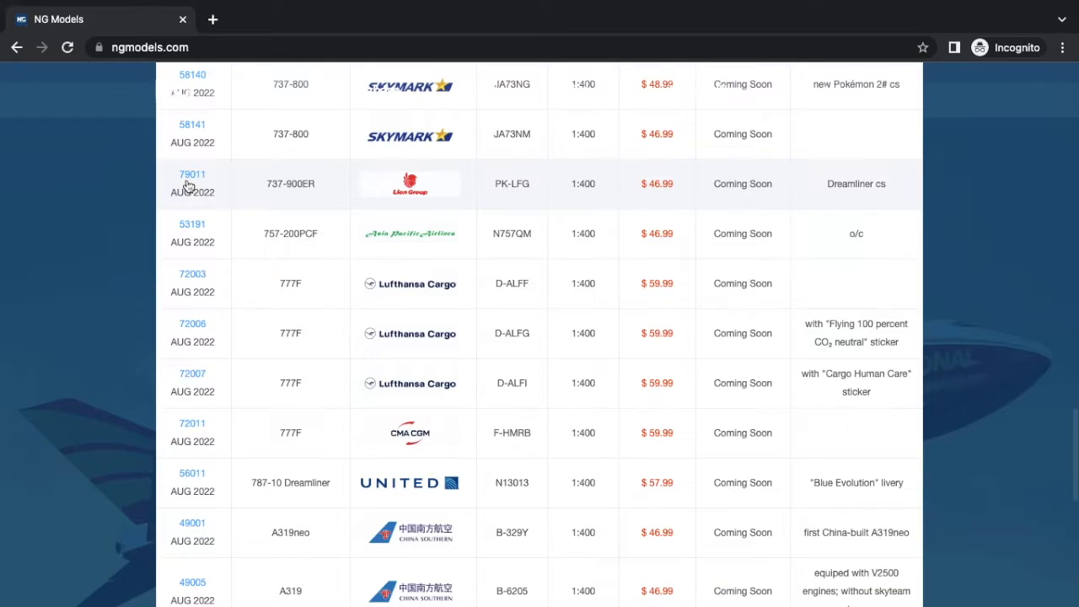
click(192, 174)
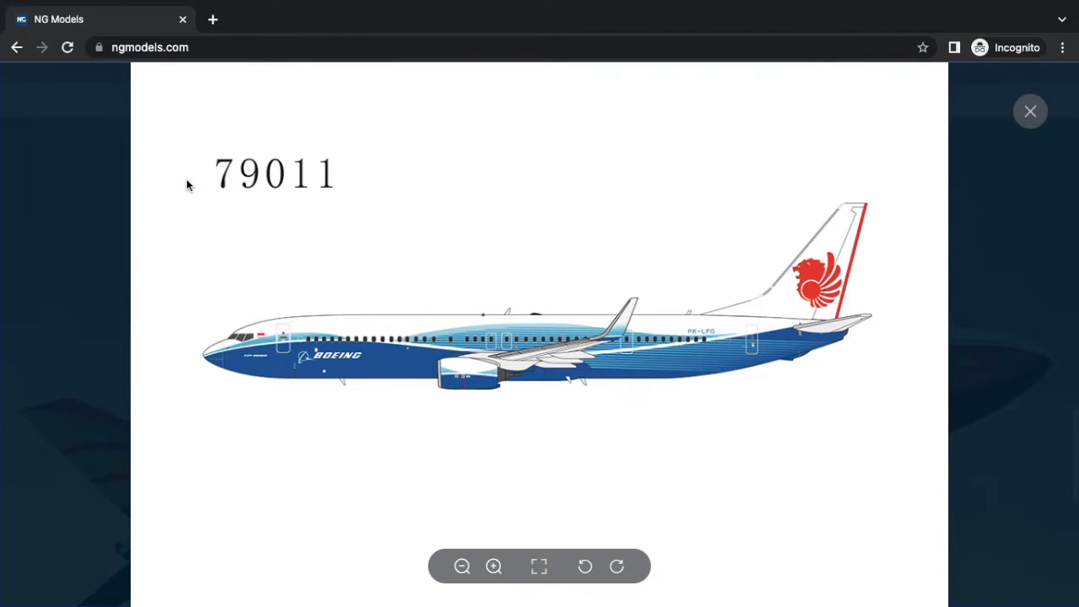
mouse_move(588, 68)
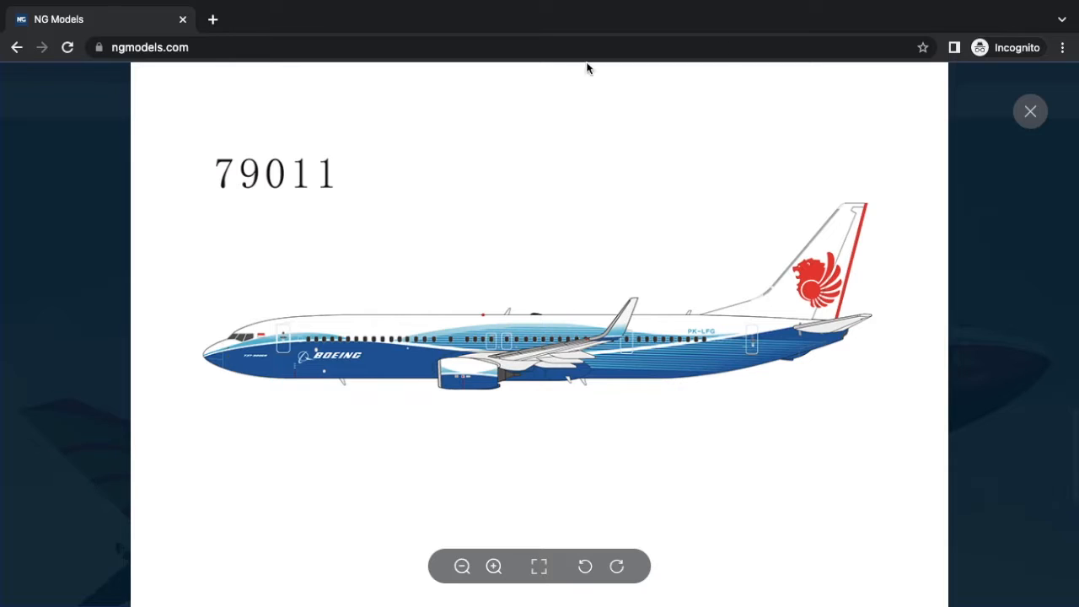
click(1030, 110)
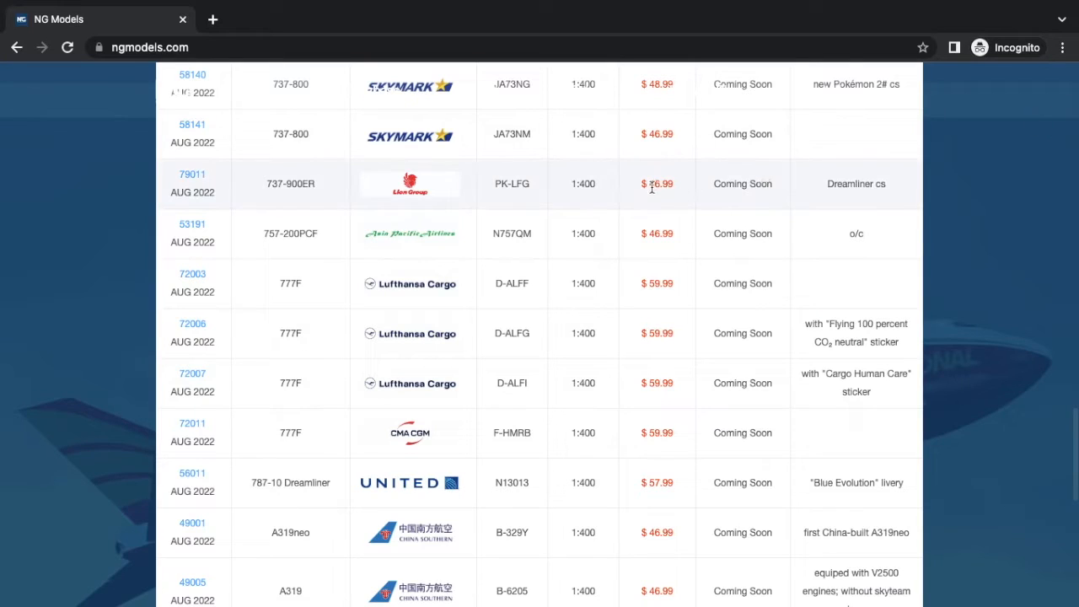
- View the Asia Pacific Airlines 53191 livery preview, then scroll through the table
scroll(down, 3)
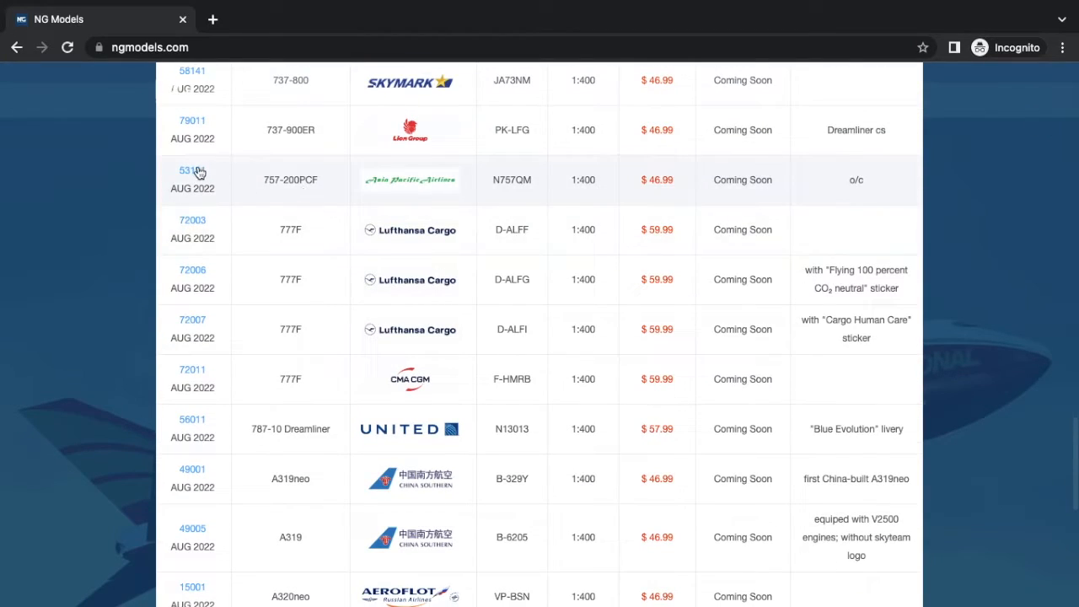
click(192, 170)
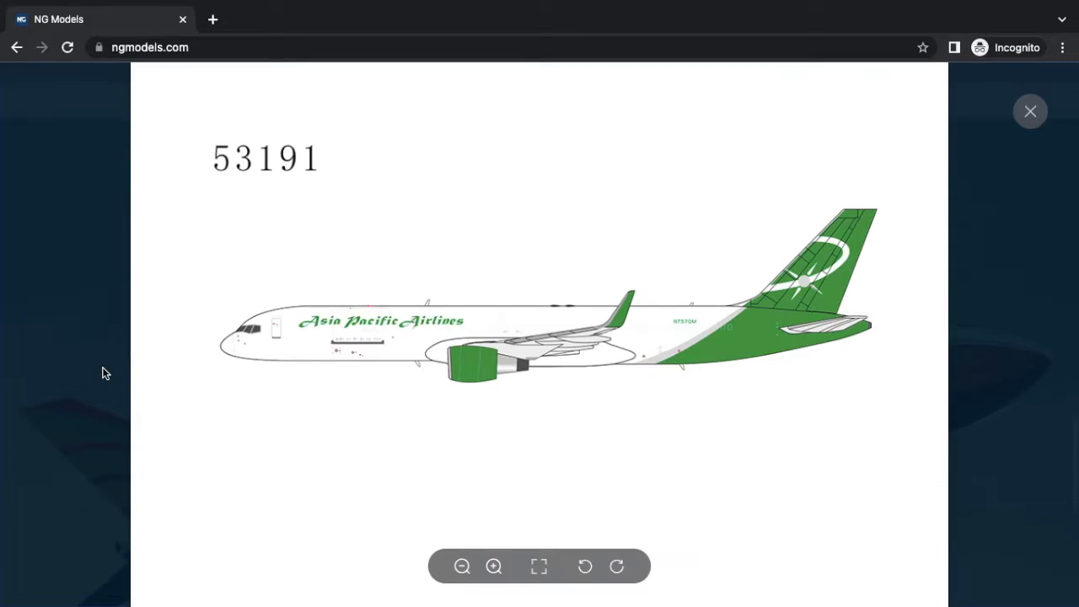
mouse_move(282, 426)
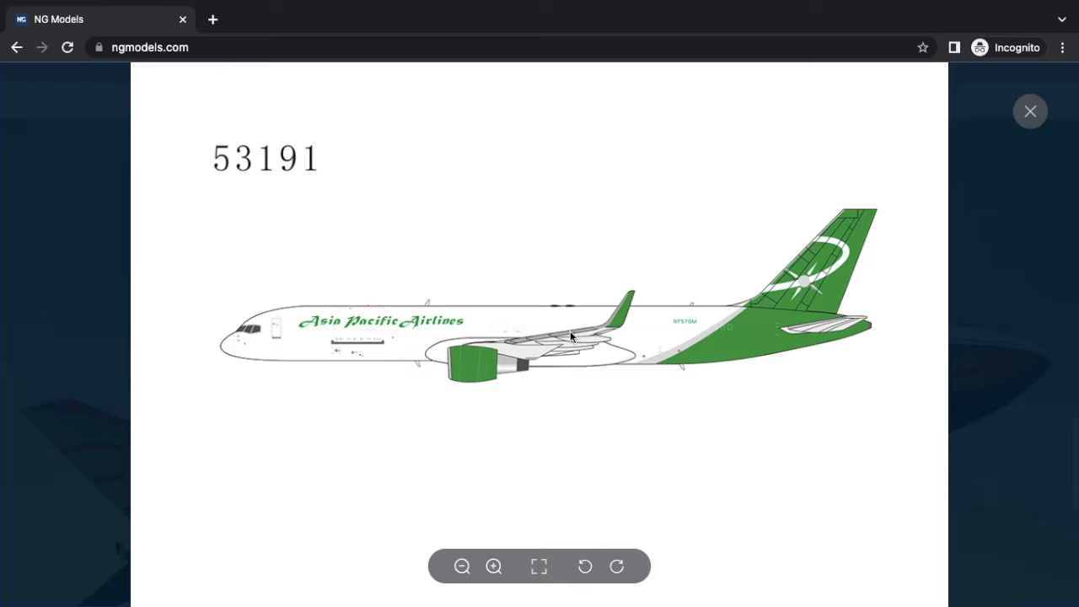
click(1030, 110)
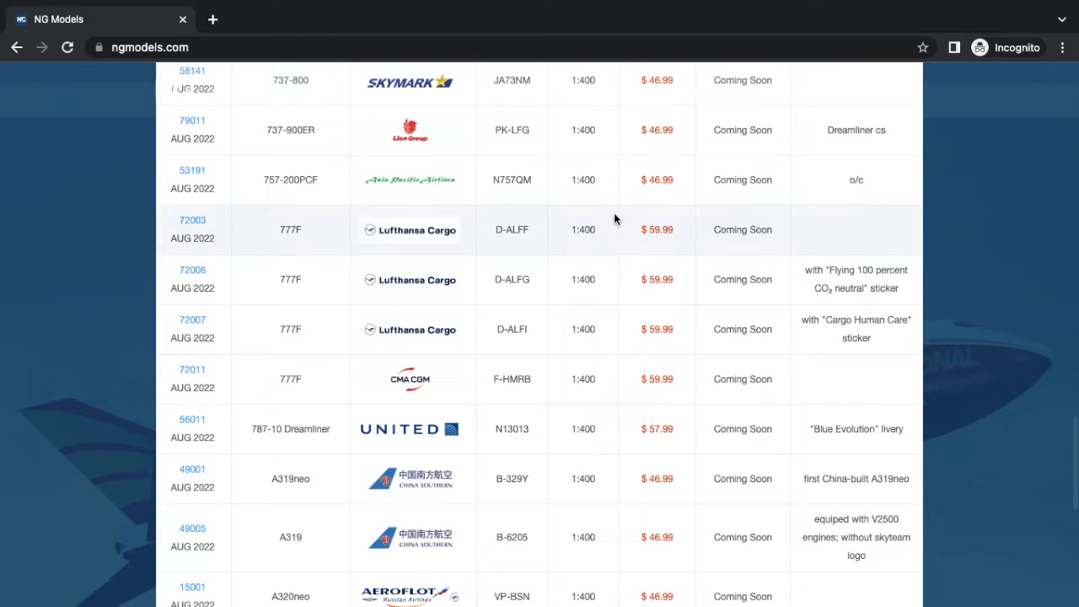
mouse_move(578, 184)
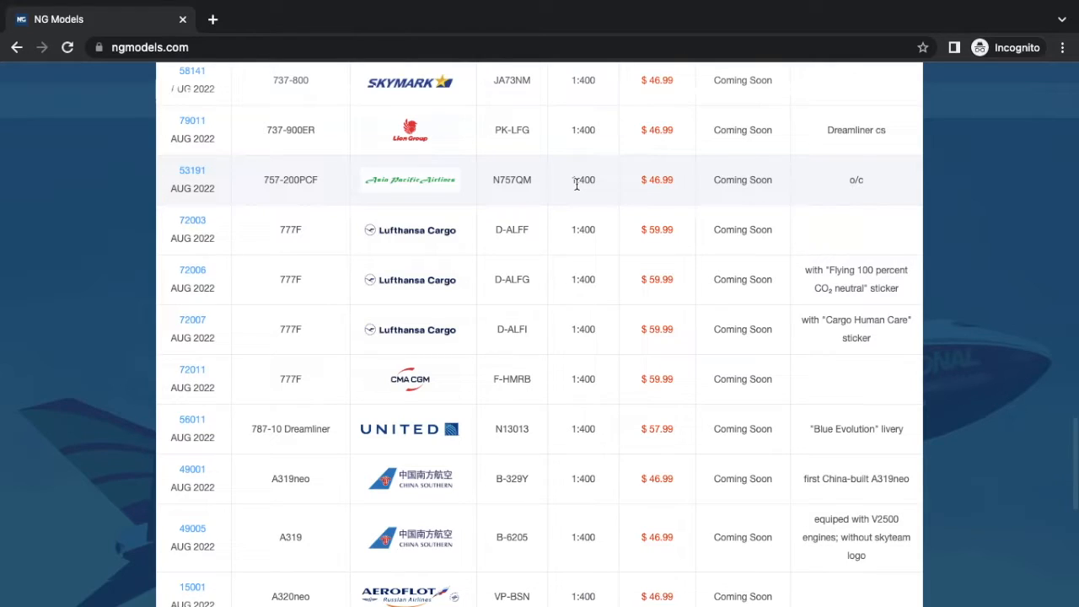
scroll(down, 3)
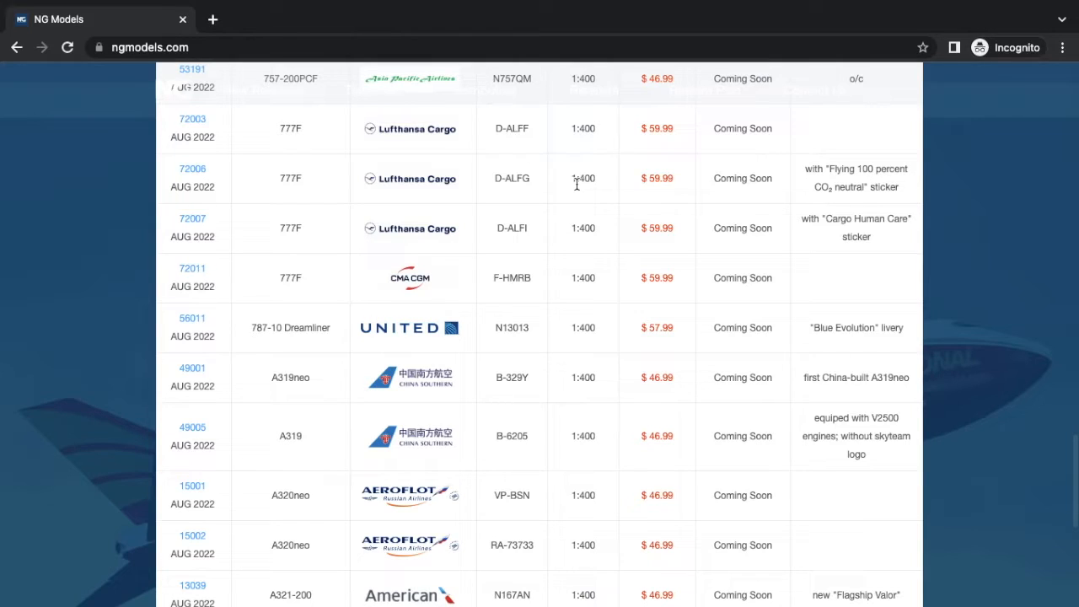
scroll(down, 3)
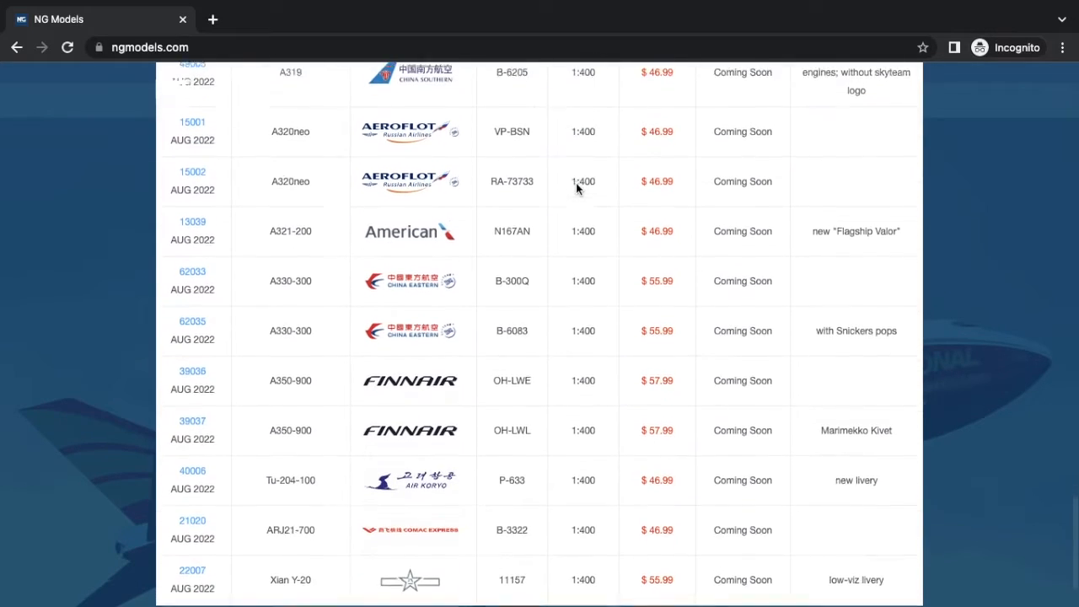
scroll(up, 3)
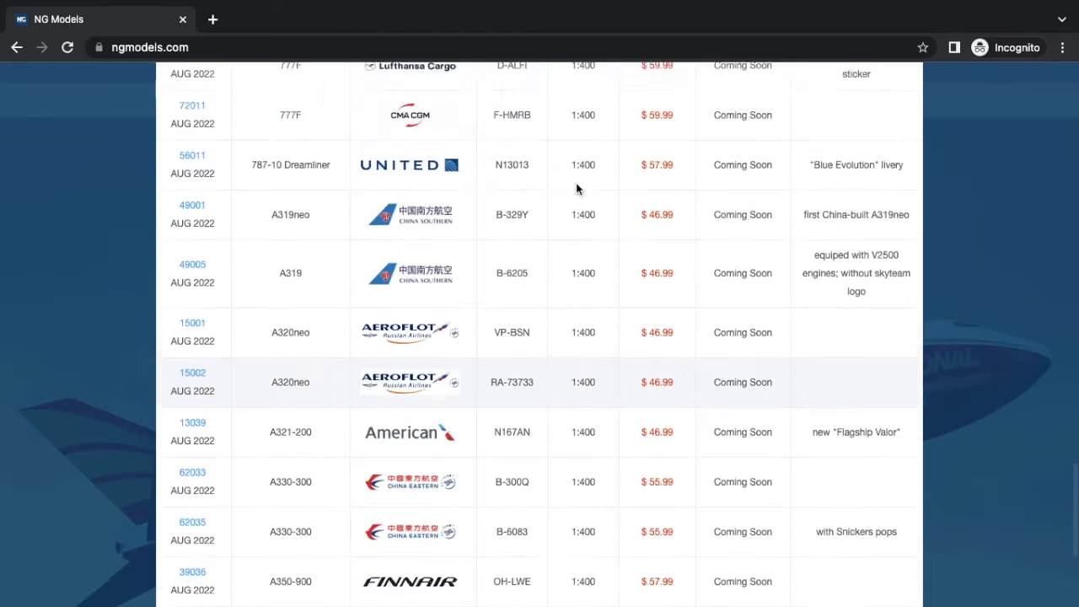
- View and close the Lufthansa Cargo livery previews for 72003, 72006 and 72007
scroll(up, 3)
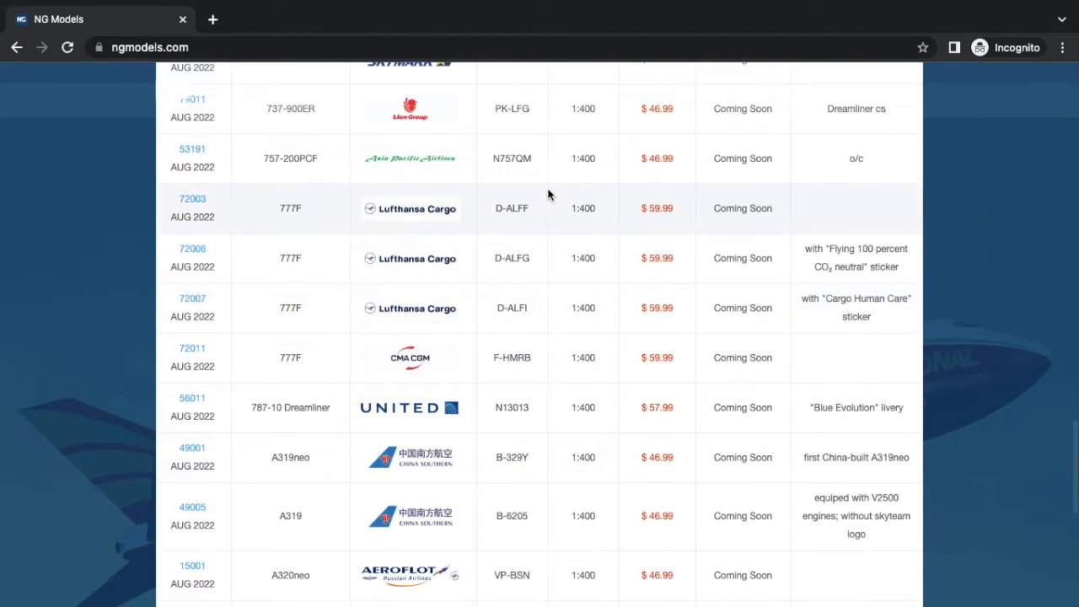
mouse_move(271, 220)
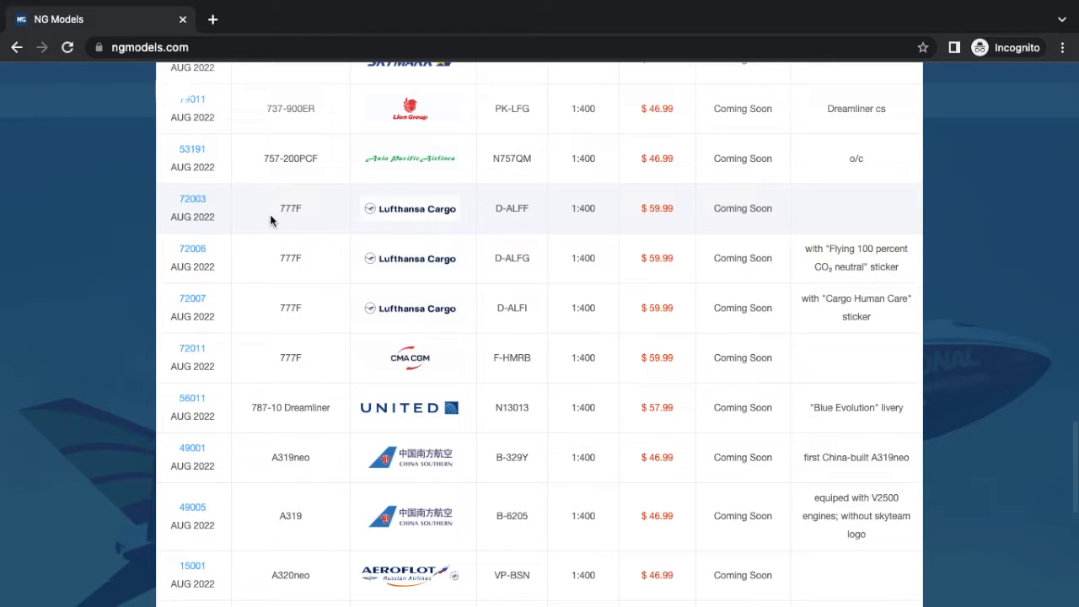
click(192, 198)
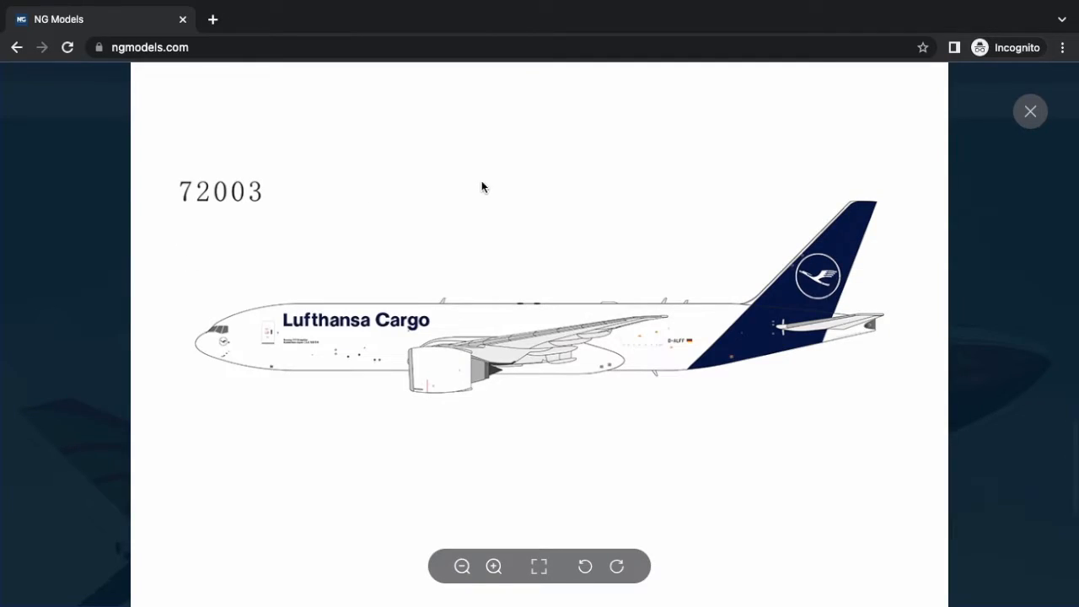
click(1029, 111)
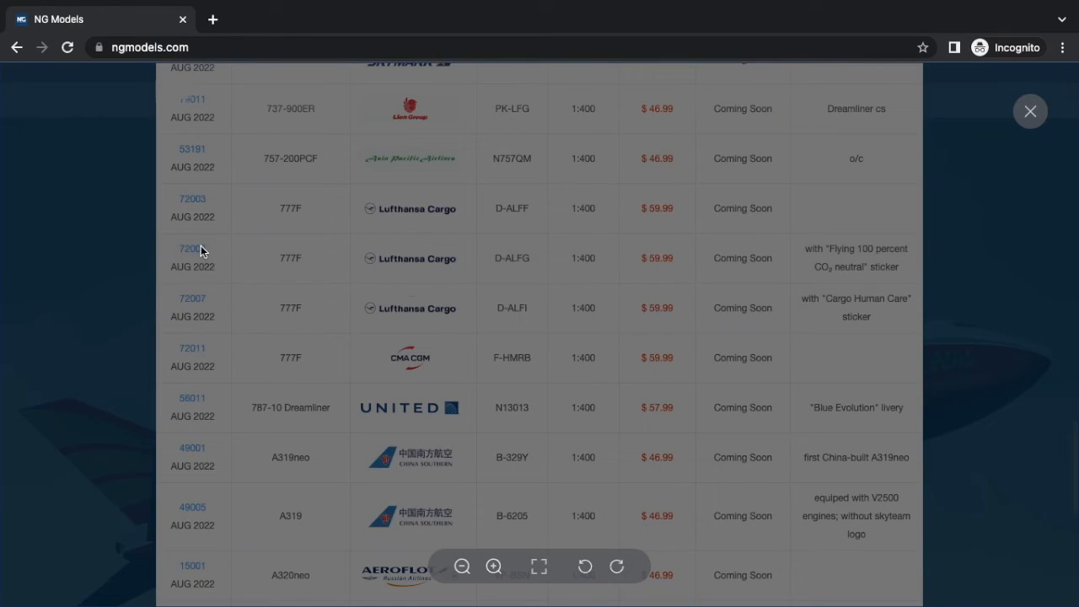
click(192, 249)
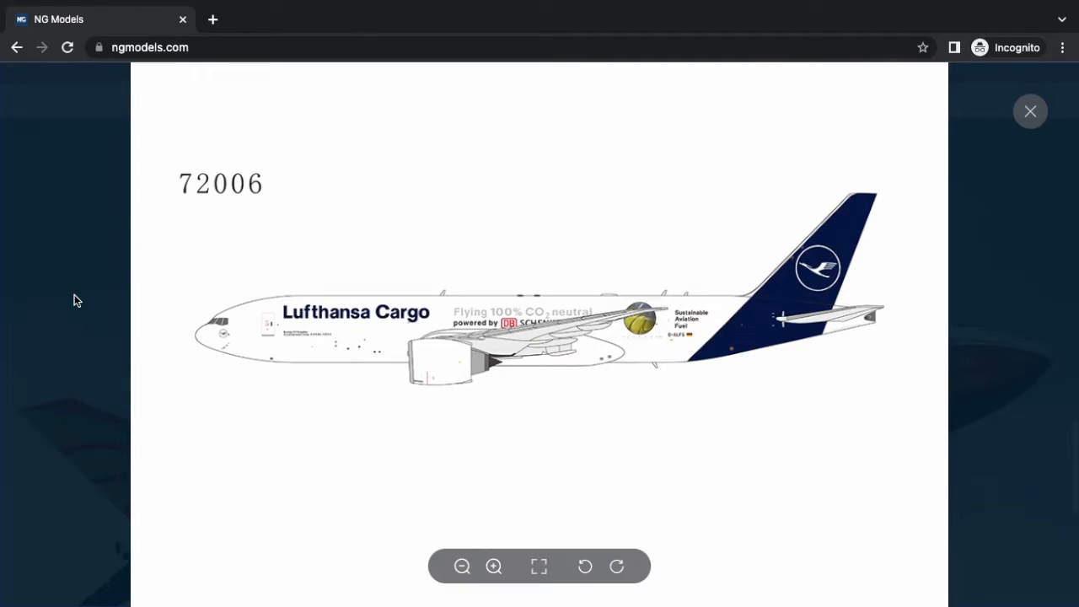
mouse_move(422, 272)
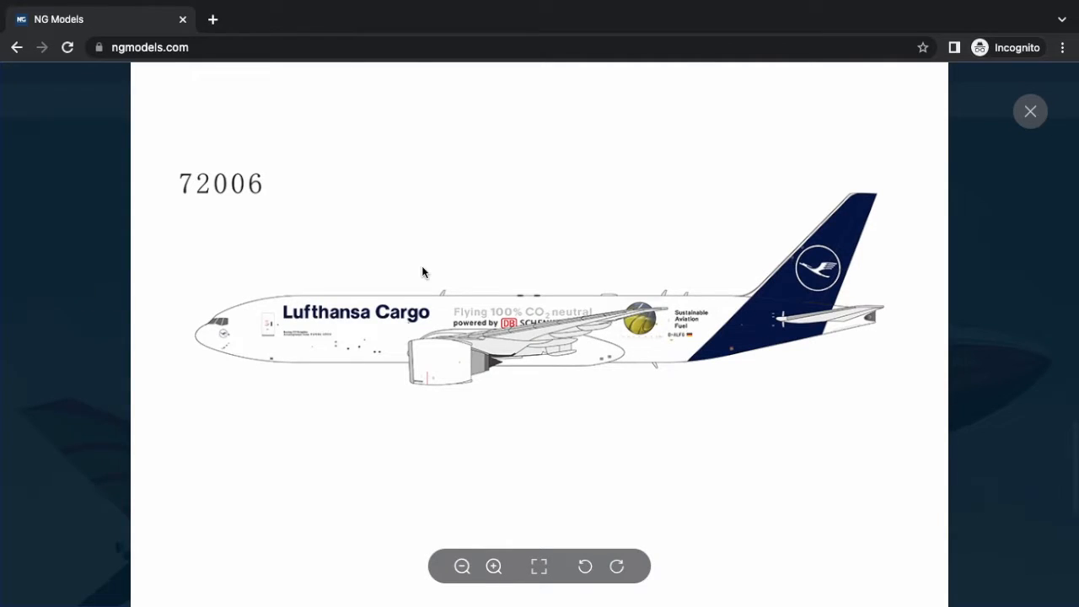
click(1030, 111)
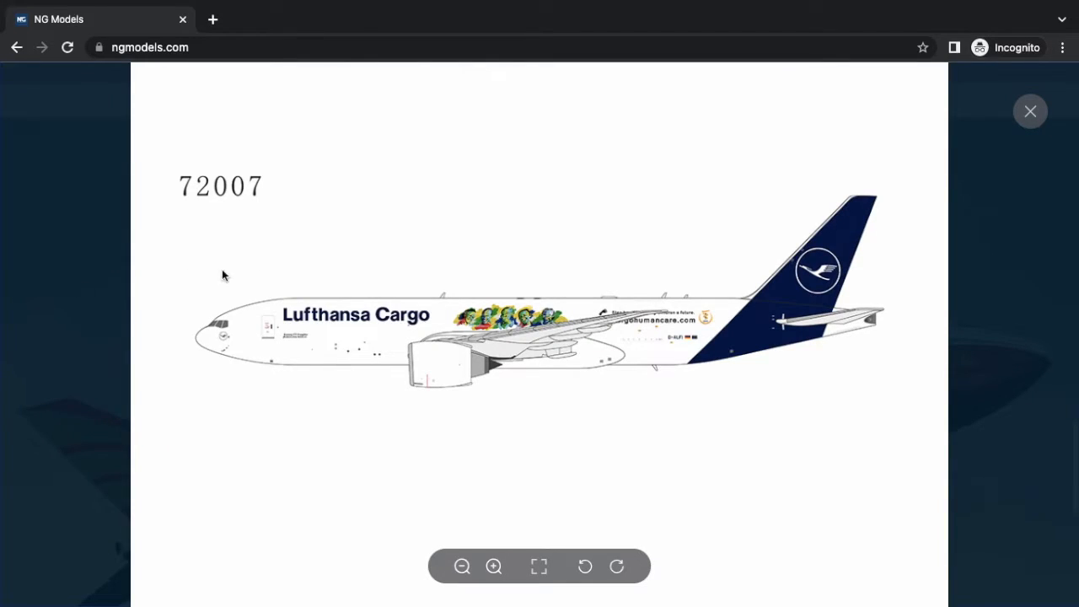
mouse_move(1038, 94)
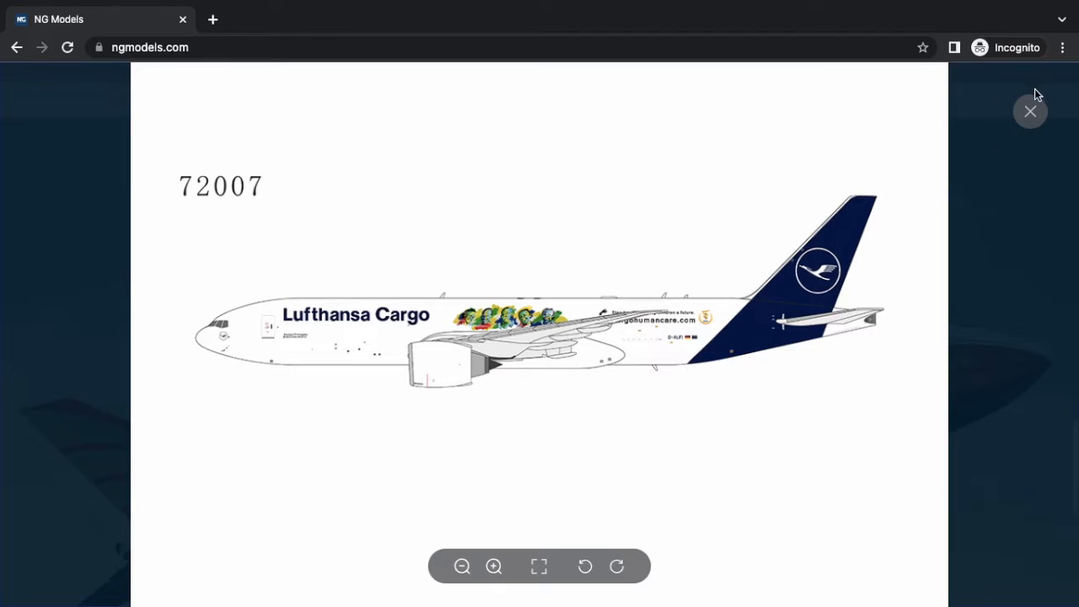
click(1030, 111)
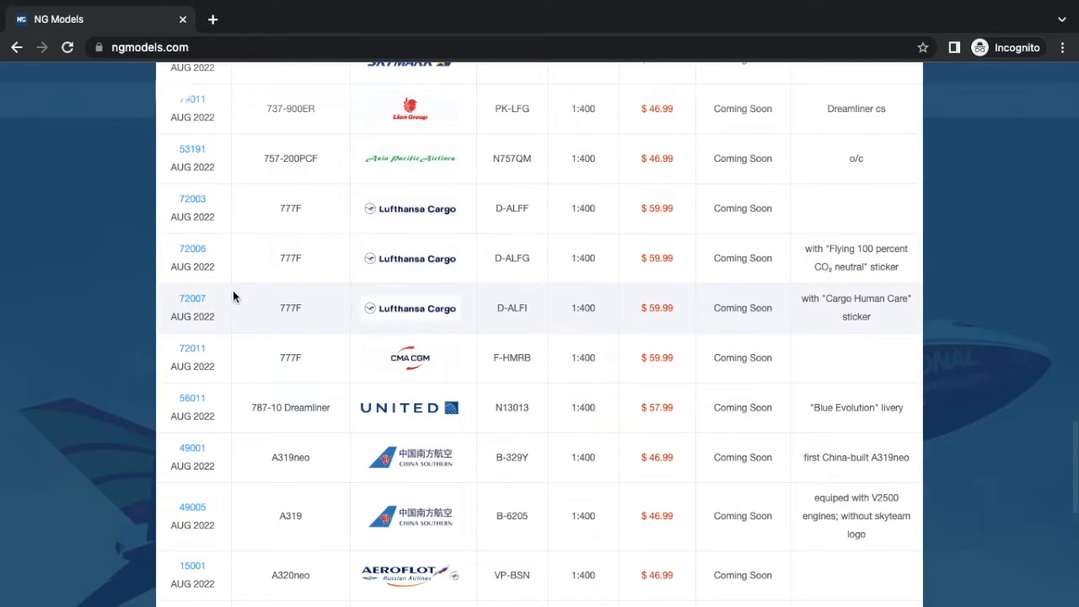
click(193, 298)
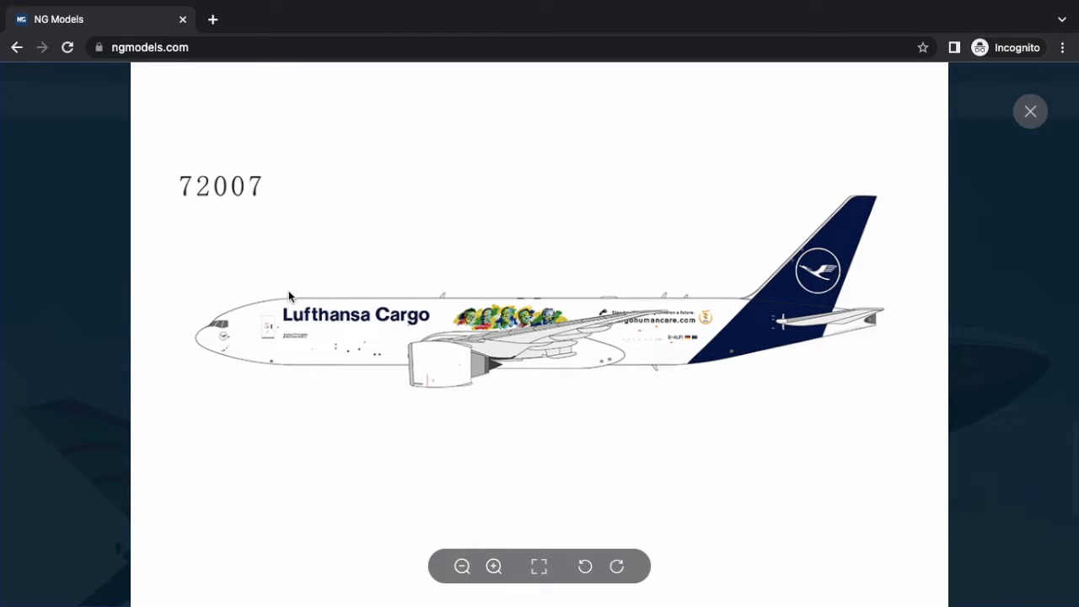
mouse_move(632, 204)
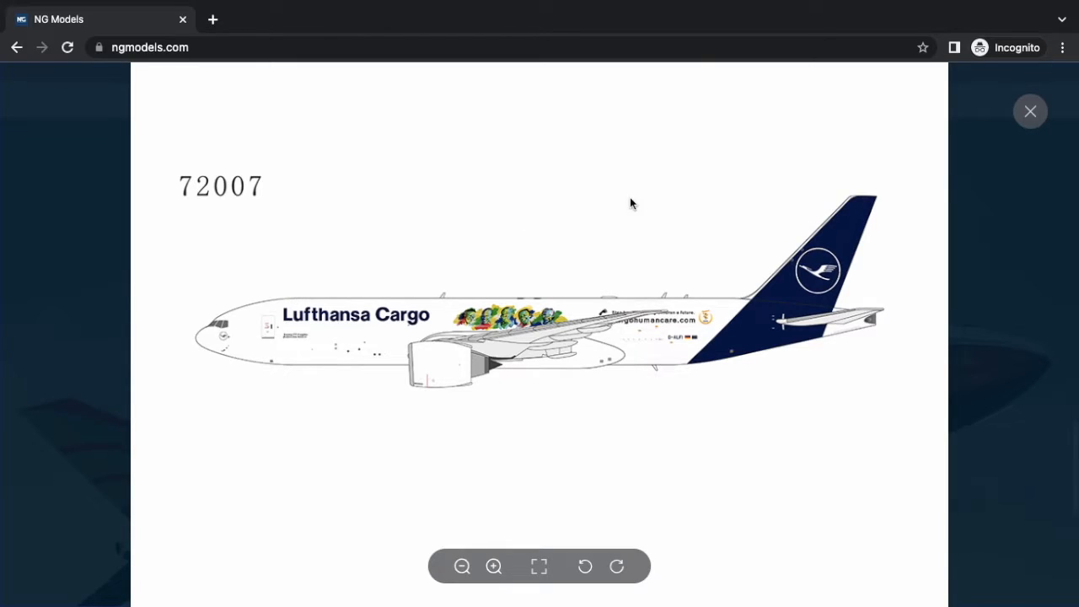
click(1029, 111)
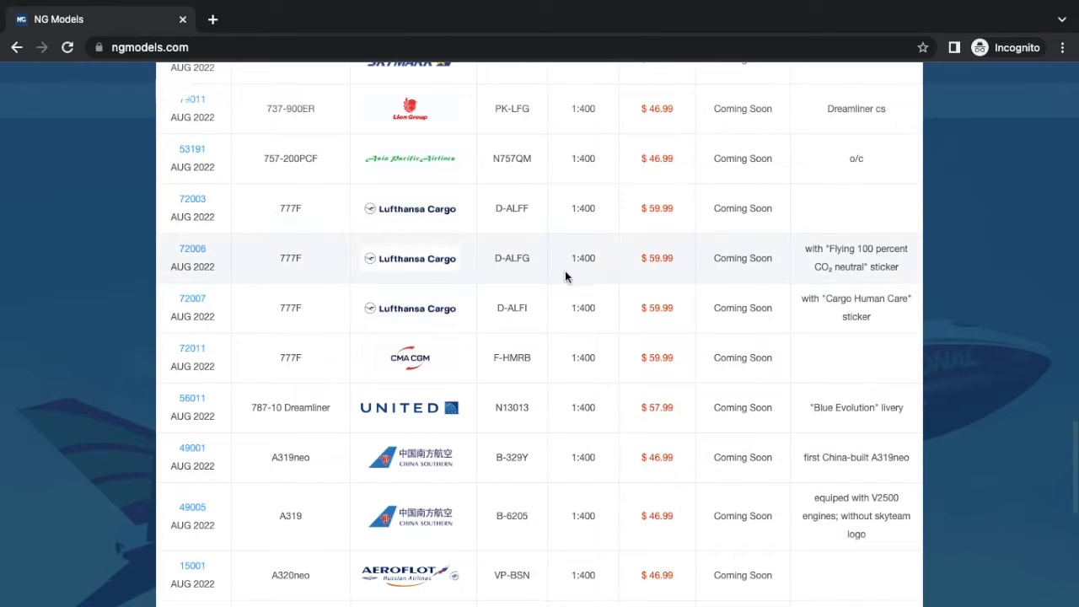
mouse_move(640, 269)
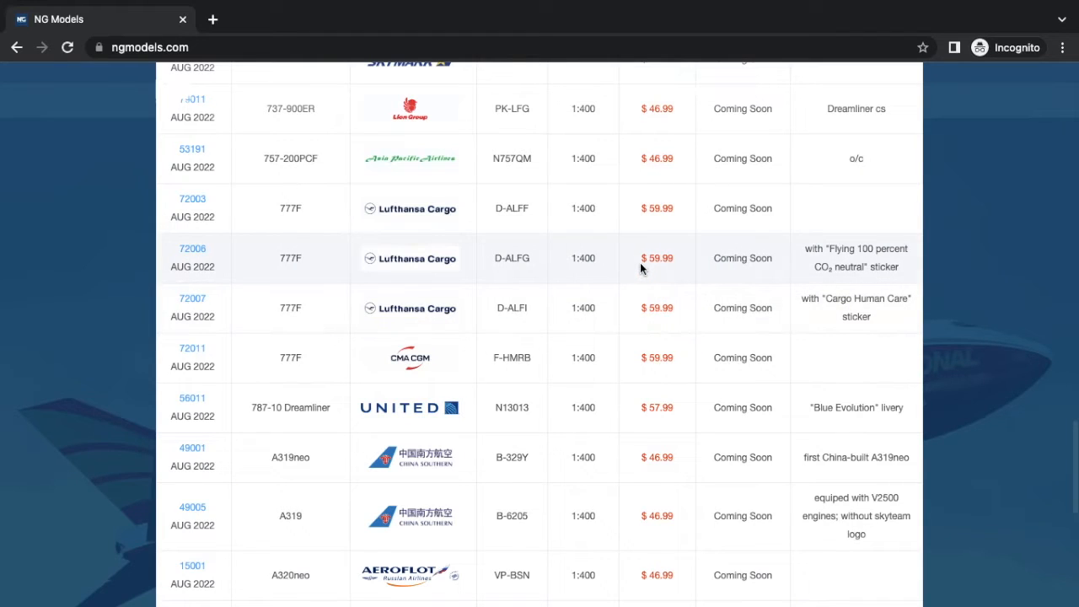
- Open the CMA CGM Air Cargo 72011 livery preview twice, closing it each time
scroll(down, 3)
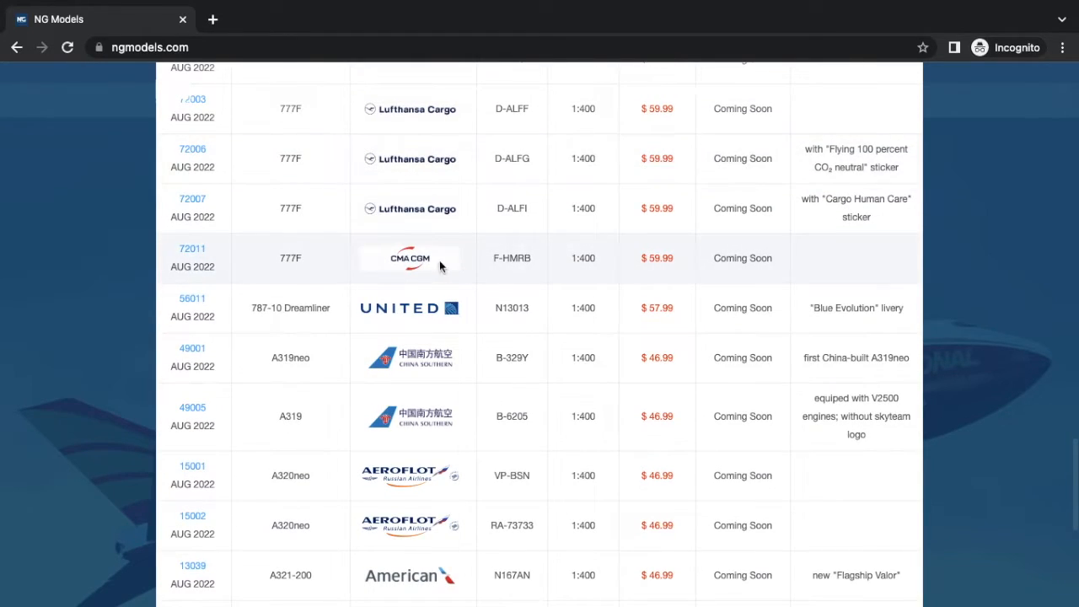
click(410, 258)
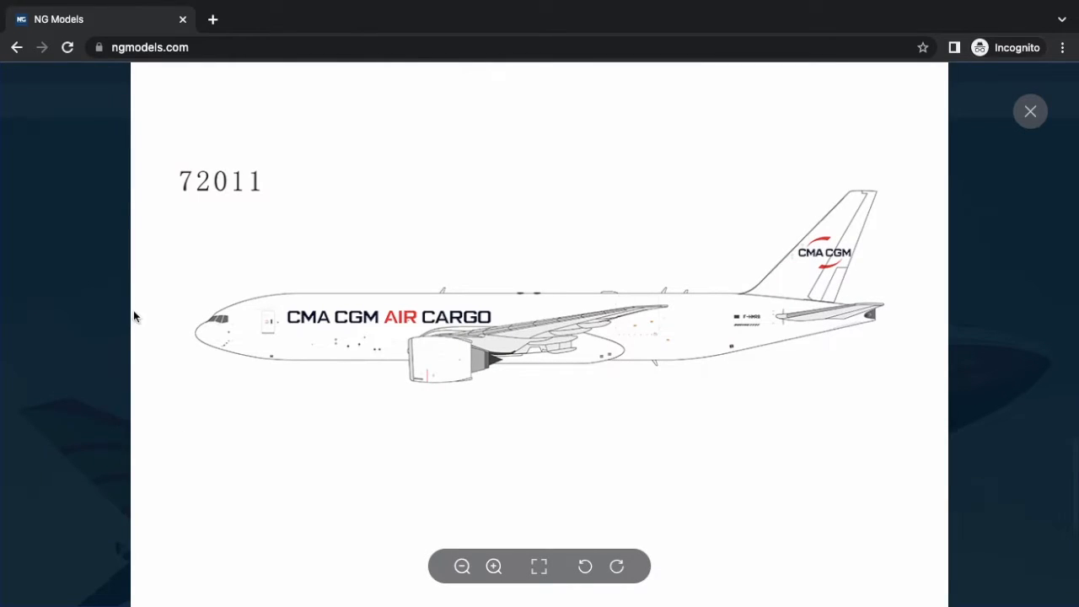
mouse_move(780, 199)
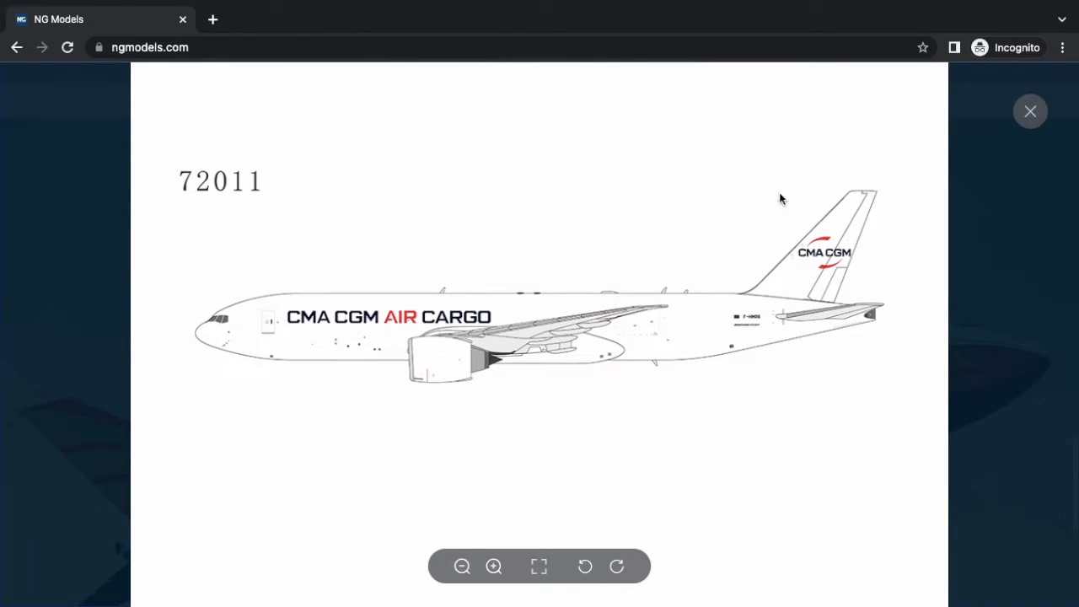
click(1030, 110)
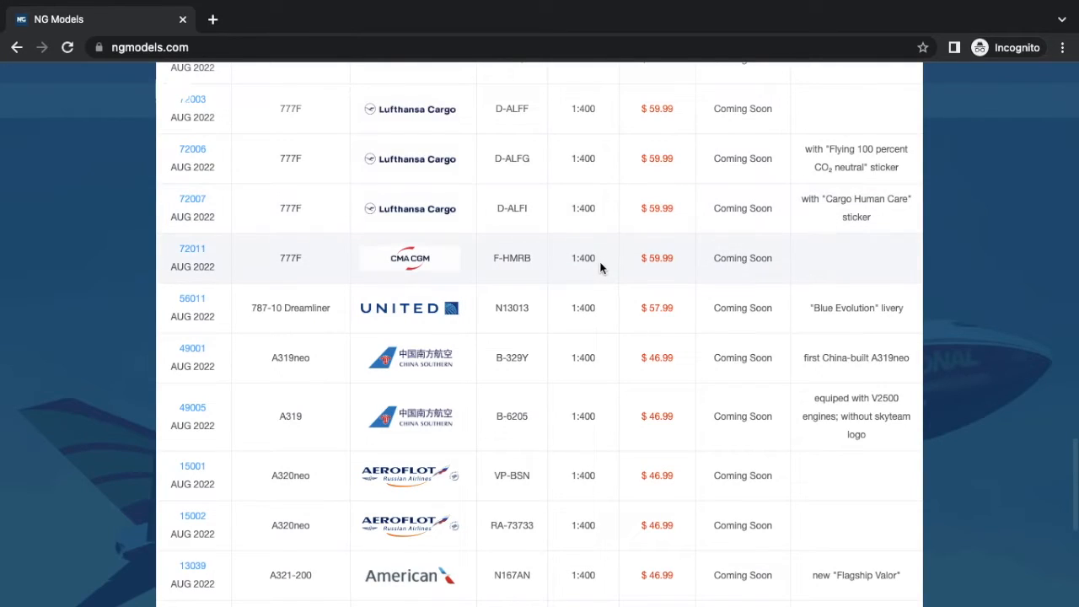
click(193, 248)
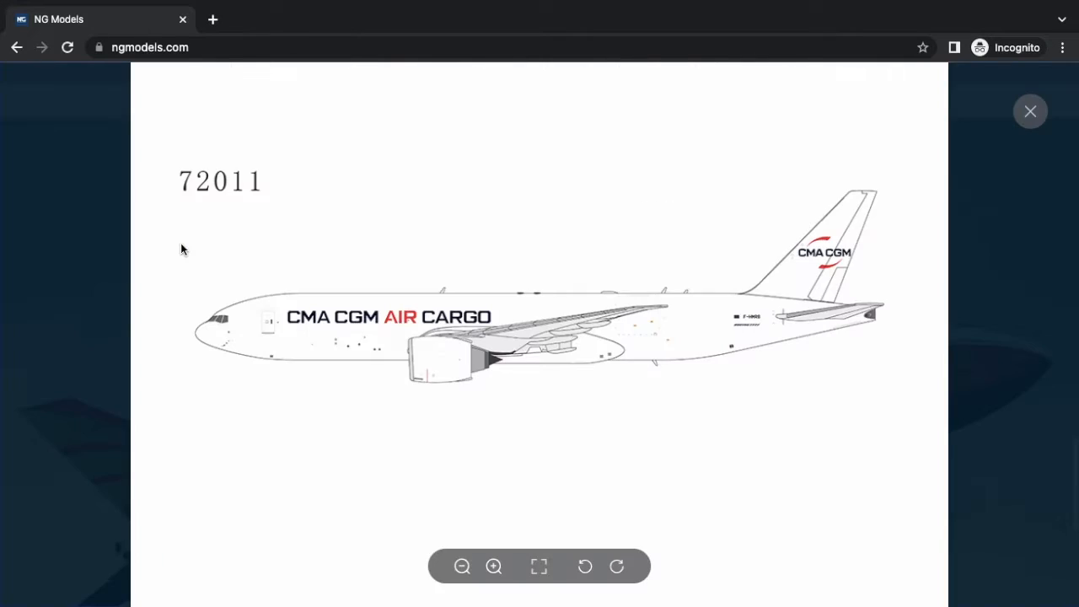
mouse_move(923, 131)
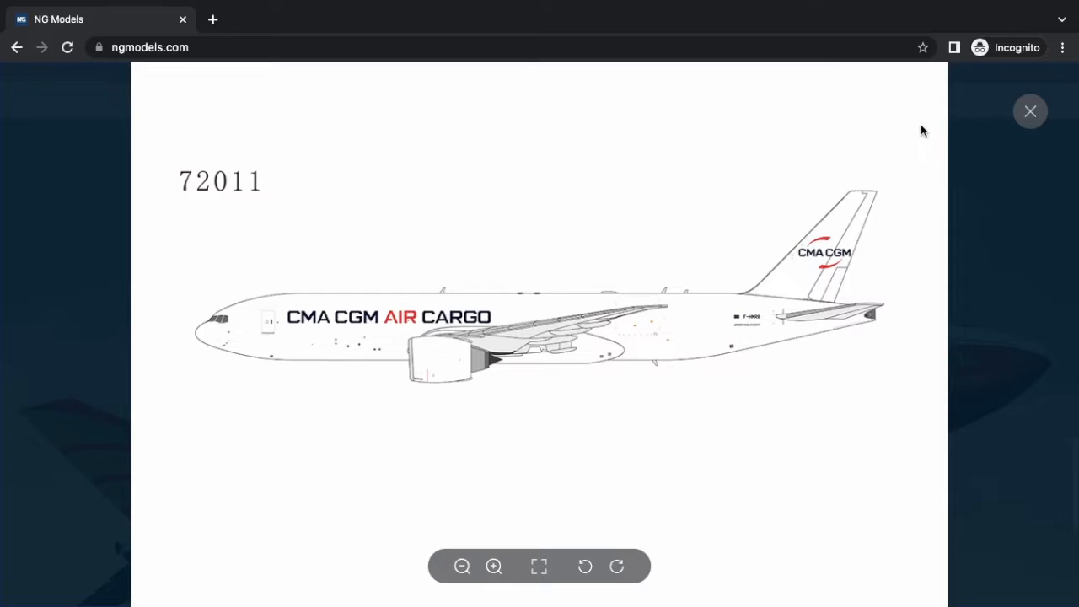
click(1030, 111)
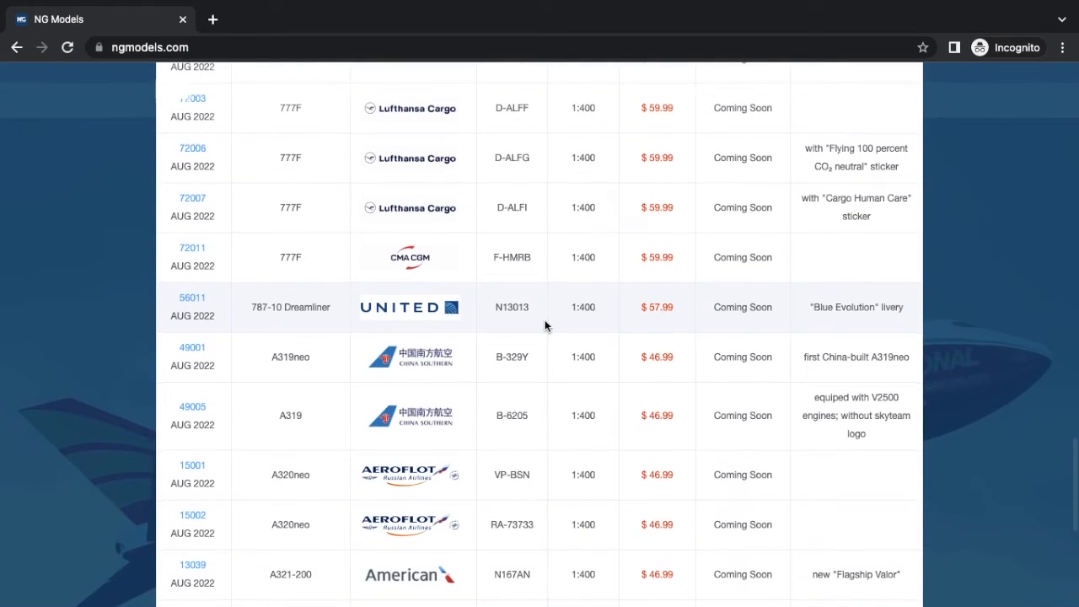
scroll(down, 3)
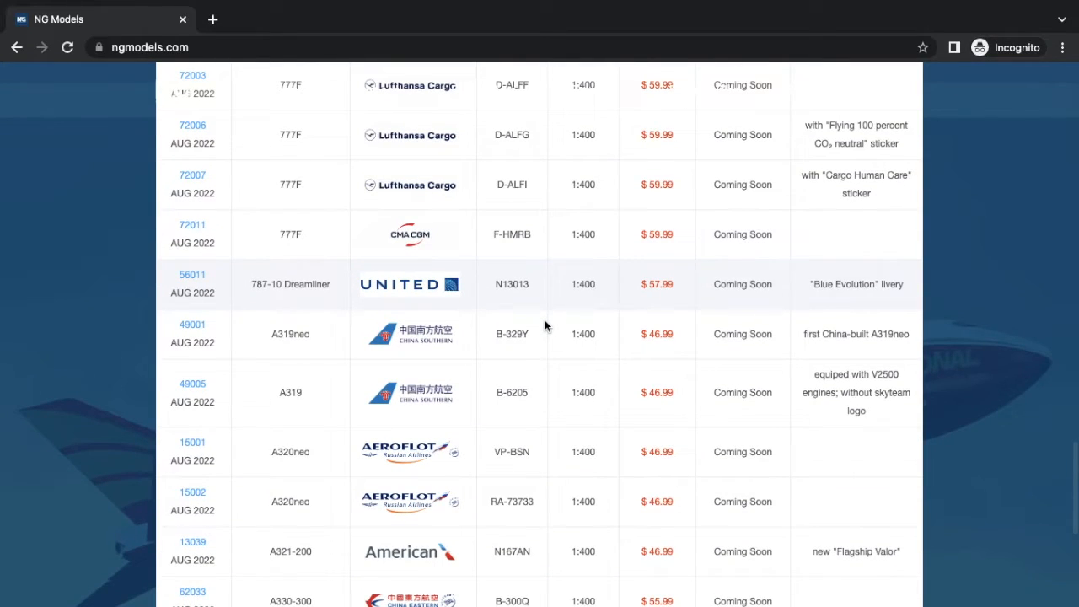
mouse_move(536, 312)
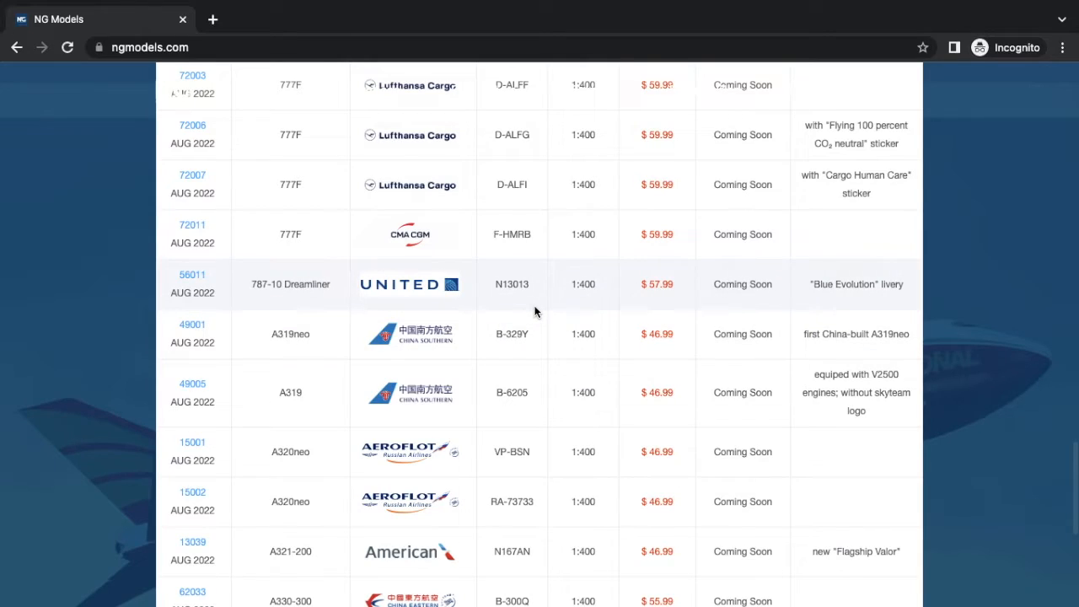
mouse_move(329, 280)
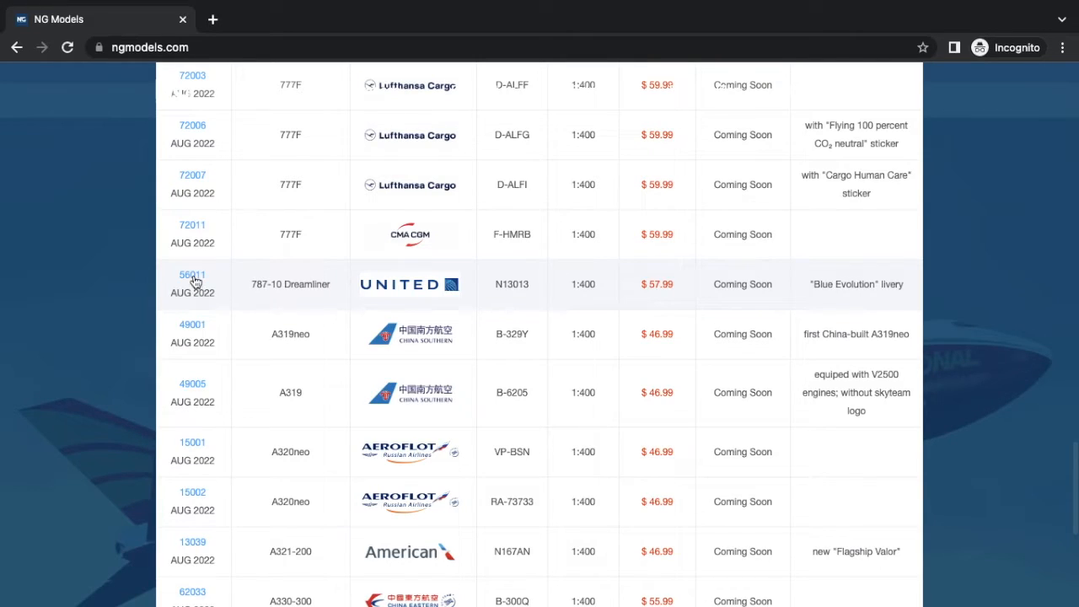
click(192, 275)
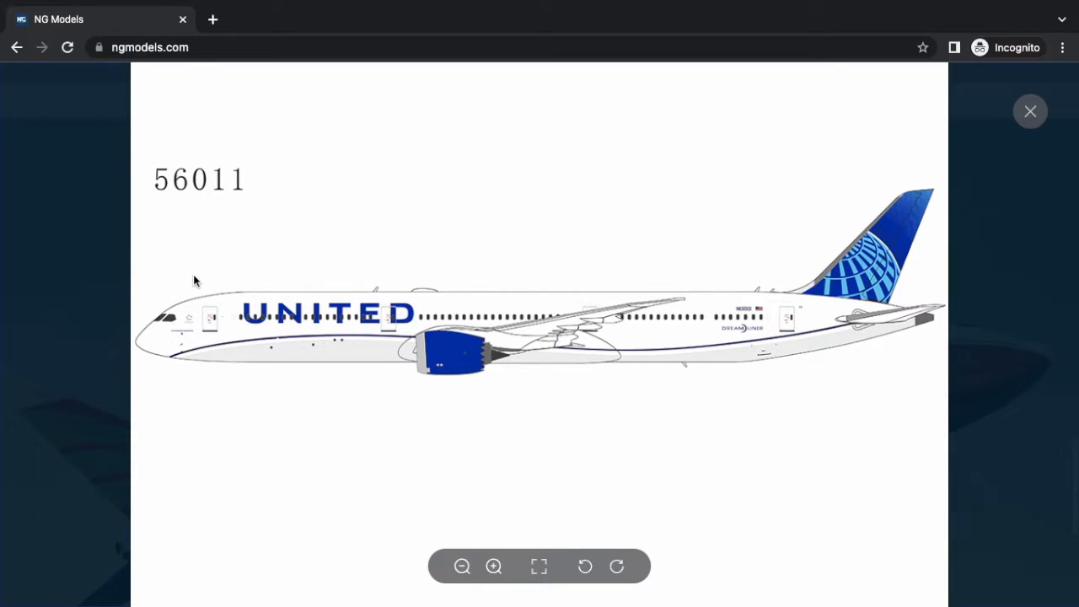
mouse_move(233, 286)
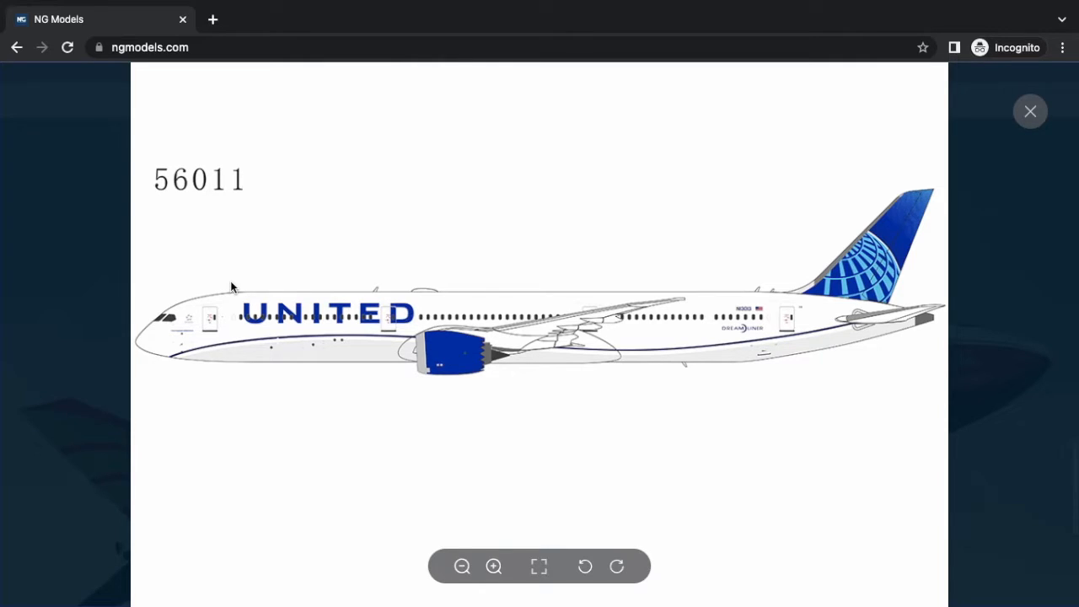
mouse_move(1061, 144)
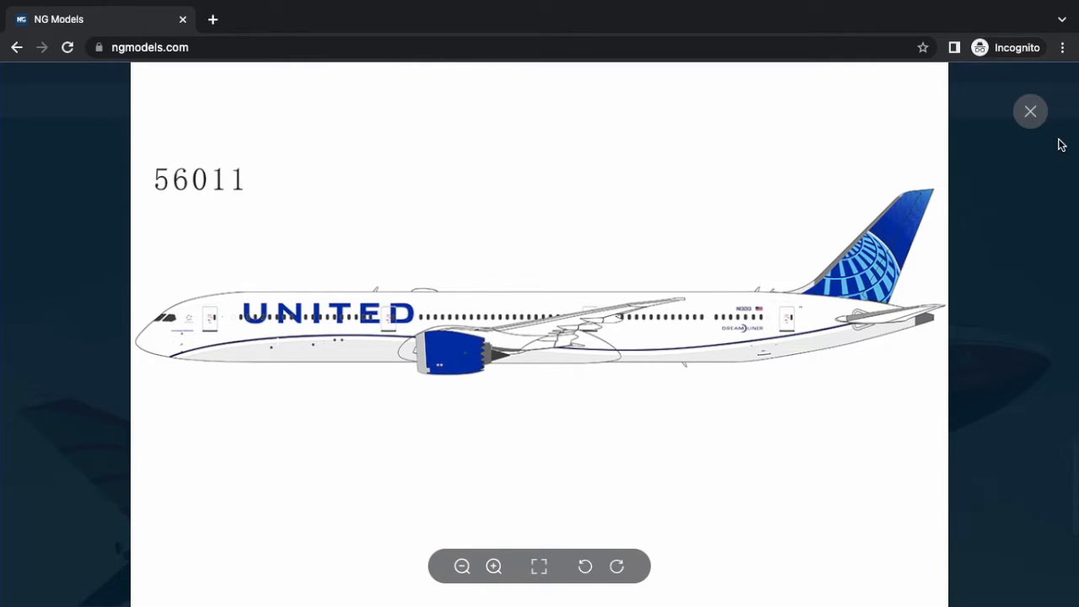
click(1031, 111)
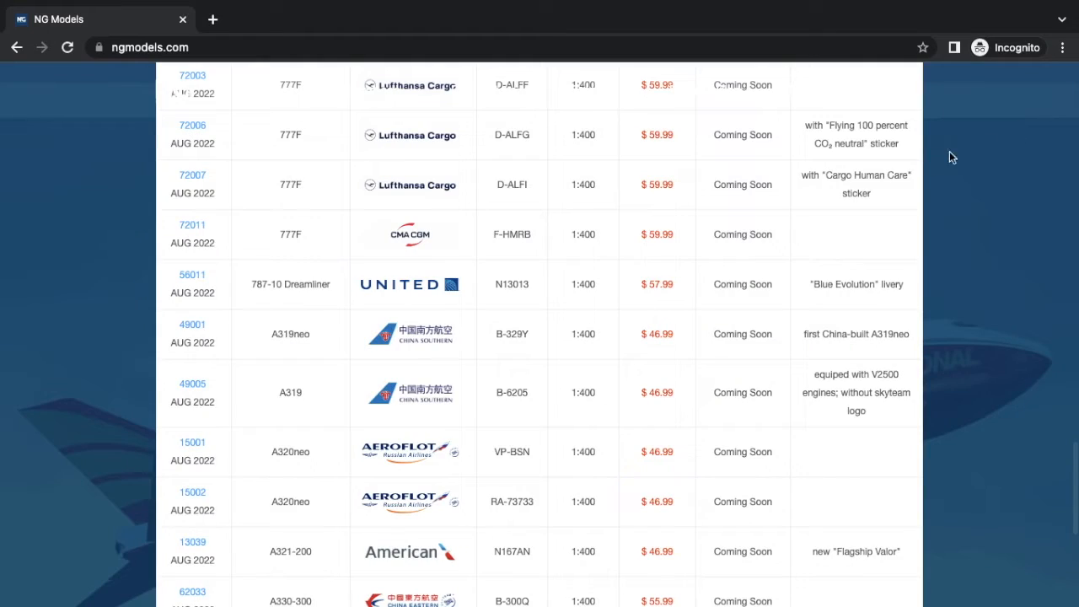
mouse_move(442, 294)
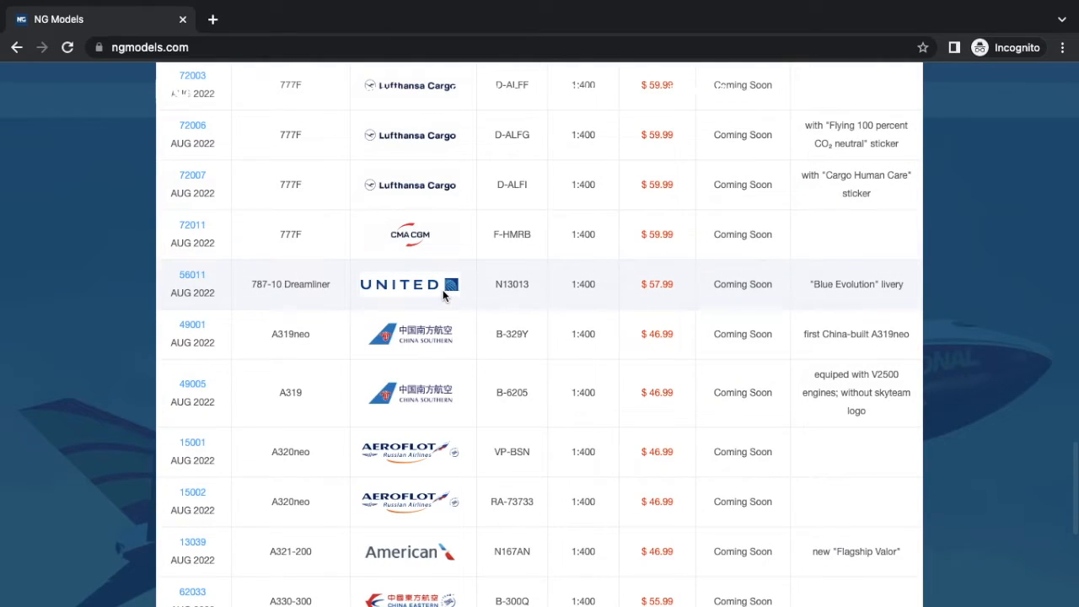
mouse_move(190, 339)
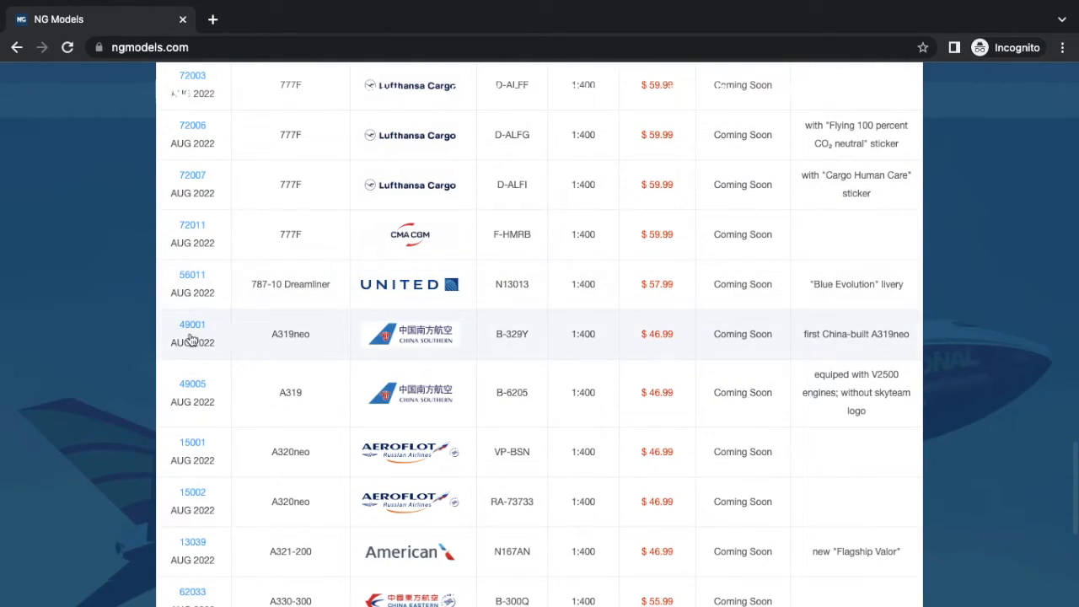
click(192, 334)
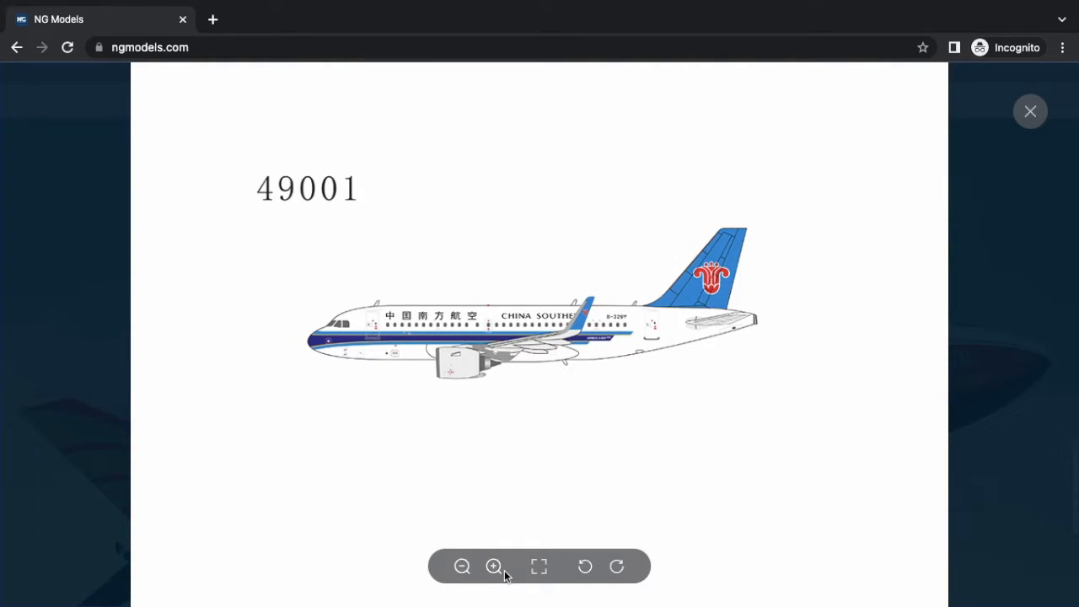
click(495, 566)
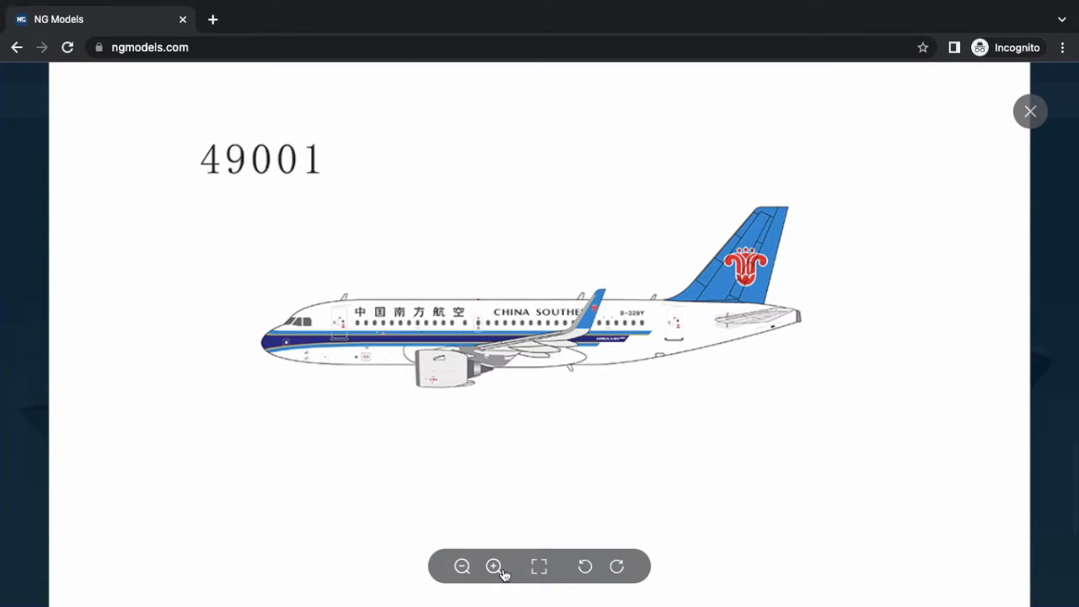
click(1029, 110)
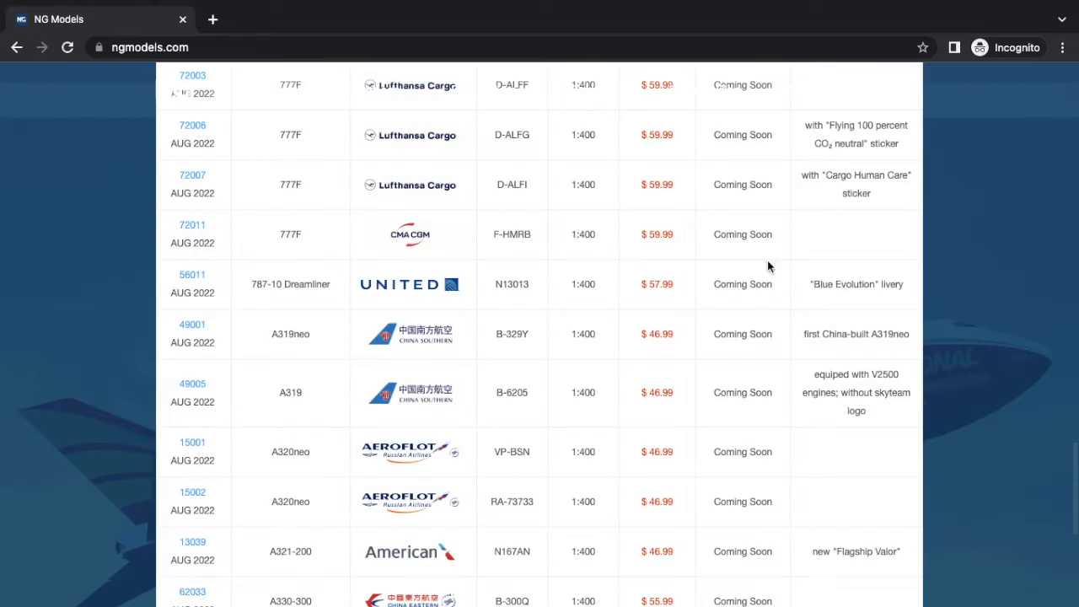
mouse_move(200, 329)
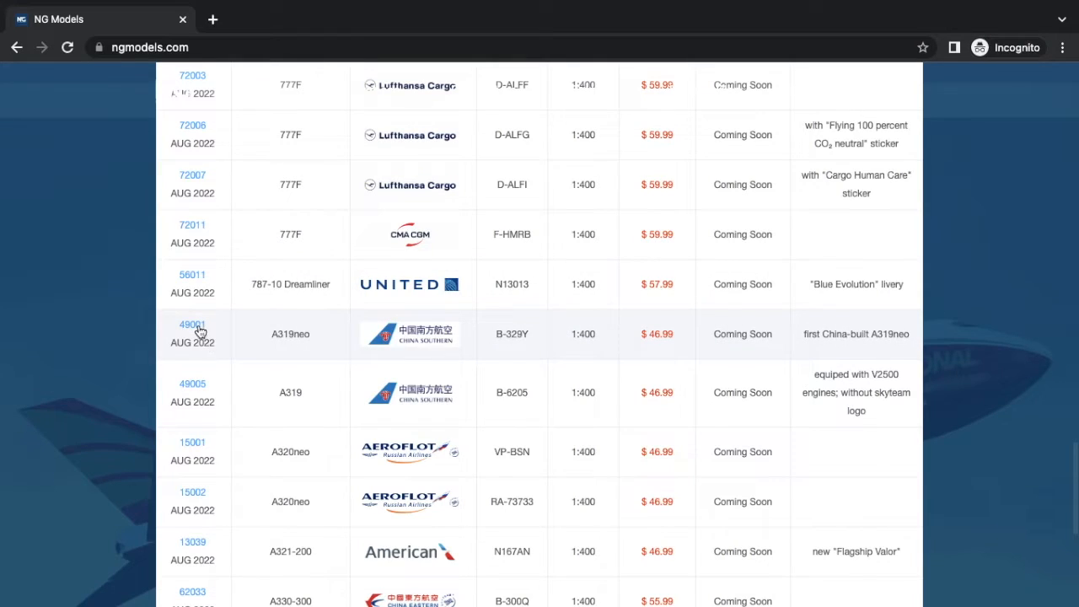
click(193, 325)
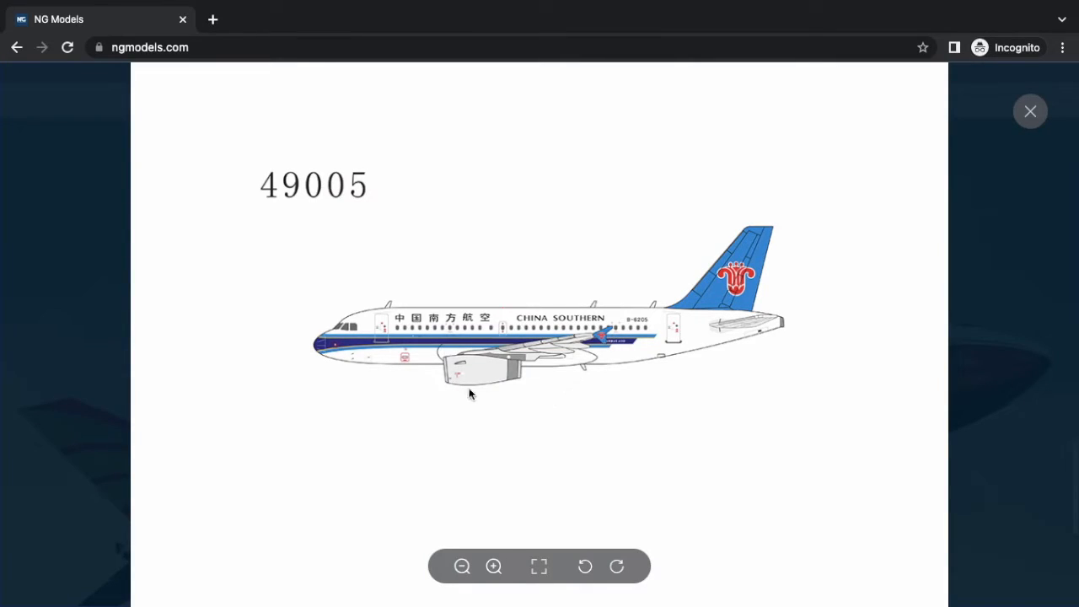
mouse_move(502, 384)
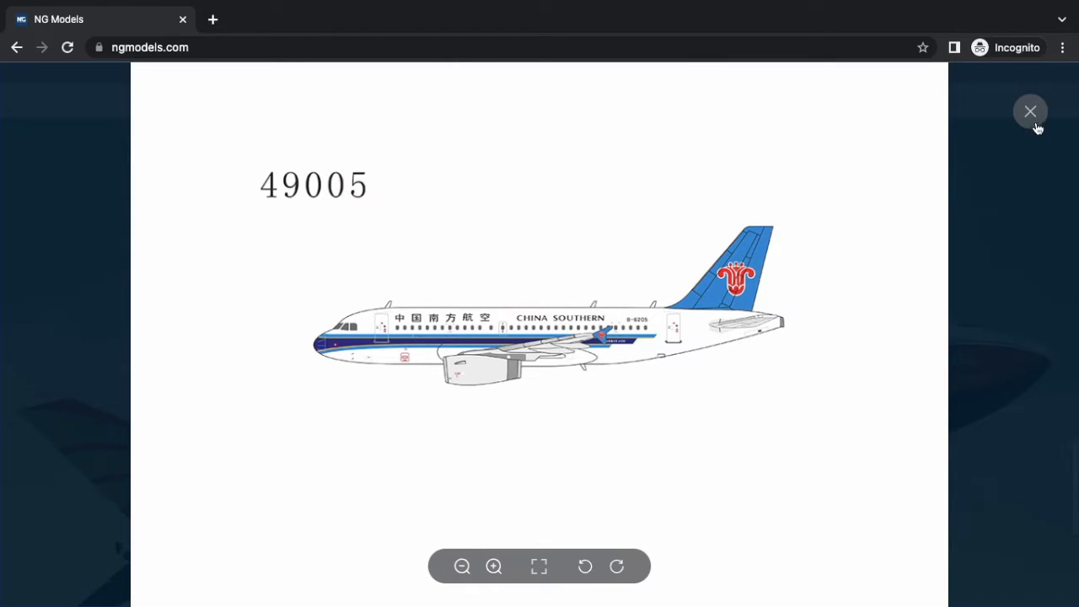
click(1030, 111)
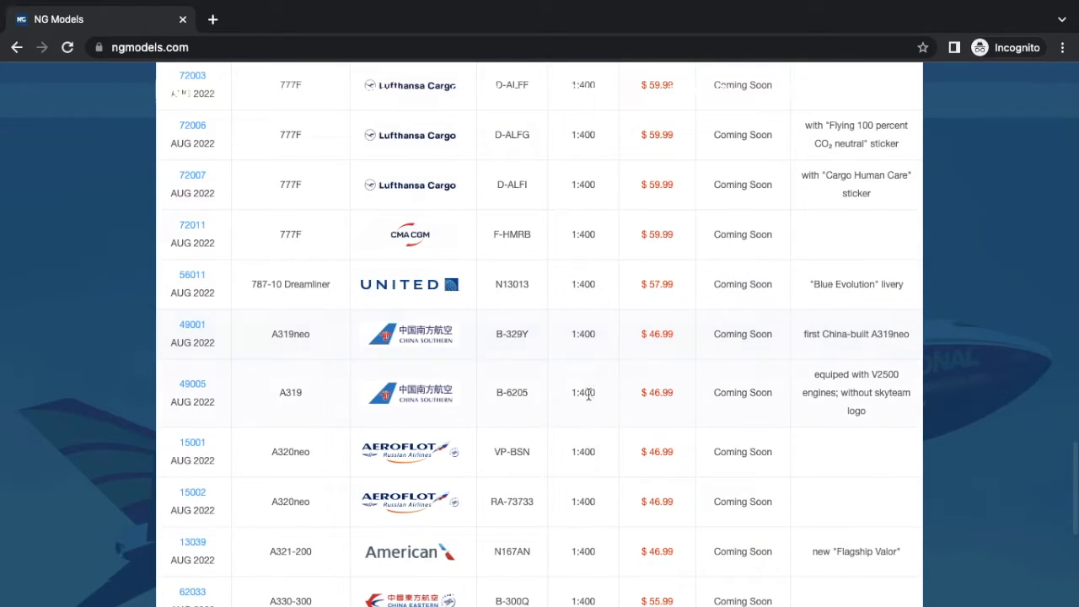
scroll(down, 3)
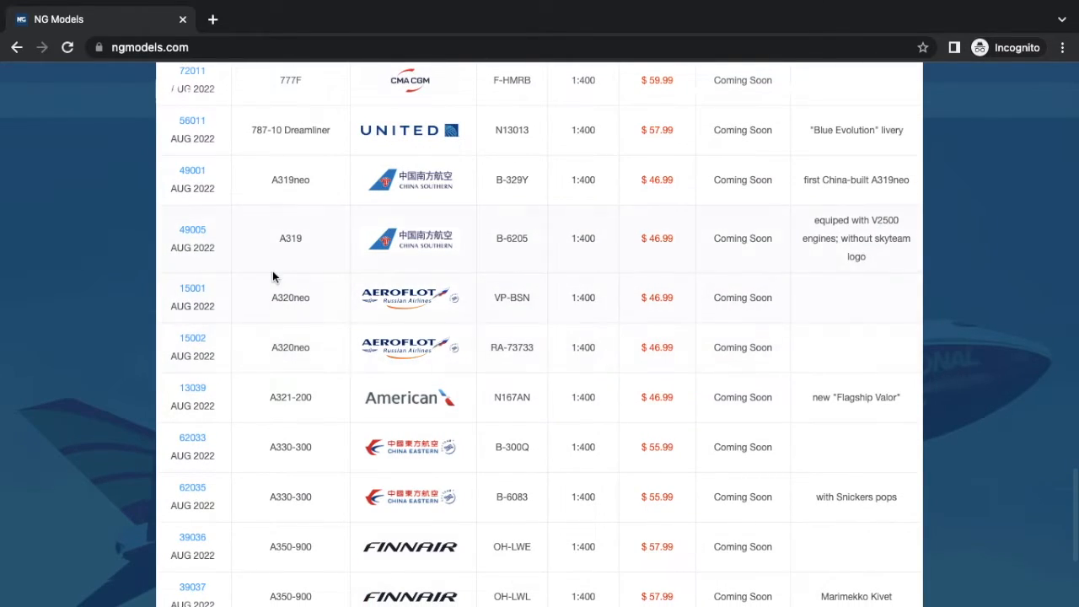
click(193, 287)
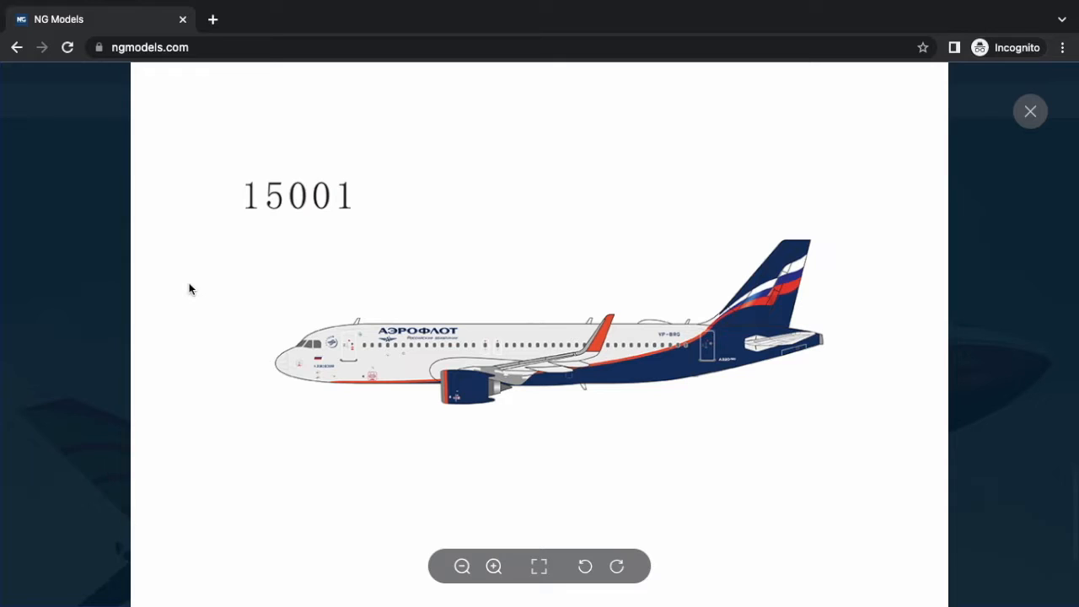
click(1031, 111)
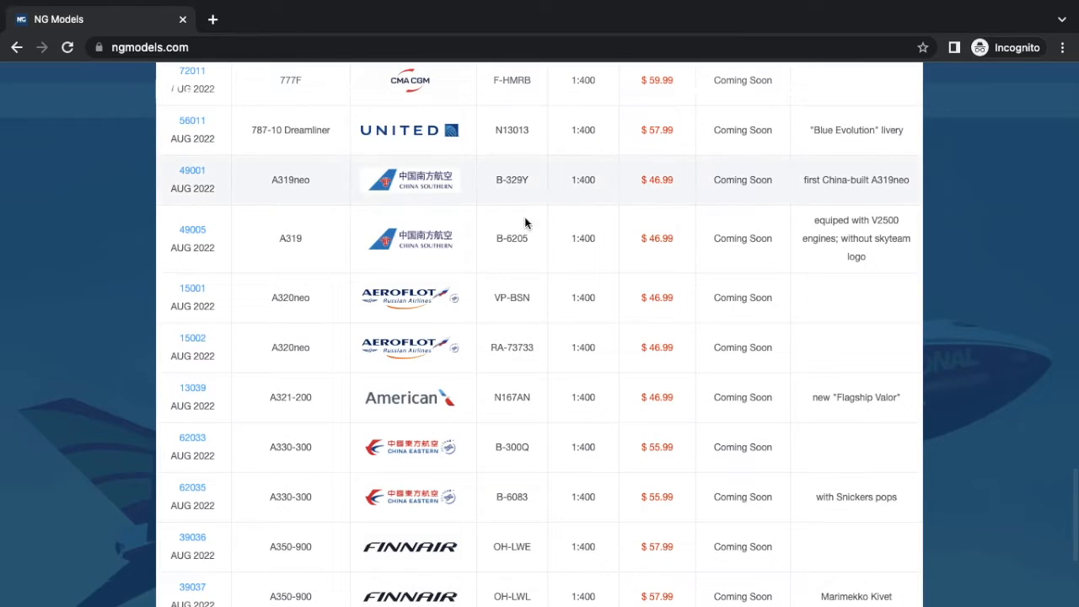
click(192, 337)
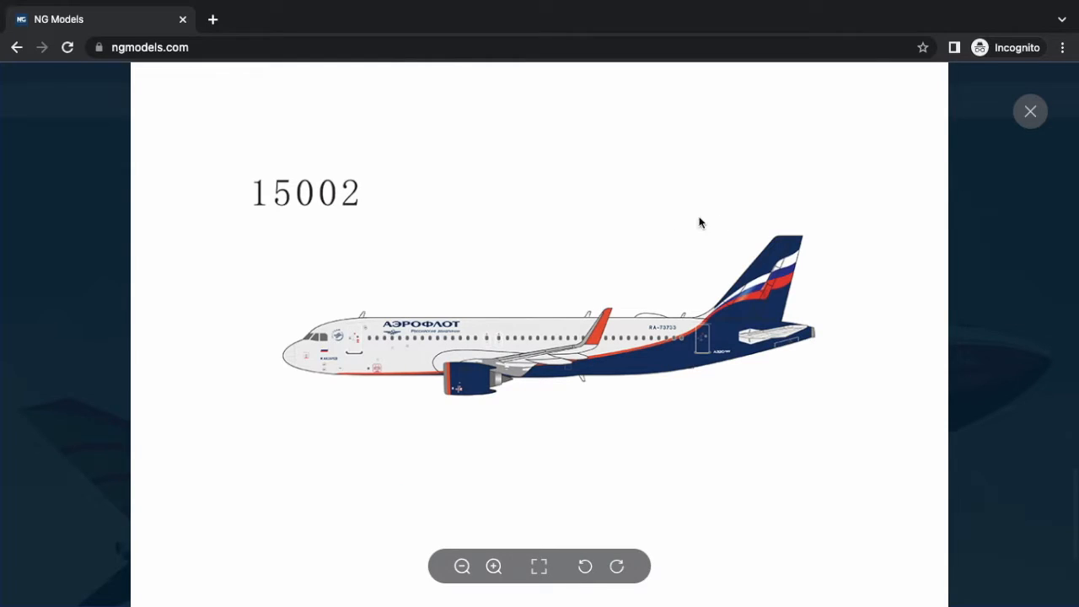
click(1030, 111)
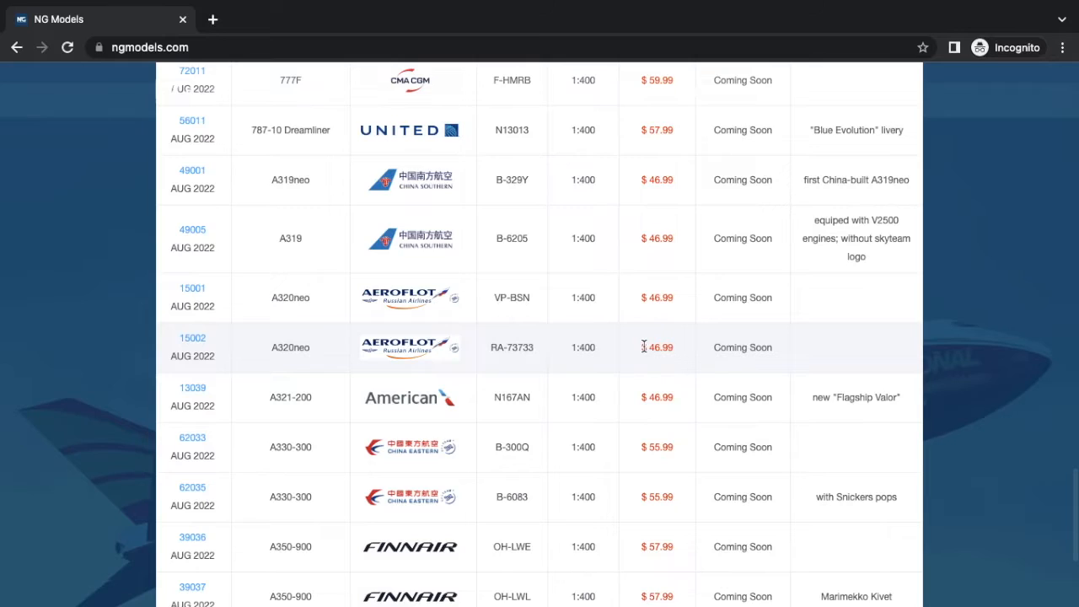
scroll(down, 3)
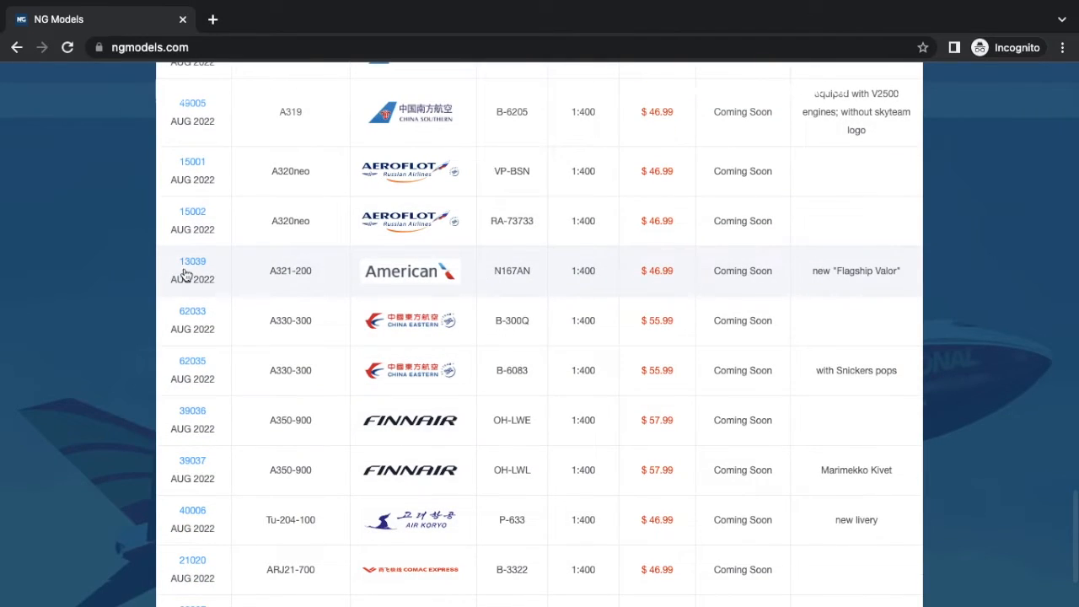
click(409, 271)
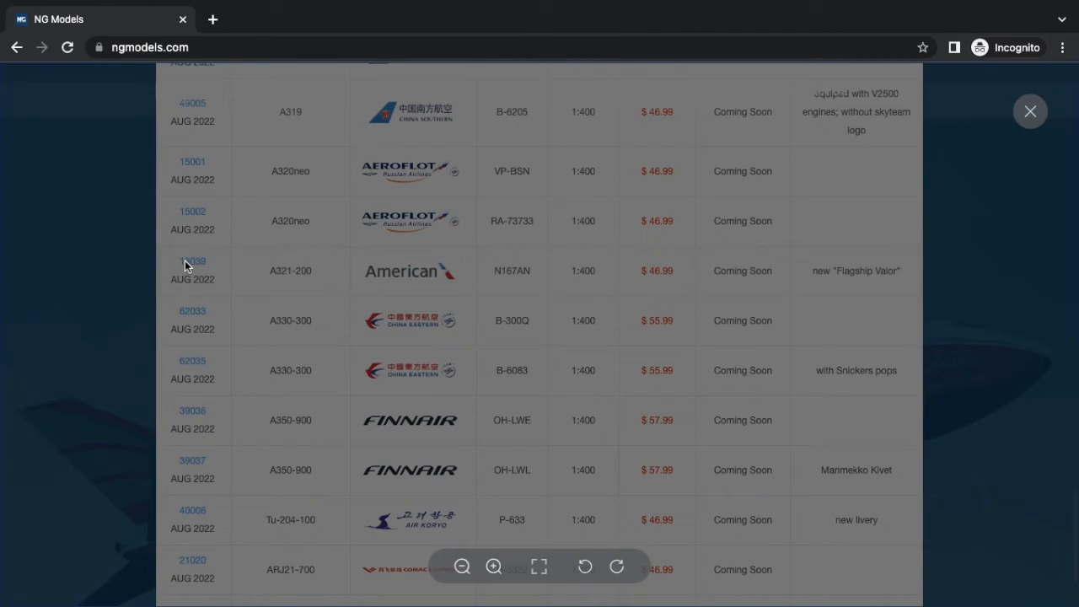
click(192, 270)
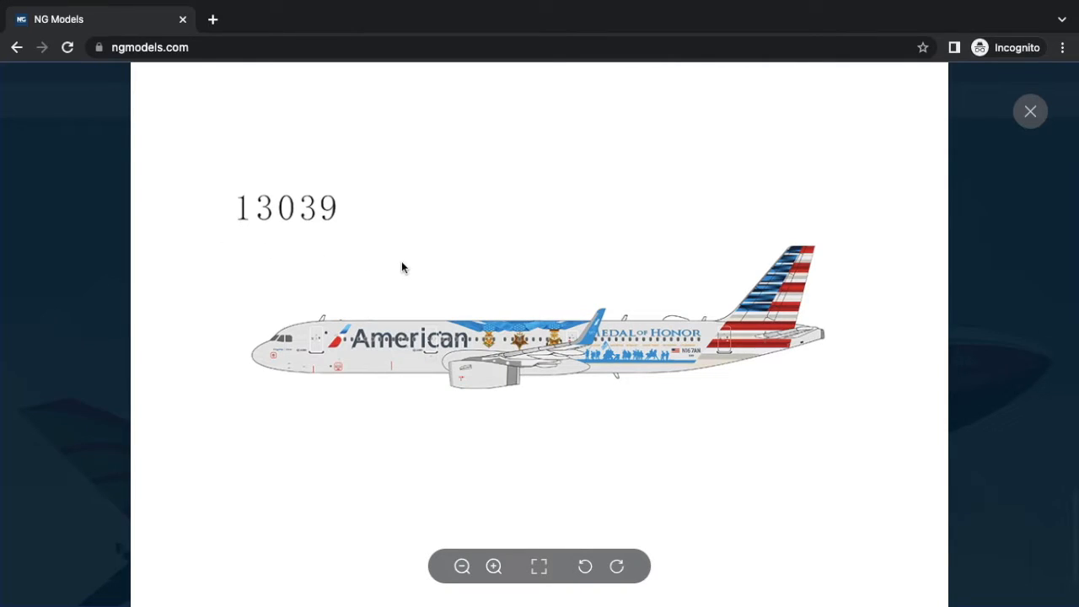
click(1030, 111)
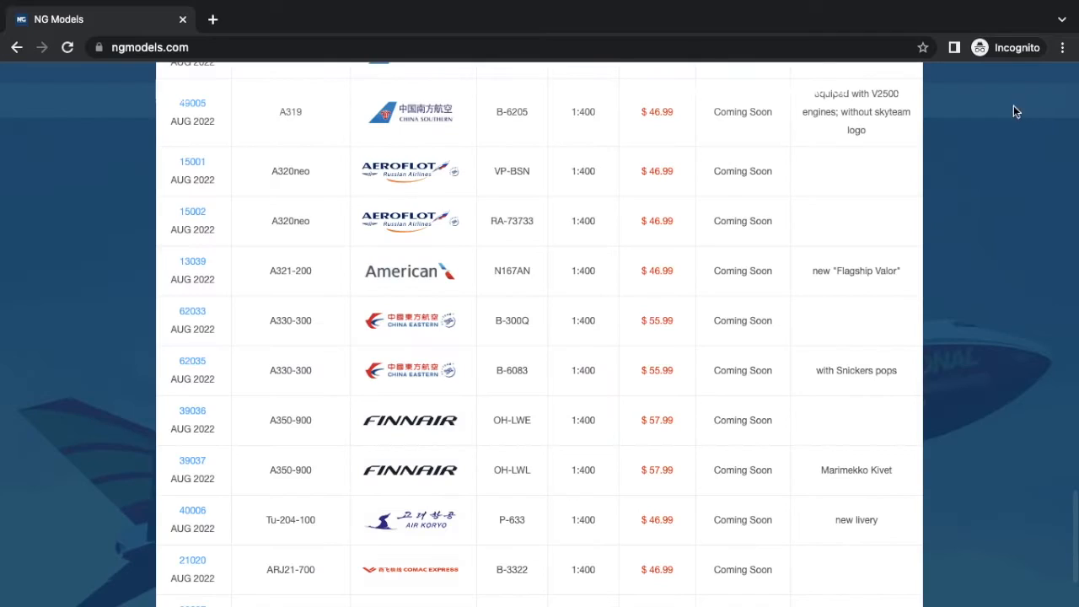
click(193, 270)
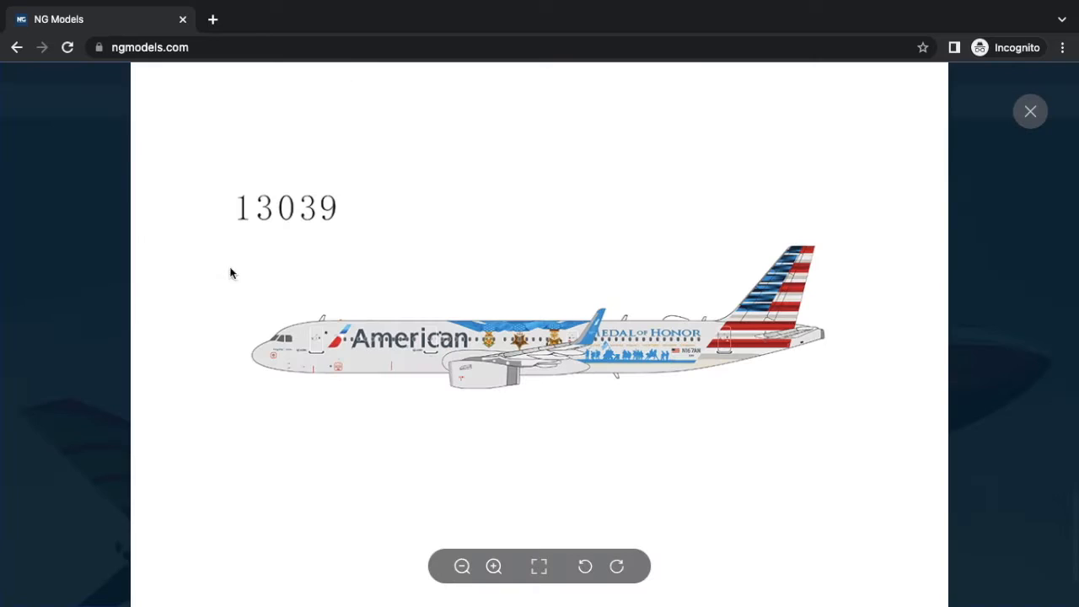
mouse_move(328, 278)
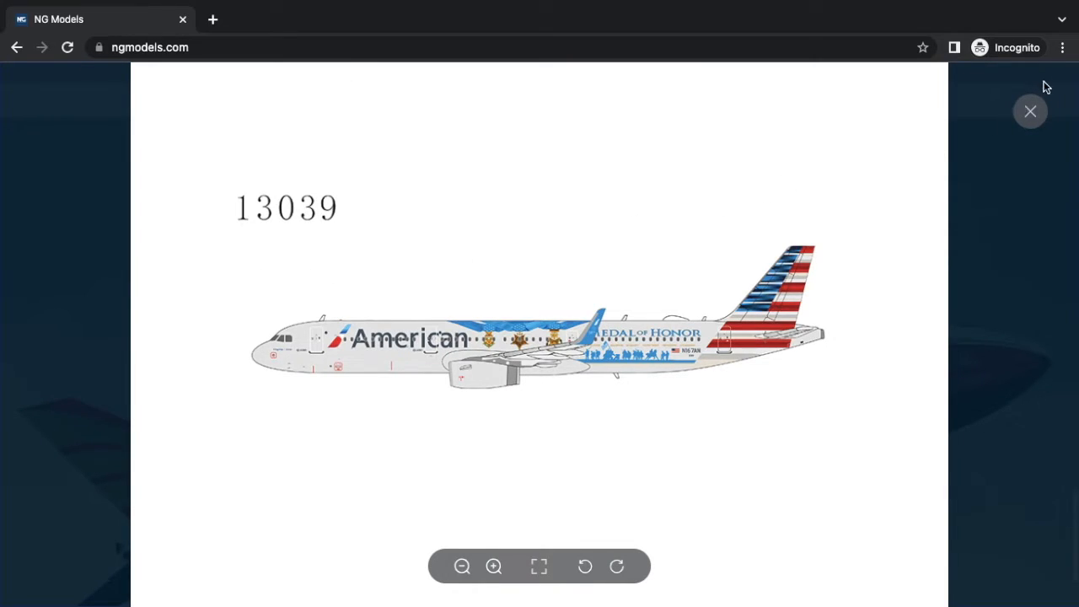
click(1030, 110)
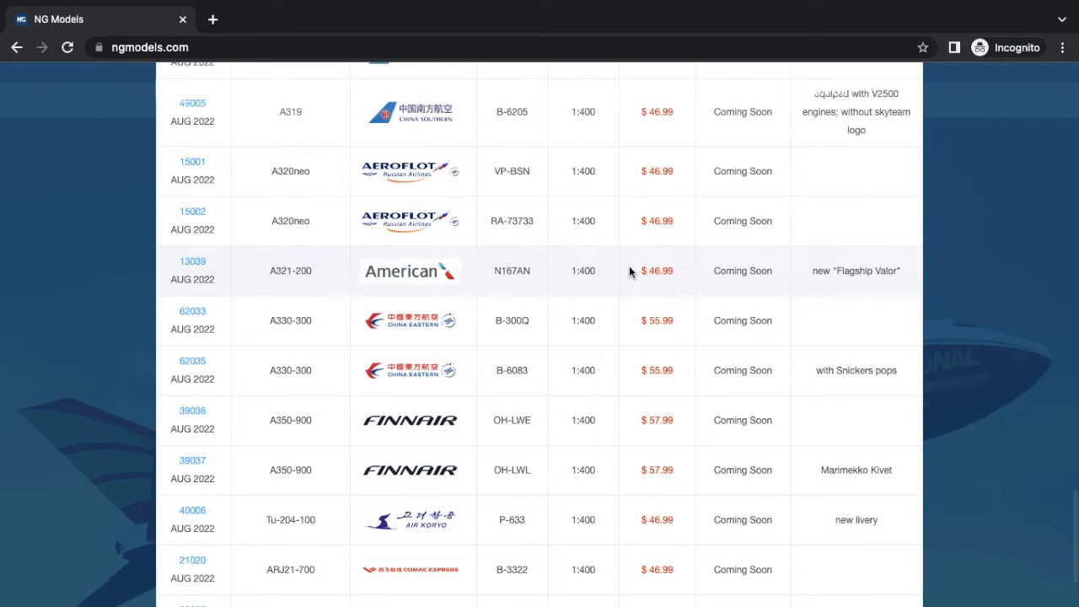
mouse_move(658, 300)
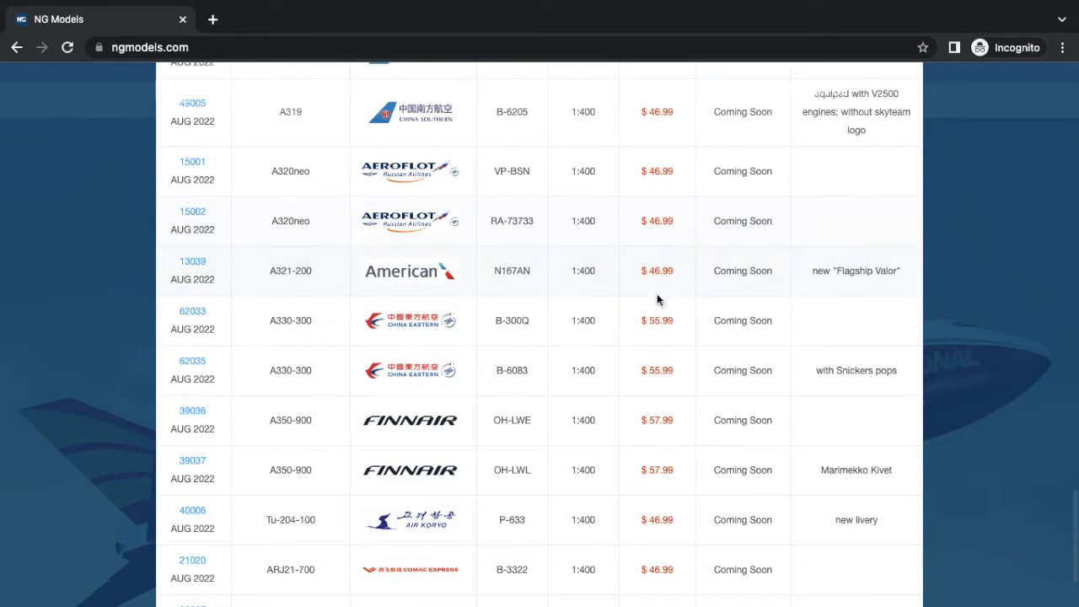
- View the China Eastern 62033 preview, then the 62035 Snickers preview twice
scroll(down, 3)
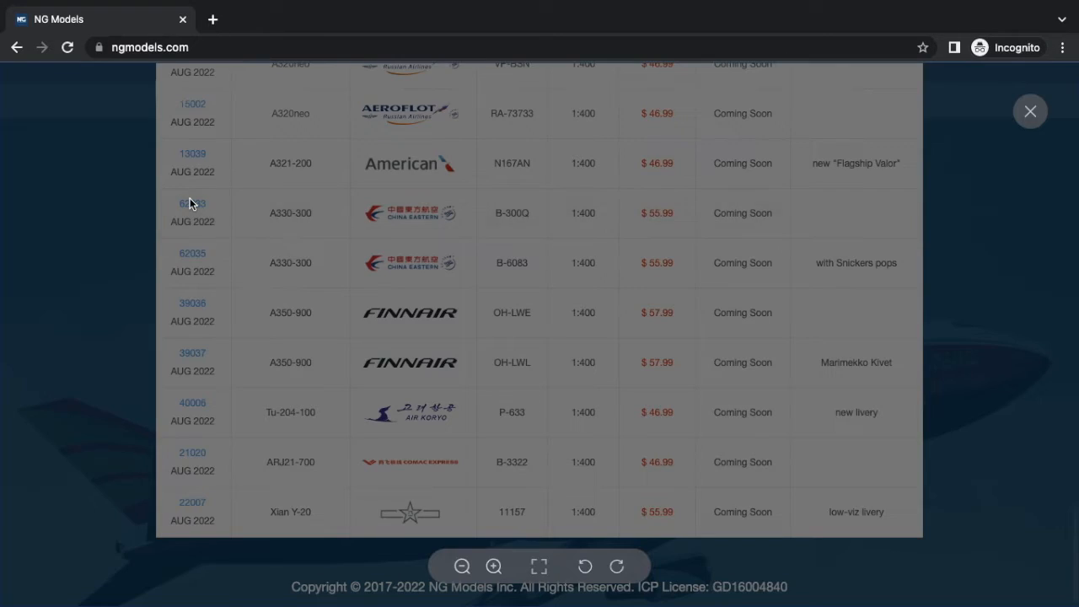
click(192, 203)
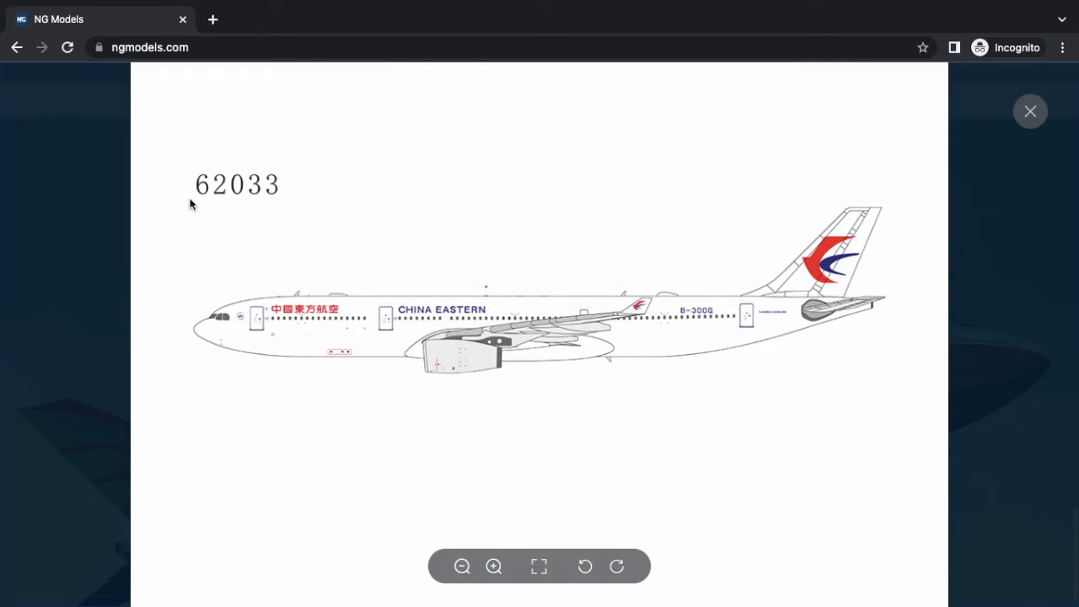
mouse_move(993, 120)
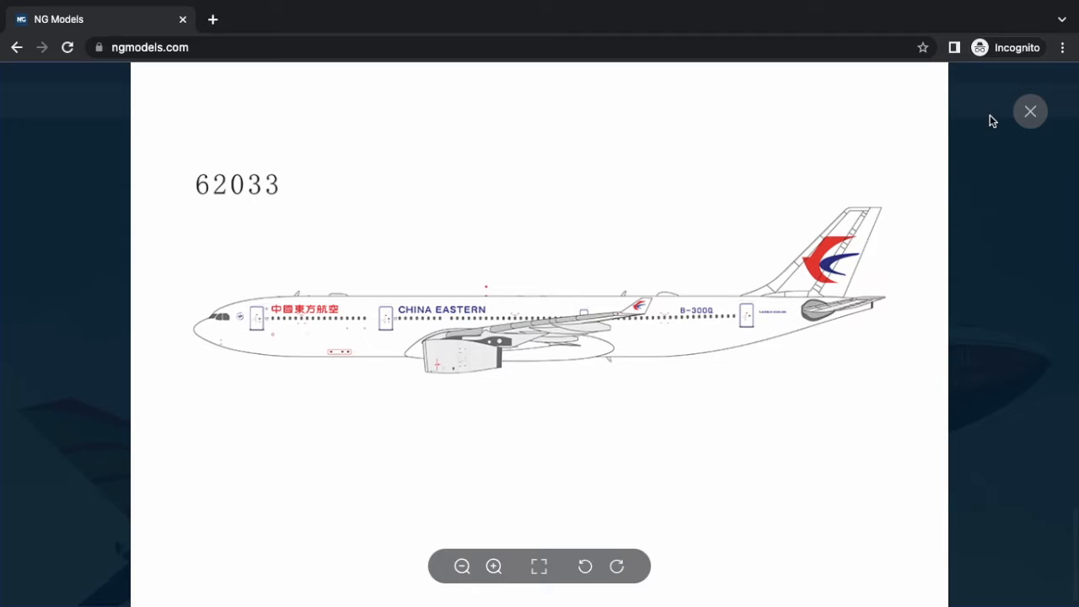
click(1030, 111)
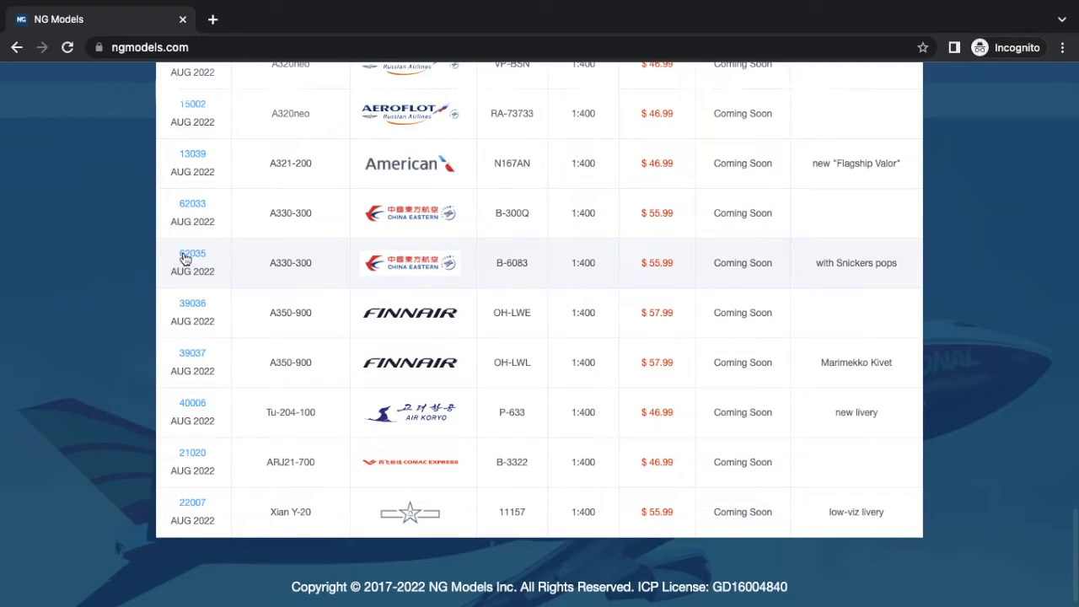
click(192, 252)
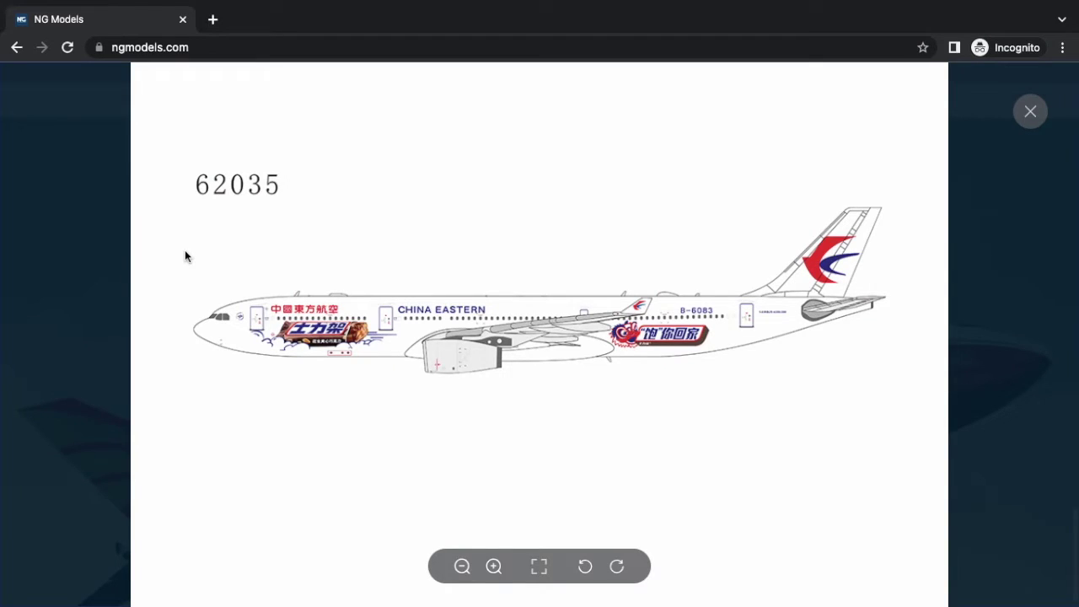
mouse_move(341, 348)
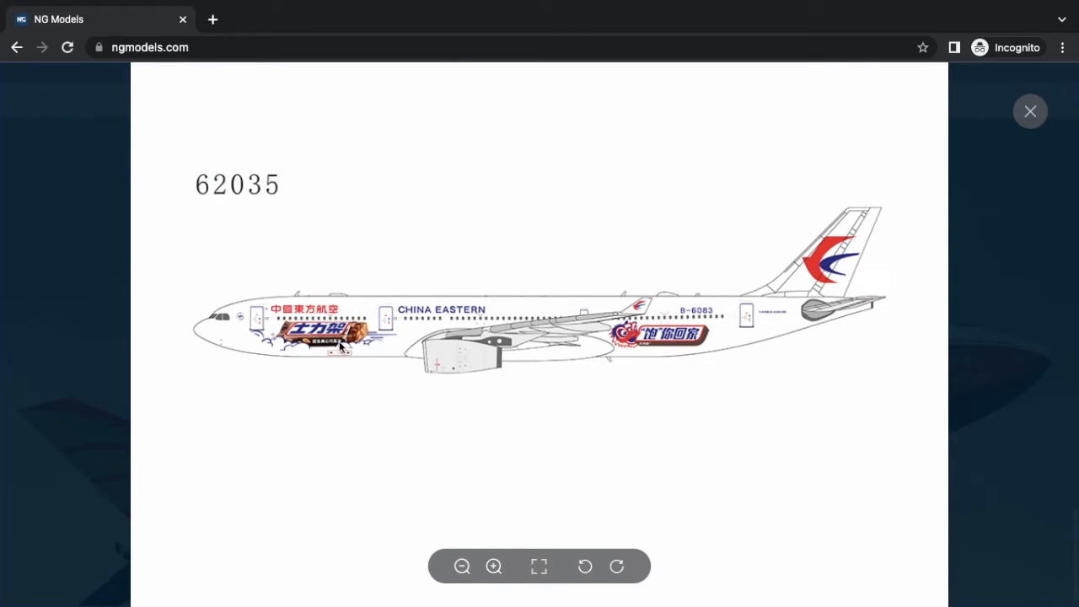
mouse_move(897, 167)
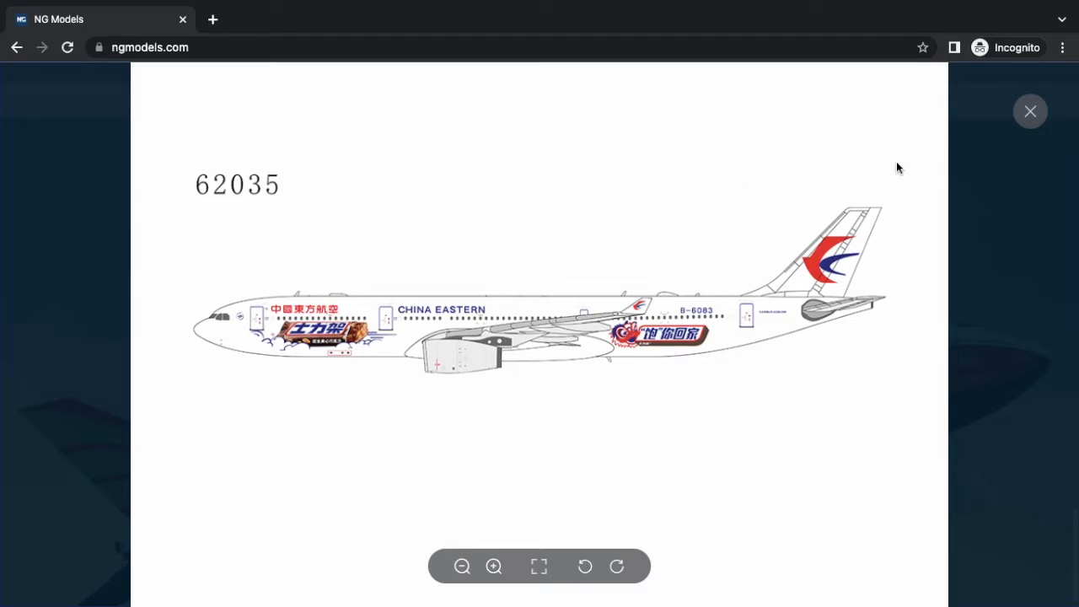
click(1030, 110)
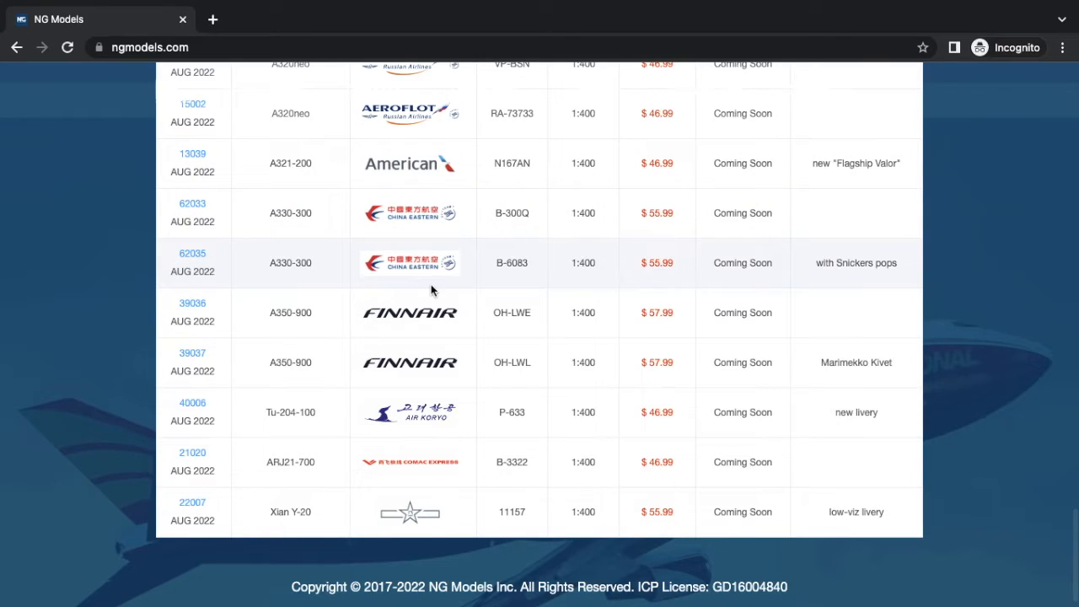
click(411, 262)
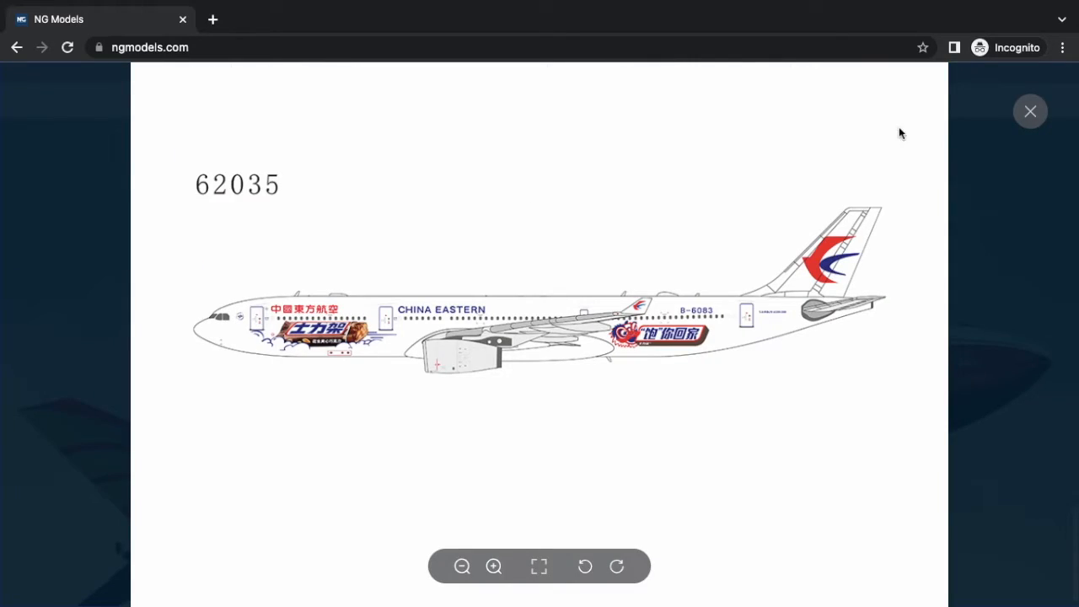
mouse_move(1030, 126)
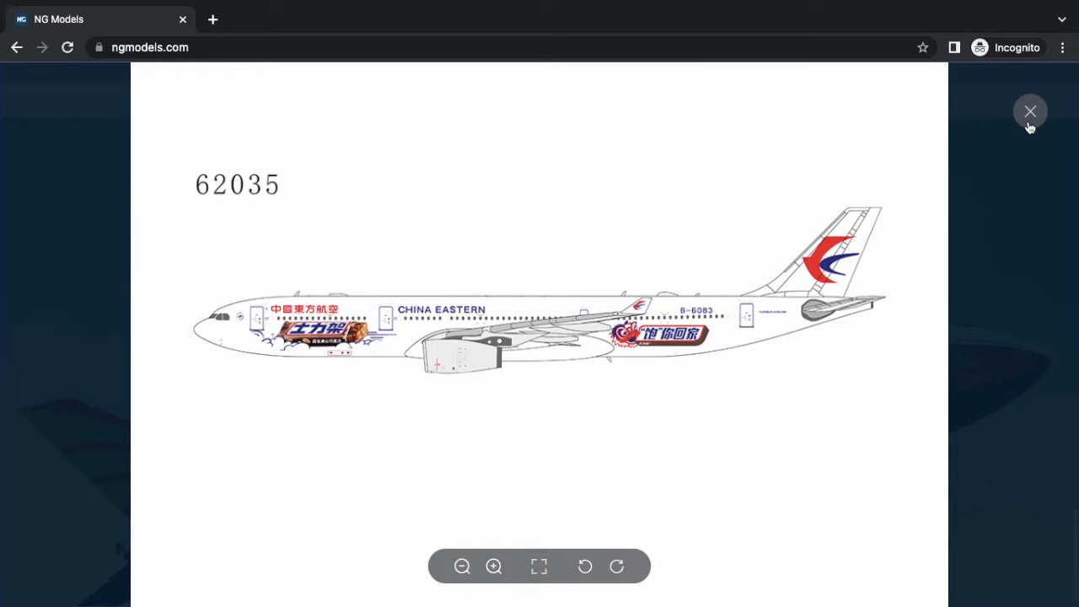
click(1029, 112)
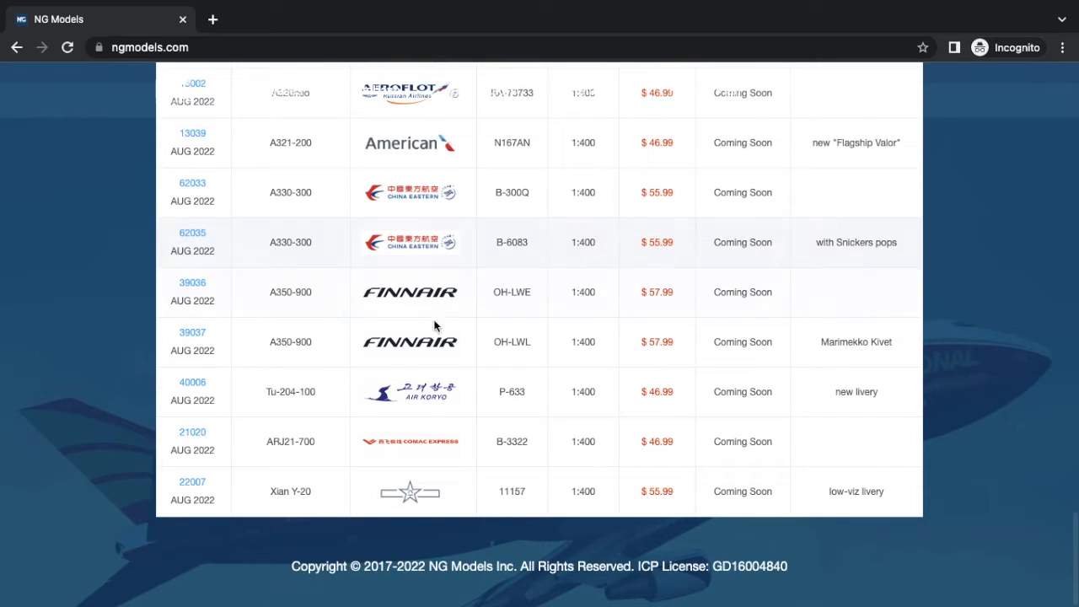
mouse_move(258, 293)
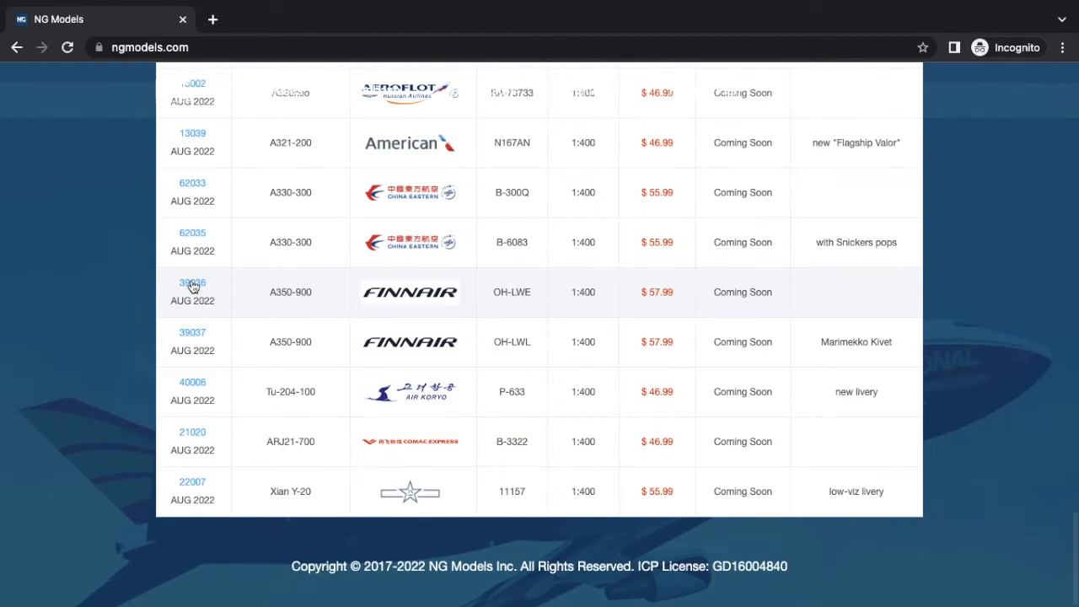
- View the Finnair A350-900 livery previews for 39036 and 39037 Marimekko Kivet
click(193, 282)
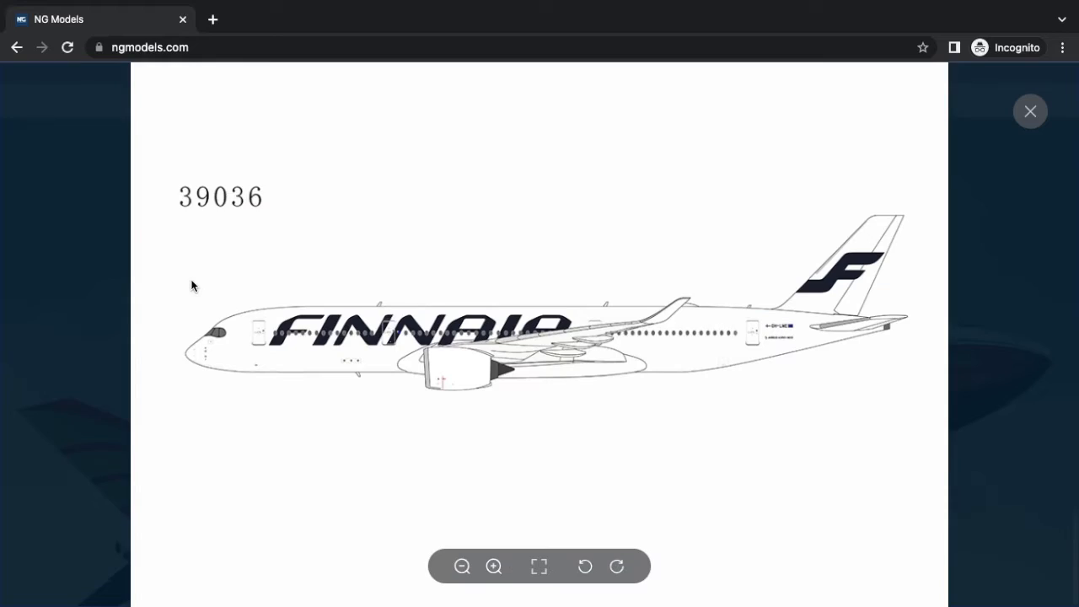
mouse_move(451, 336)
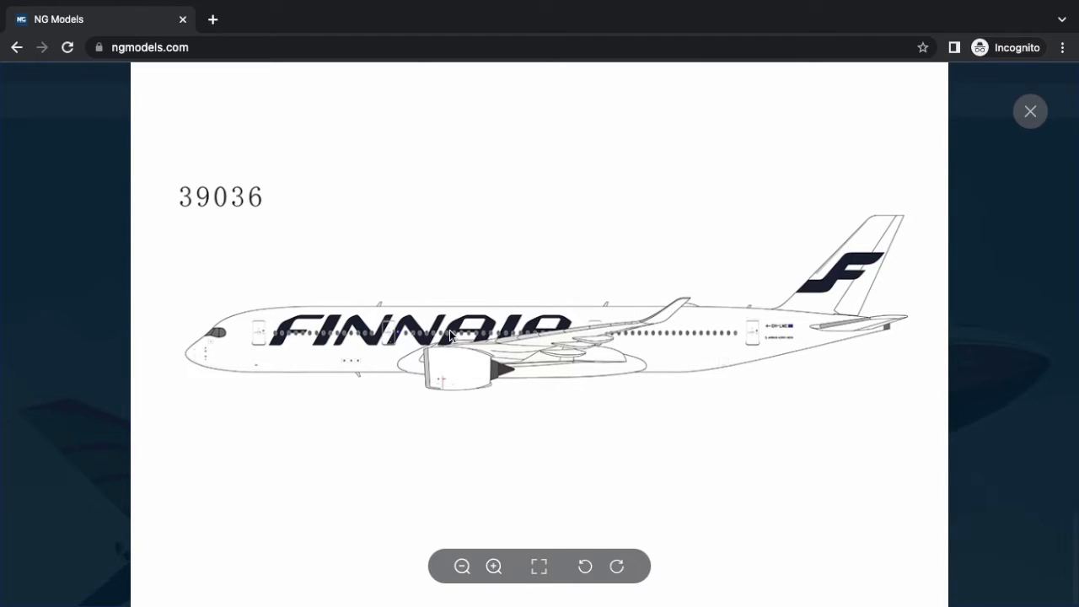
click(1030, 111)
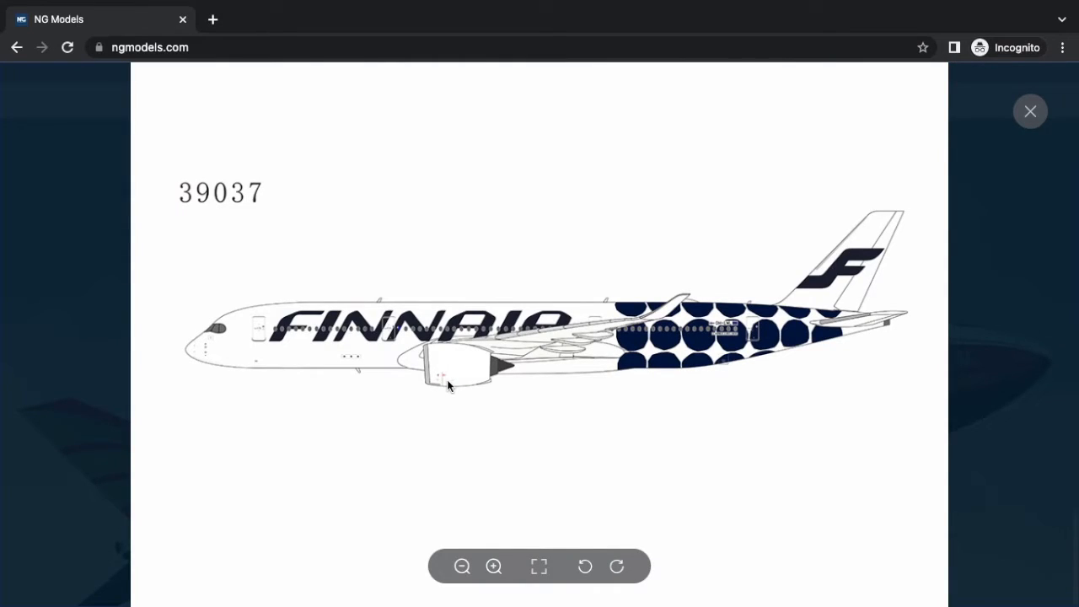
click(1030, 110)
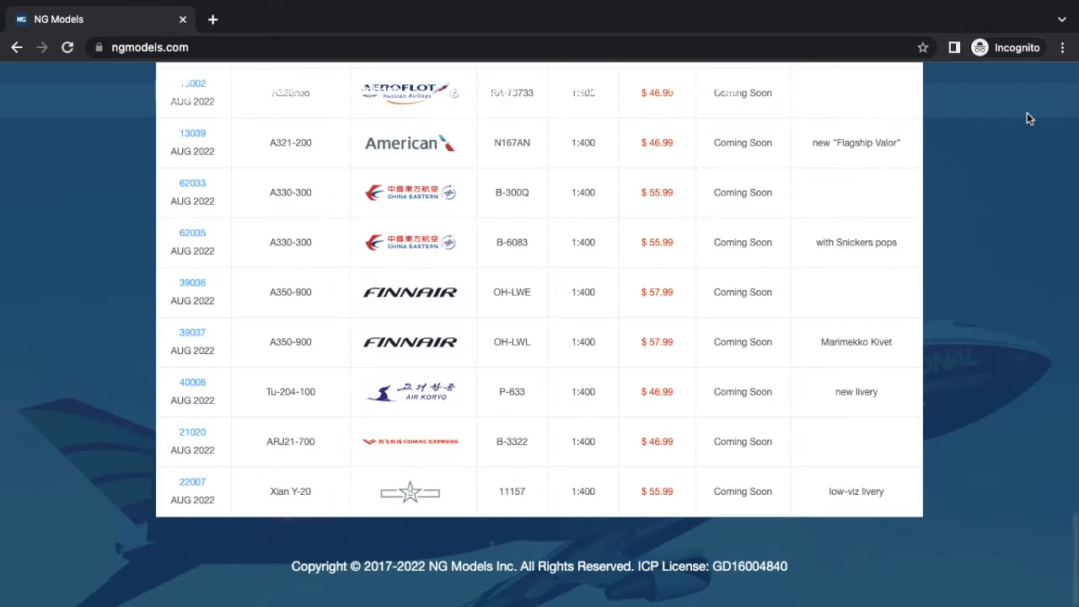
mouse_move(185, 342)
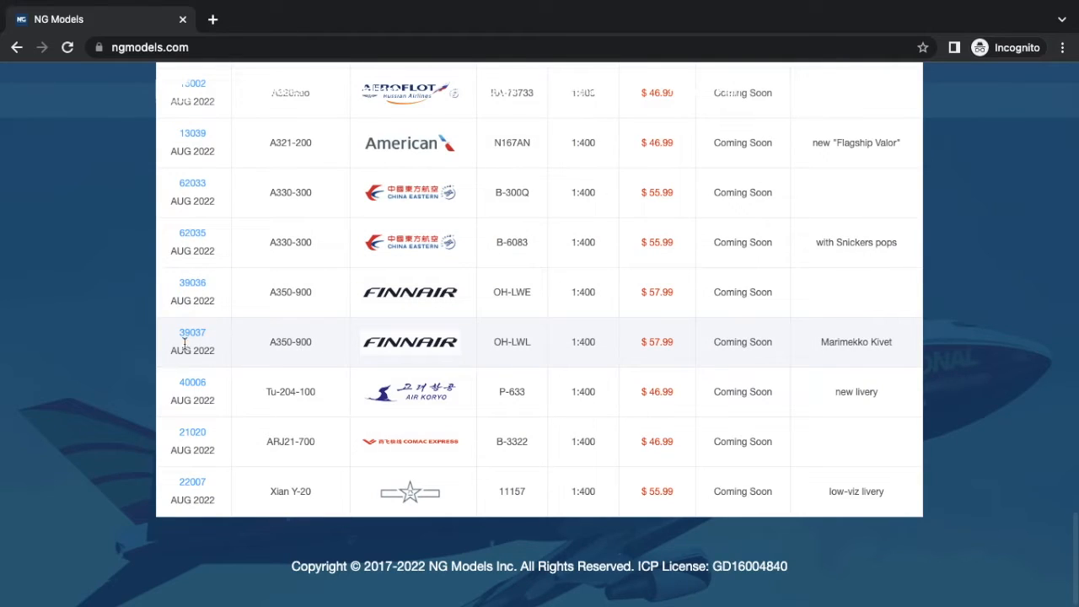
click(193, 341)
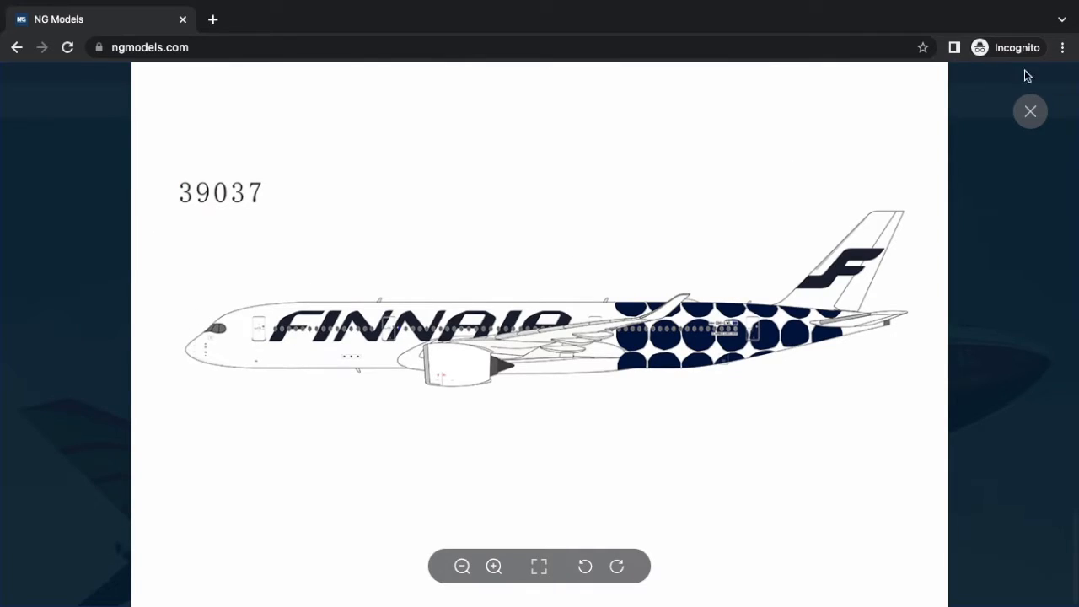
click(1030, 110)
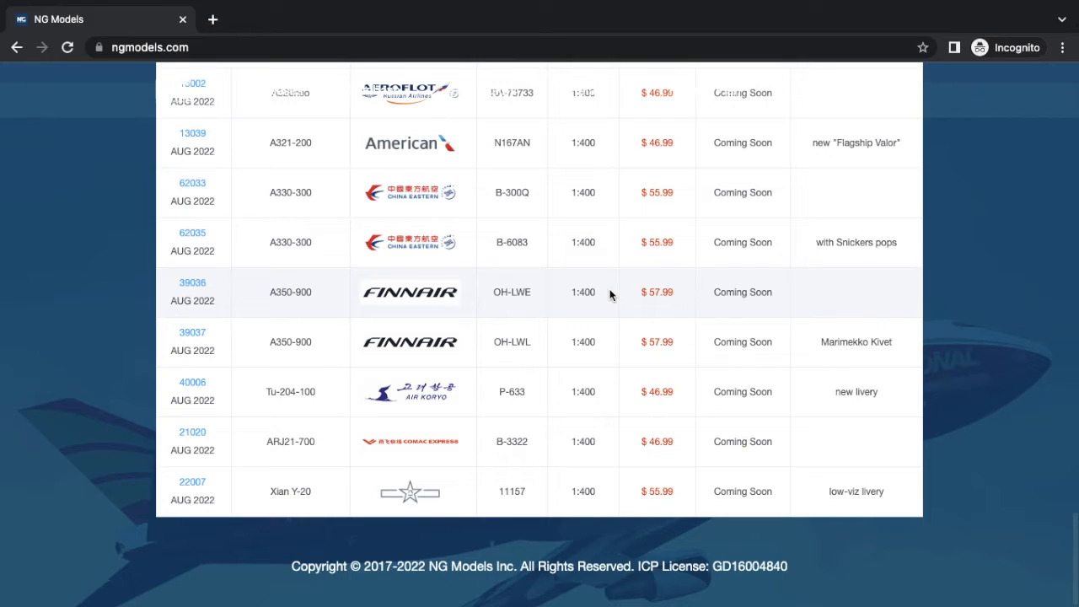
mouse_move(371, 402)
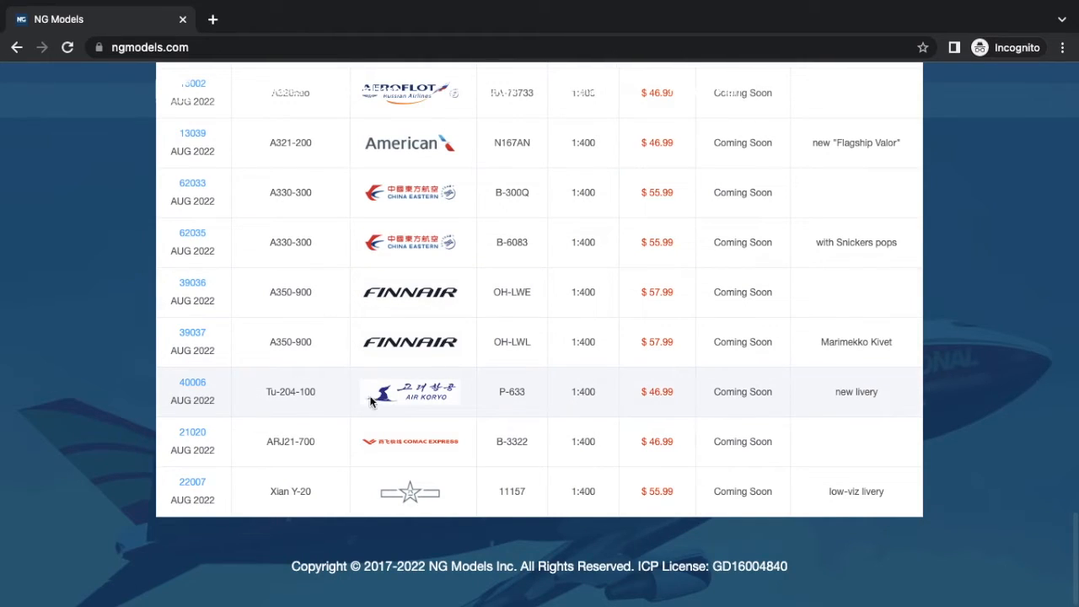
mouse_move(266, 362)
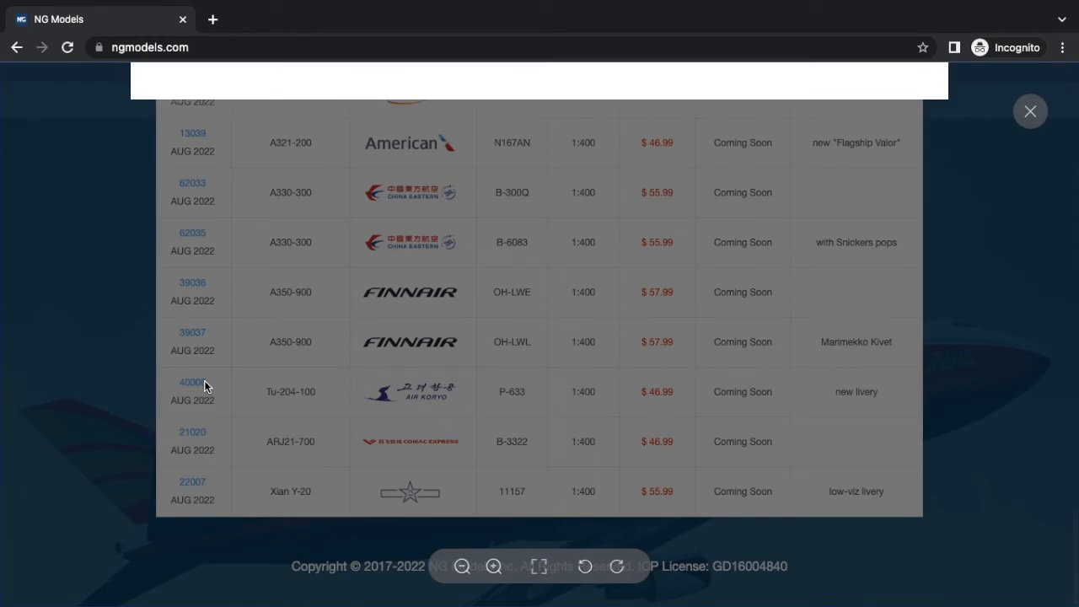
click(192, 382)
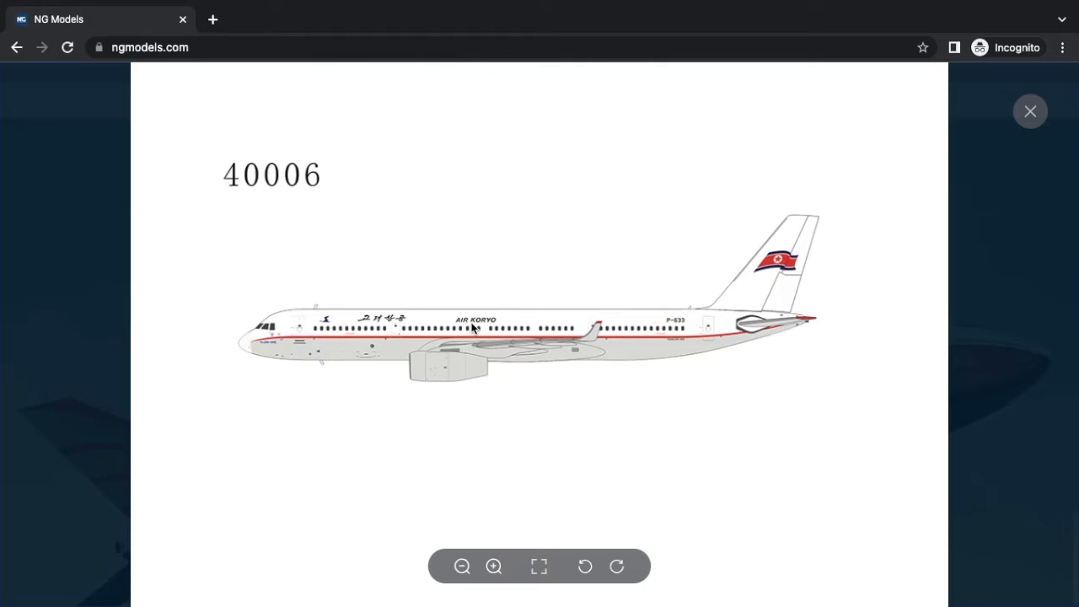
click(1029, 111)
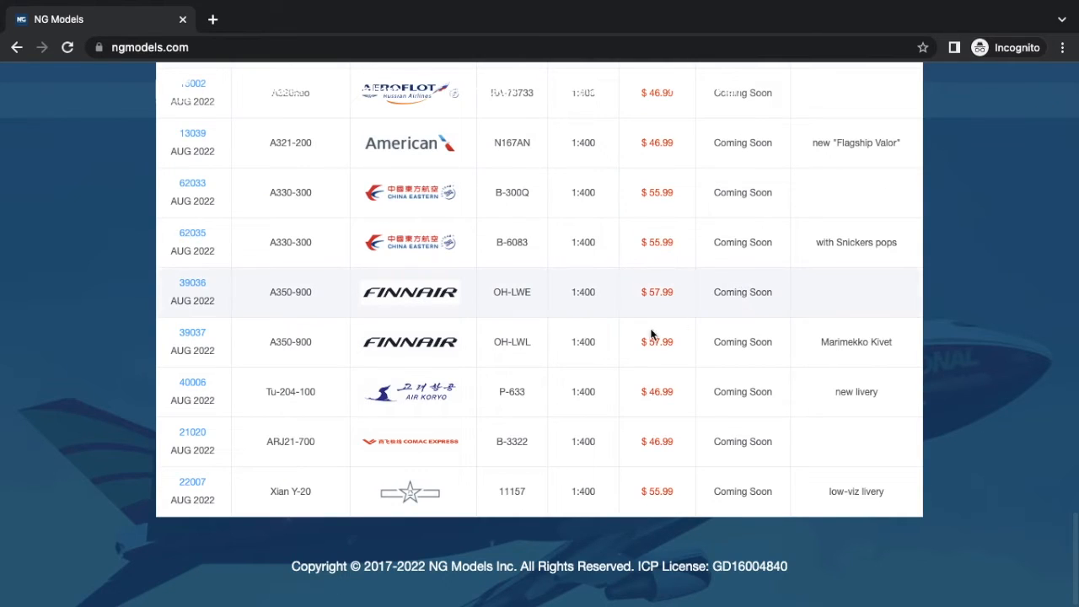
mouse_move(640, 399)
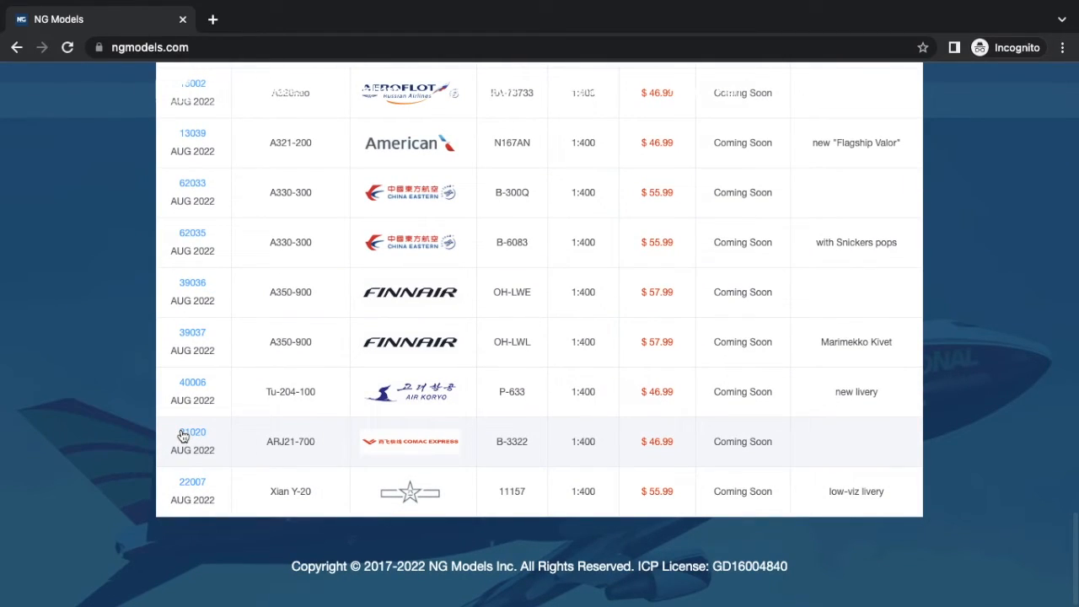
click(192, 439)
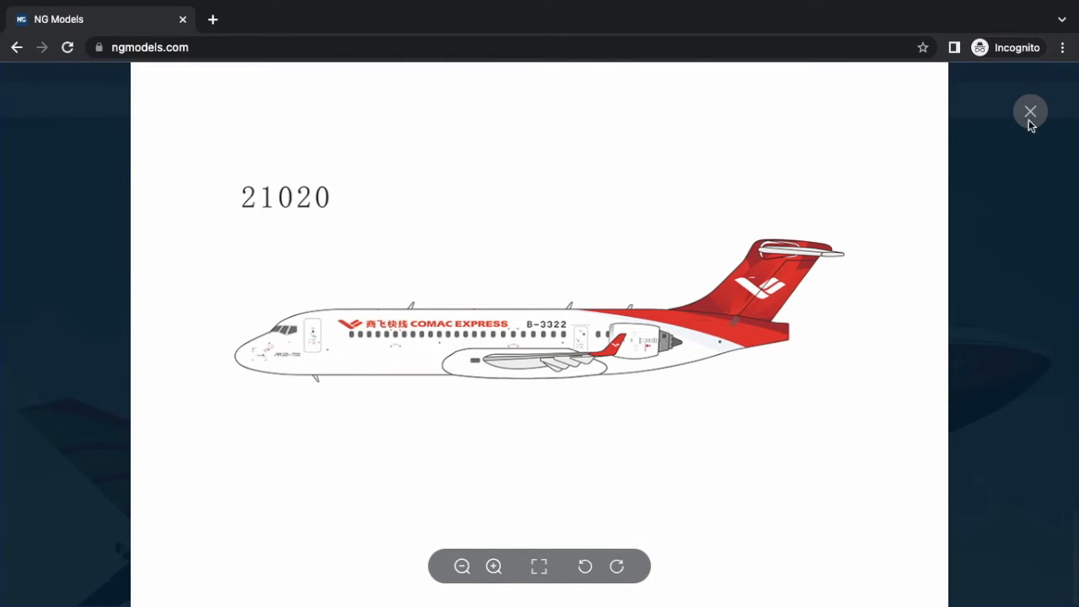
click(1030, 111)
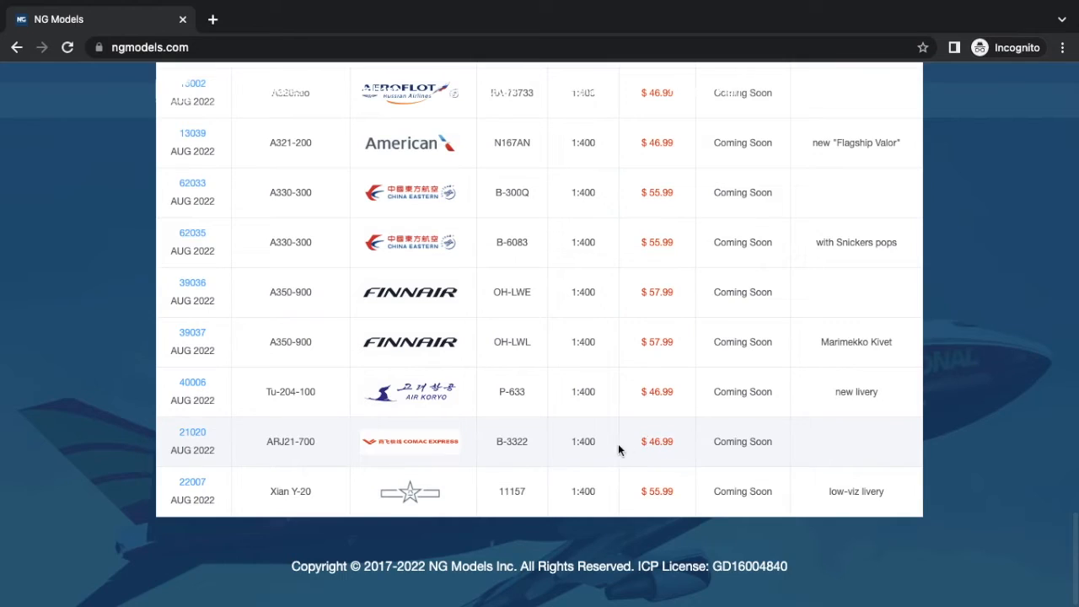
mouse_move(213, 496)
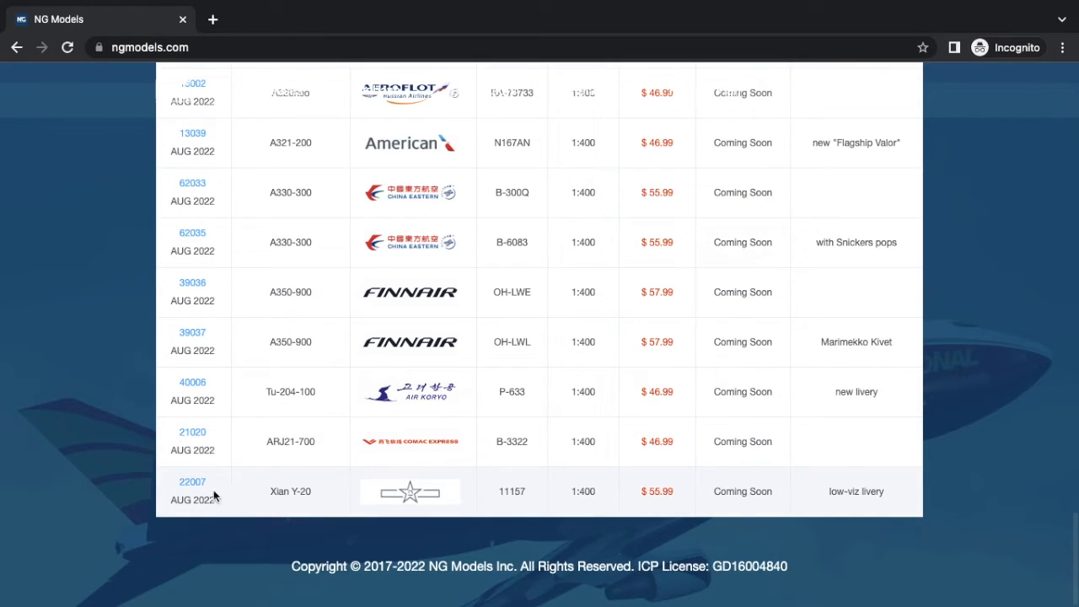
click(410, 491)
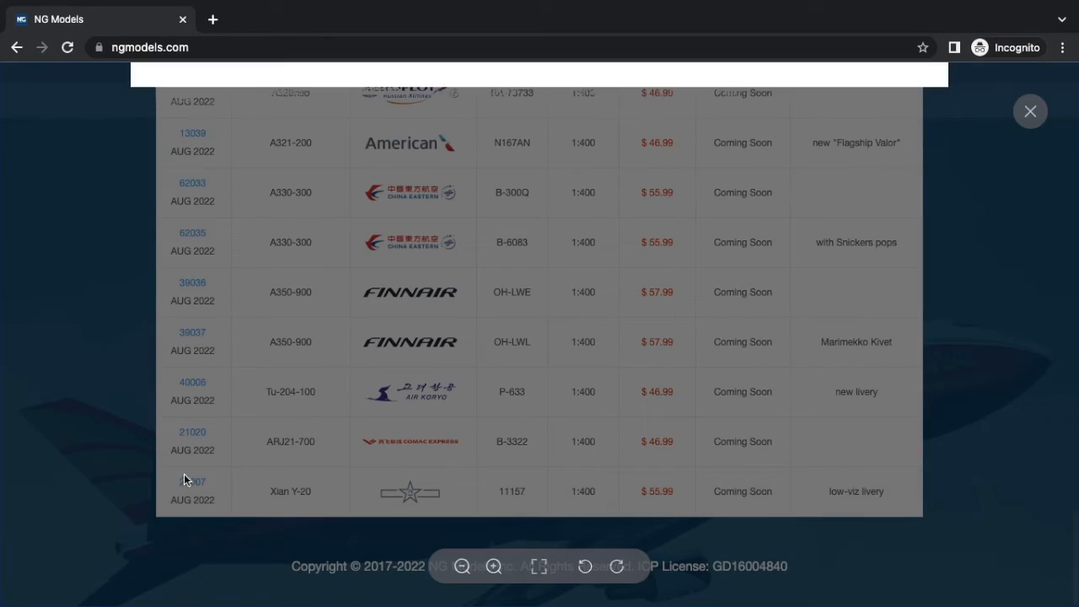
click(193, 481)
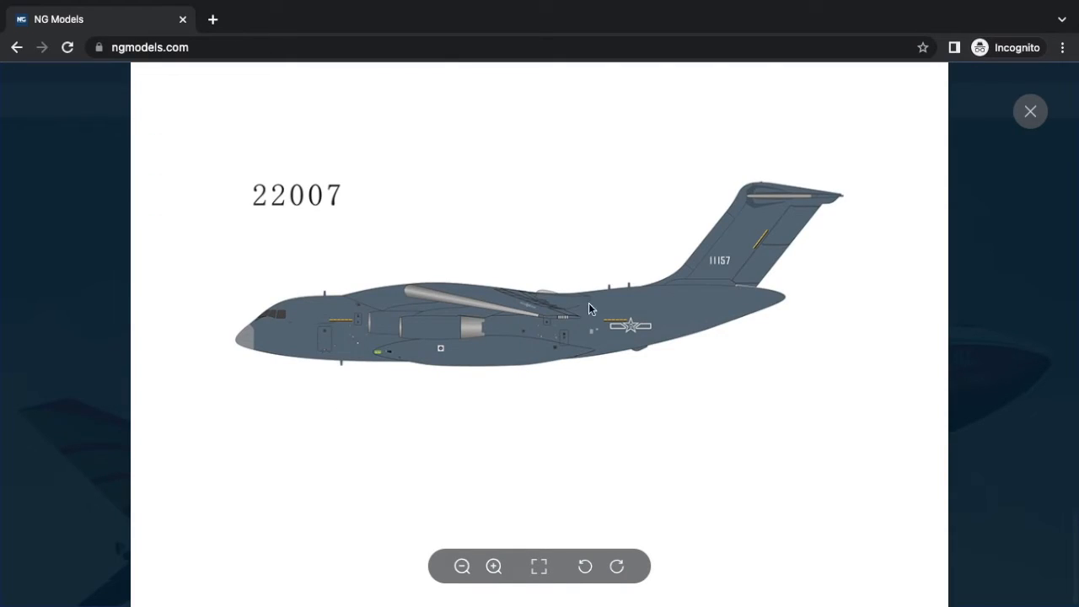
click(1030, 110)
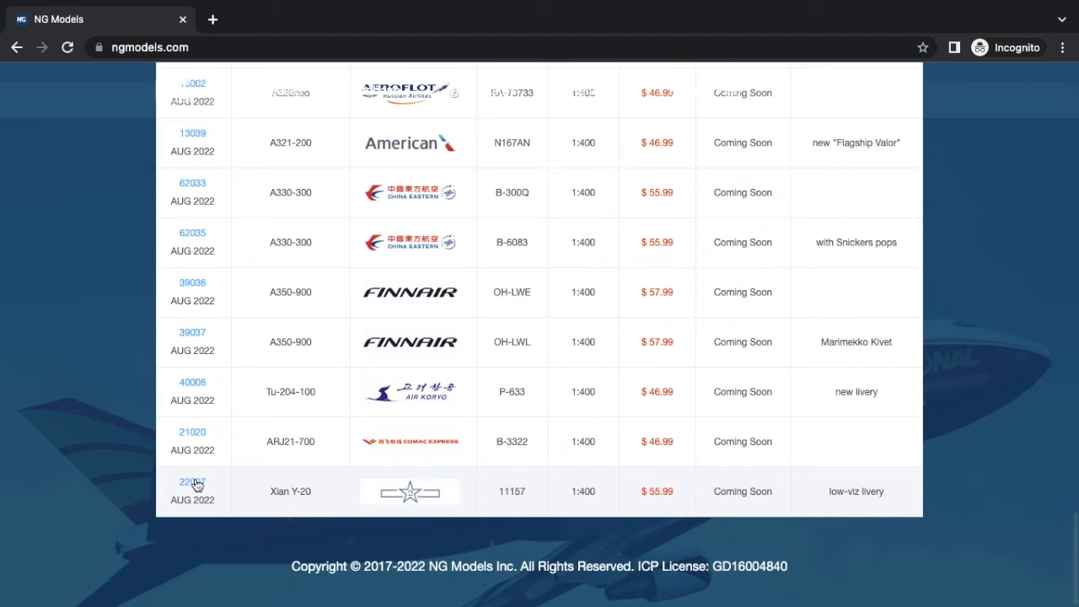
click(192, 482)
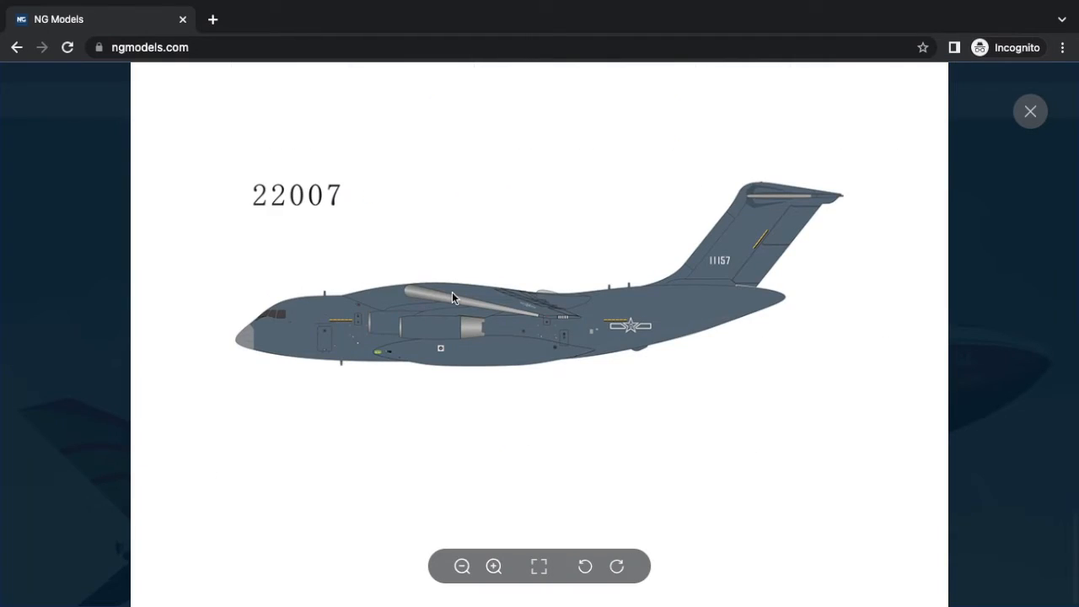
click(1030, 110)
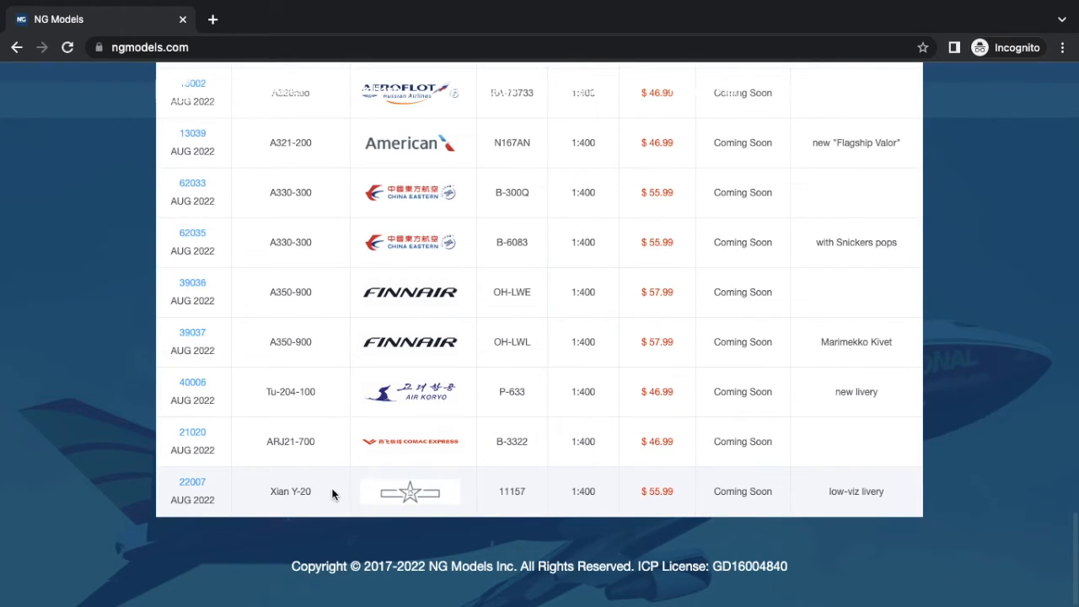
click(410, 491)
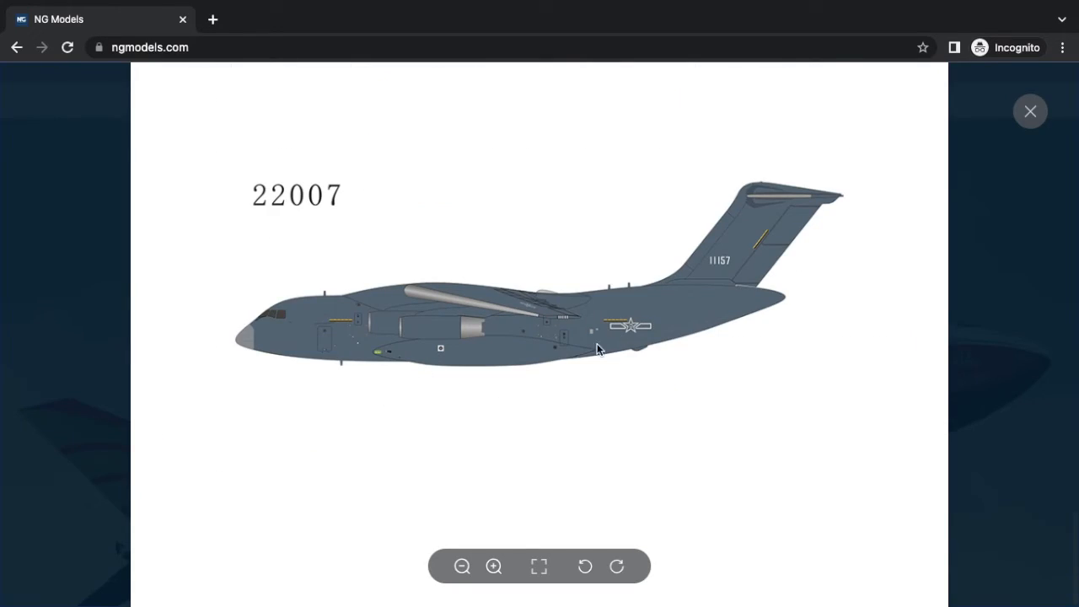
mouse_move(390, 348)
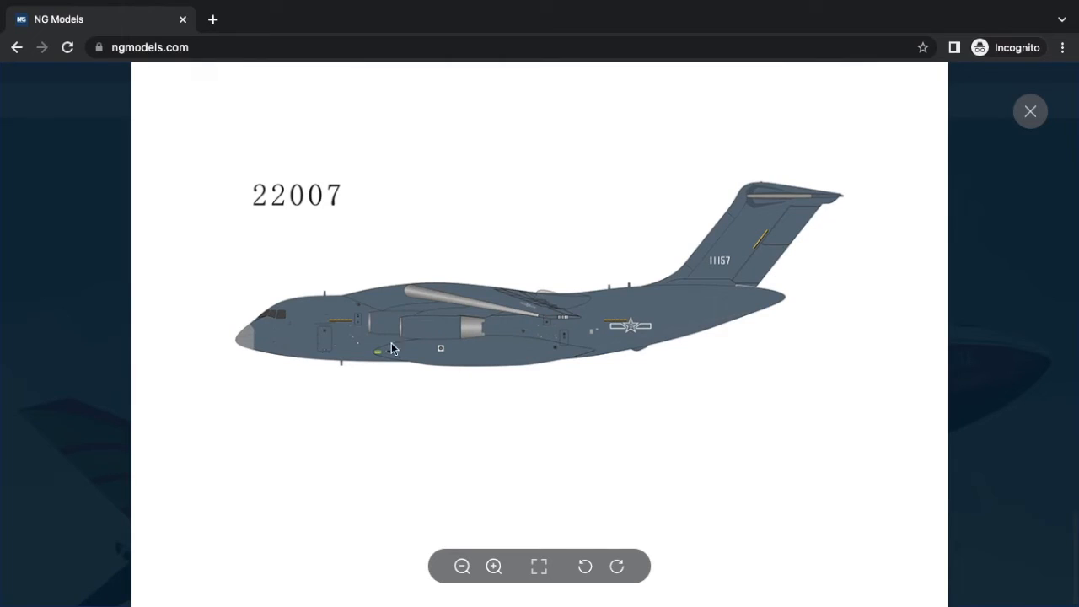
mouse_move(544, 343)
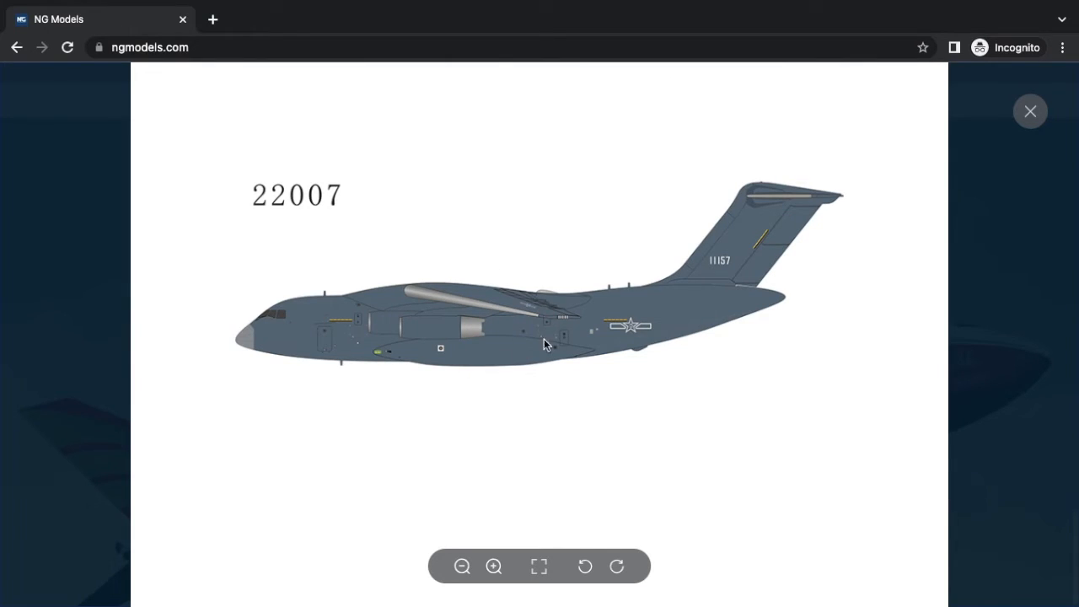
mouse_move(619, 116)
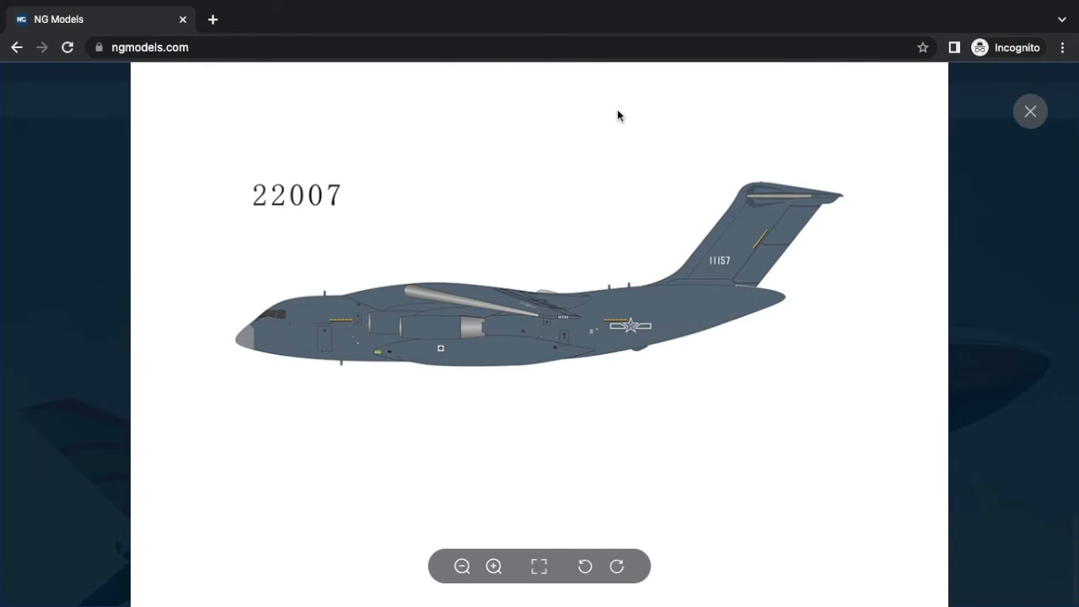
mouse_move(1074, 111)
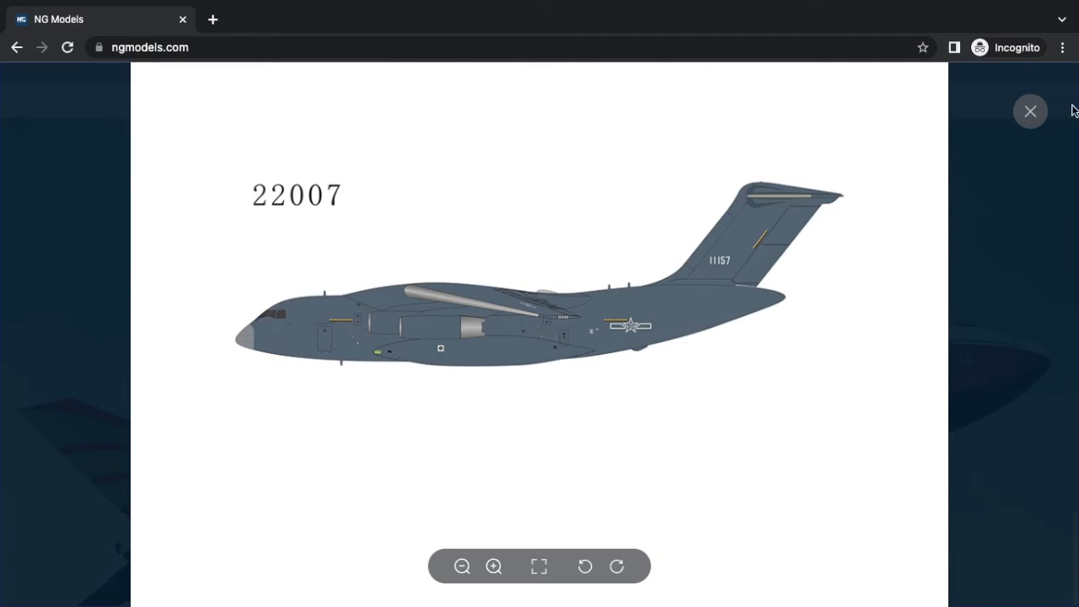
click(1030, 111)
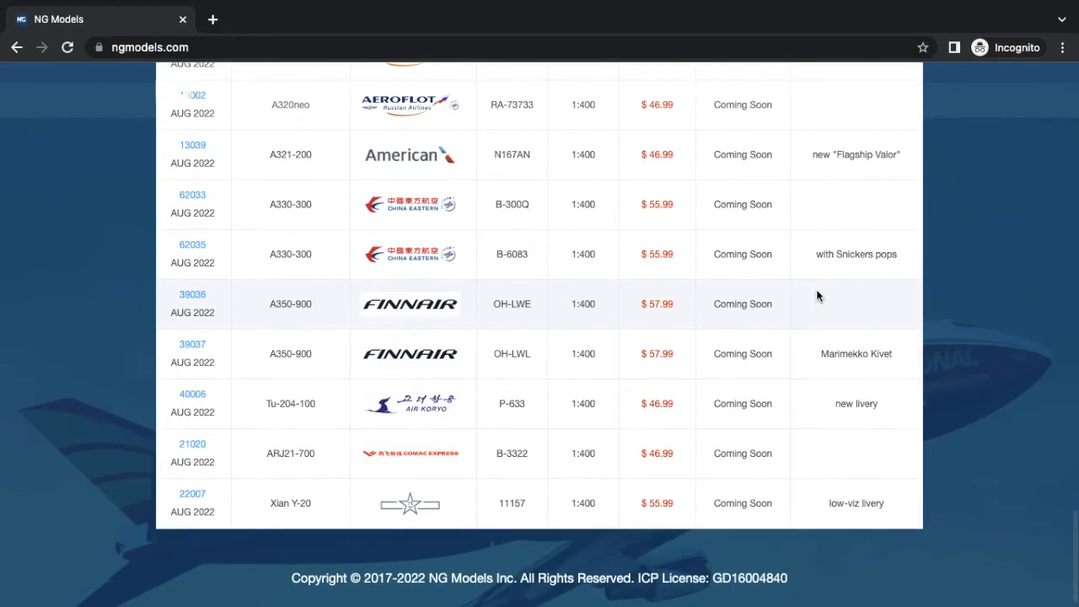
scroll(up, 3)
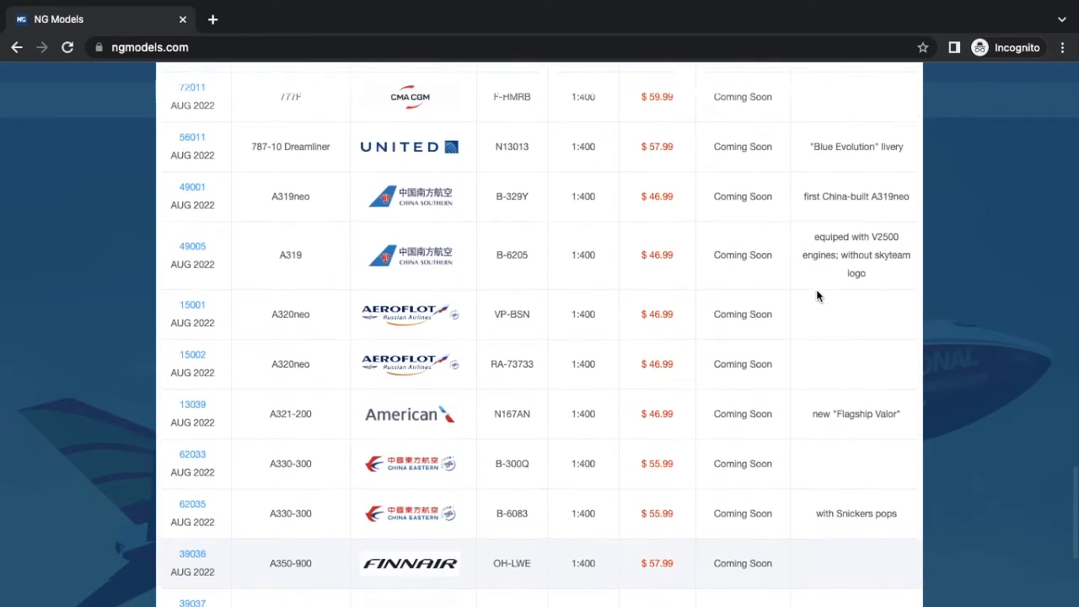
scroll(up, 3)
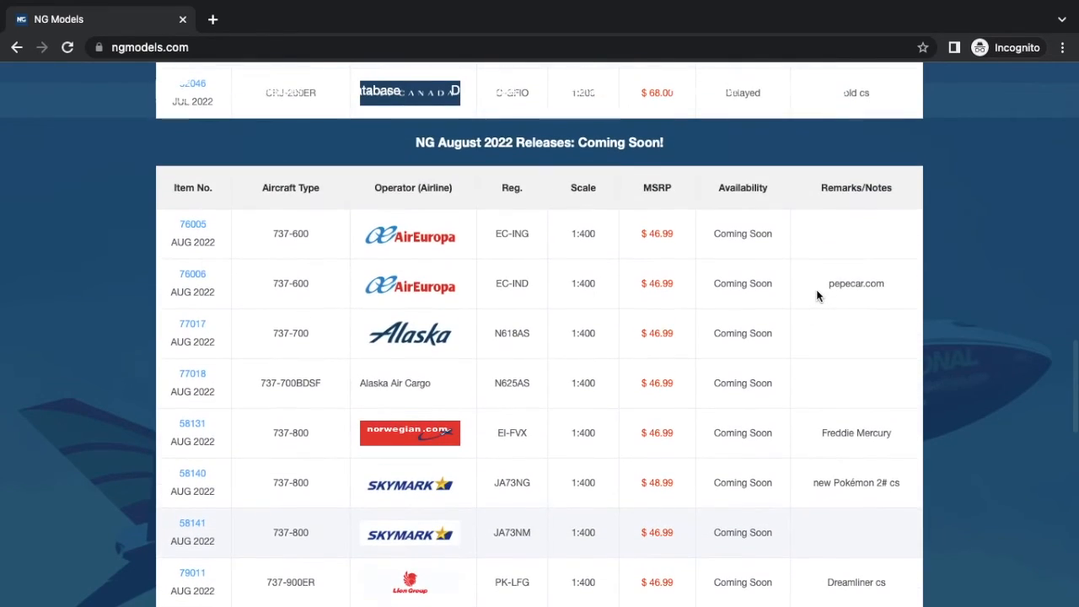
scroll(up, 3)
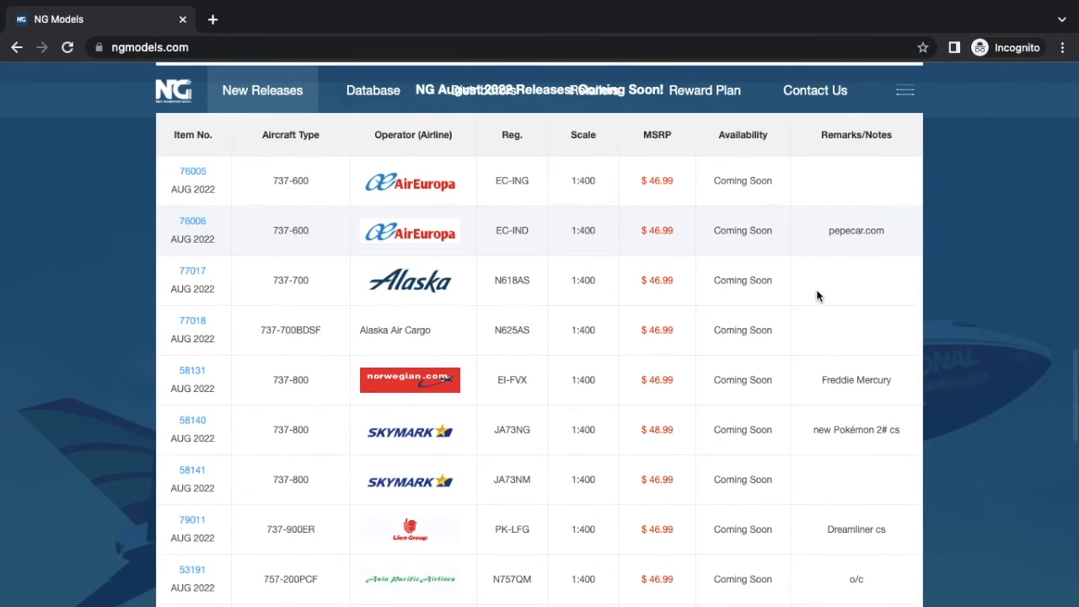
scroll(down, 3)
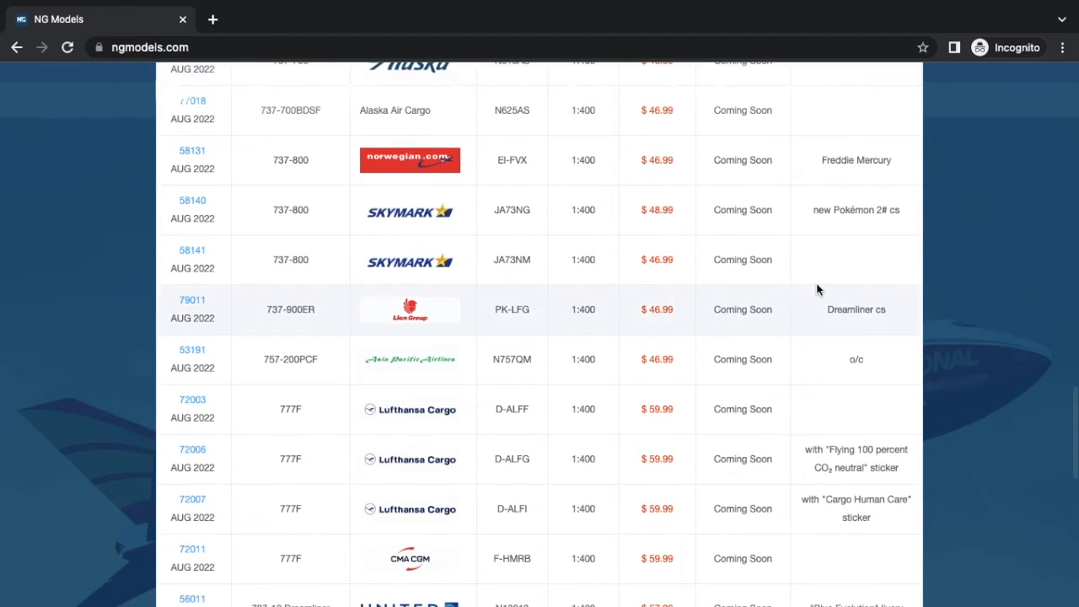
scroll(down, 3)
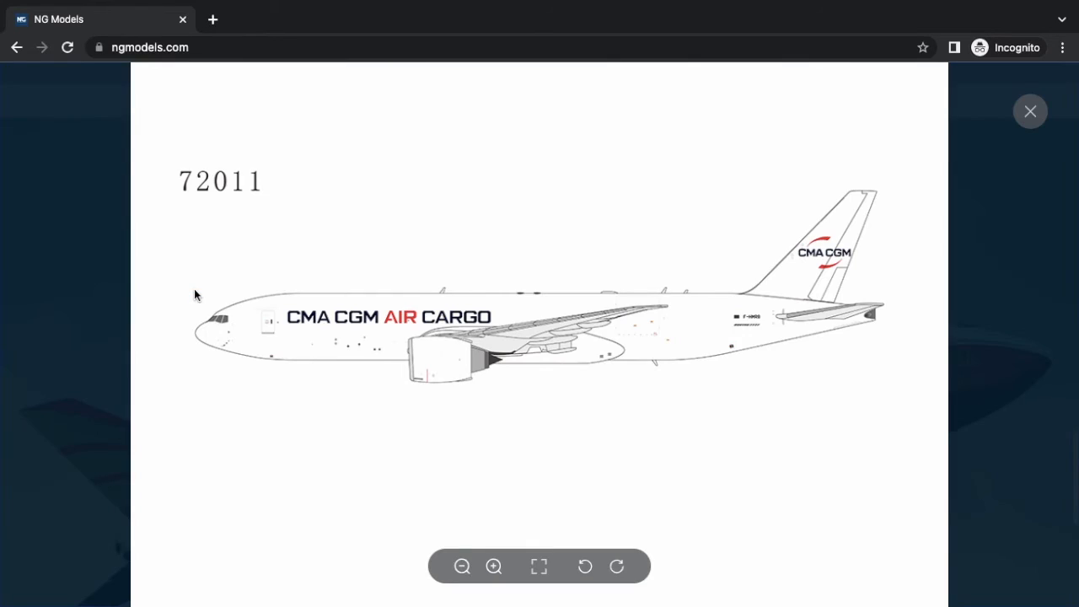
click(1030, 110)
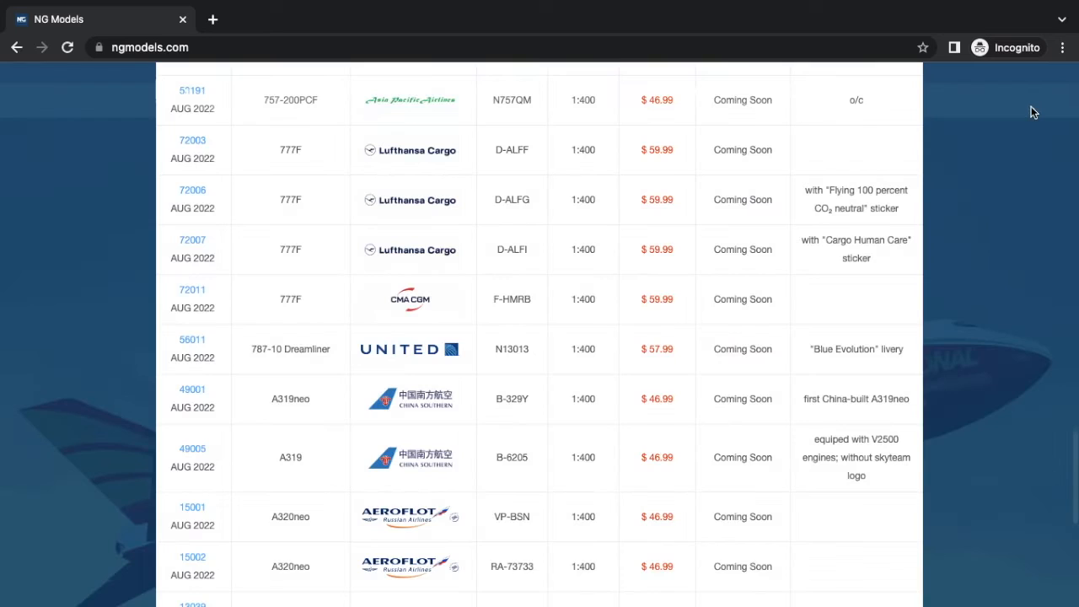
scroll(down, 3)
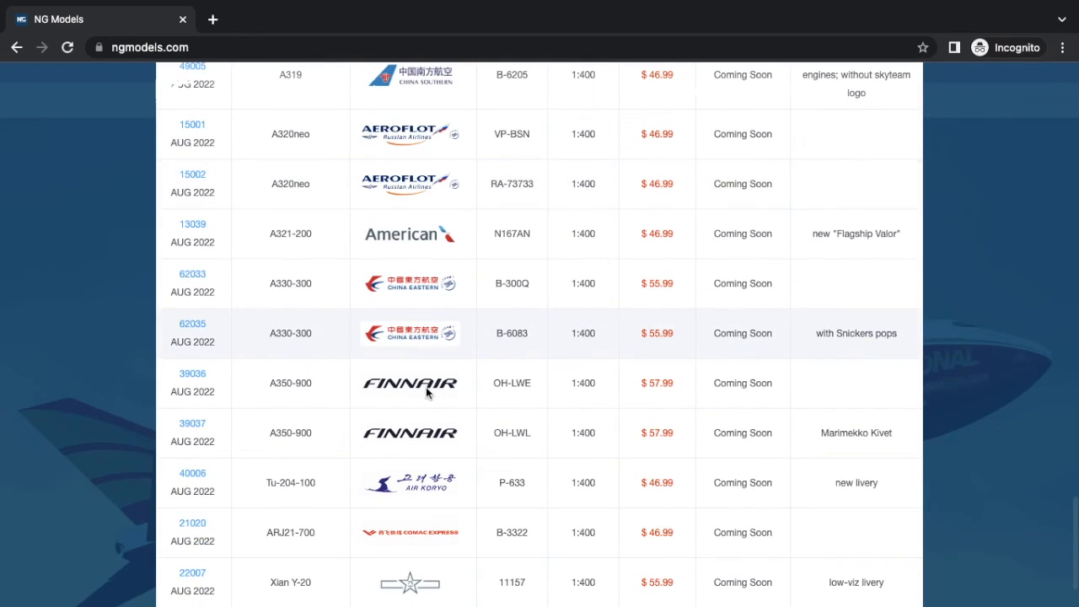
mouse_move(271, 503)
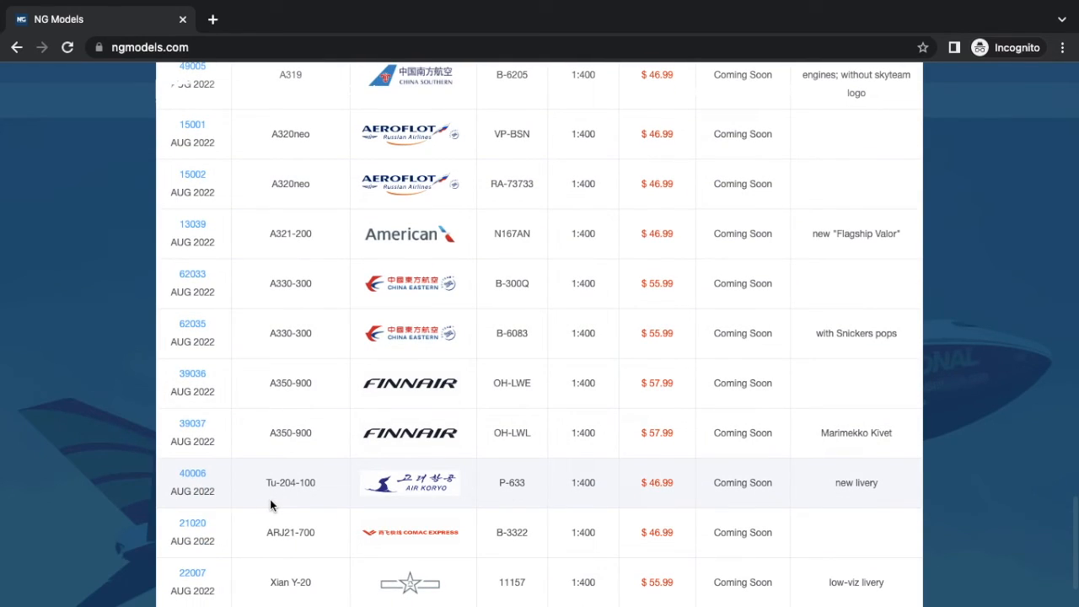
scroll(up, 3)
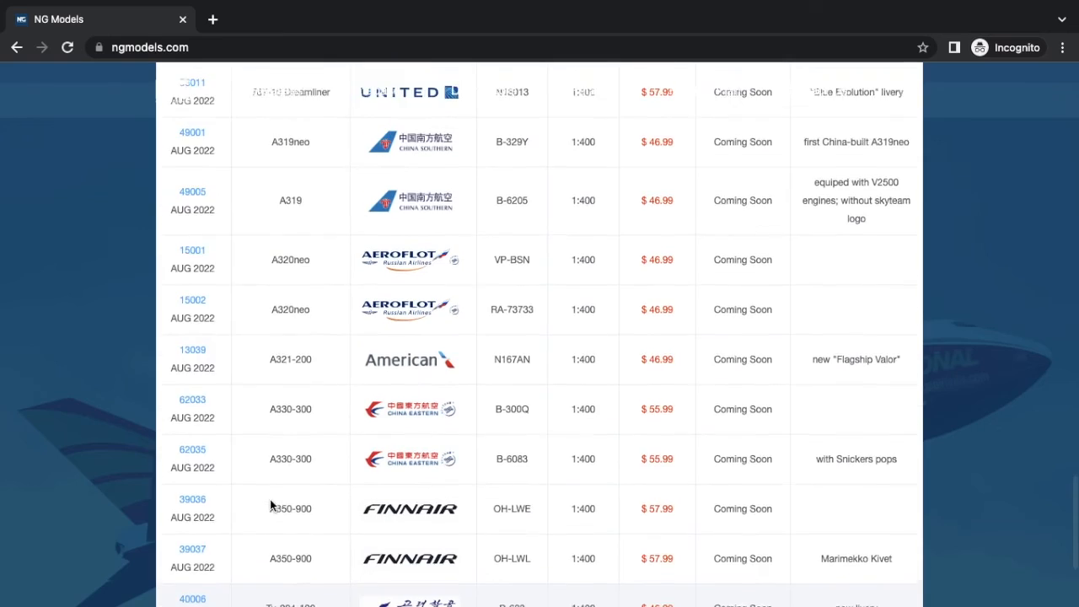
scroll(up, 3)
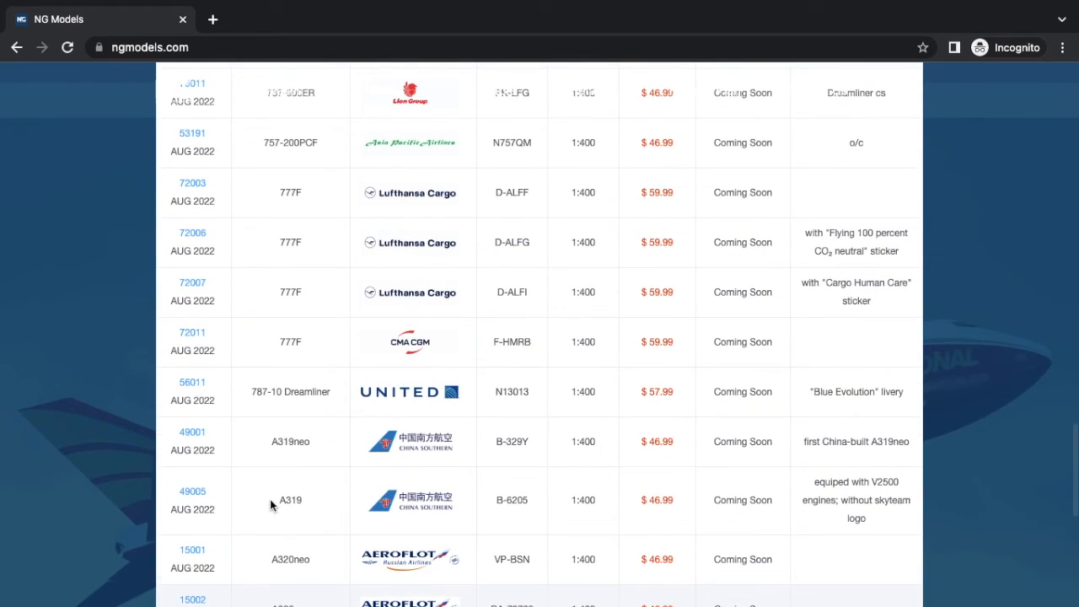
scroll(up, 3)
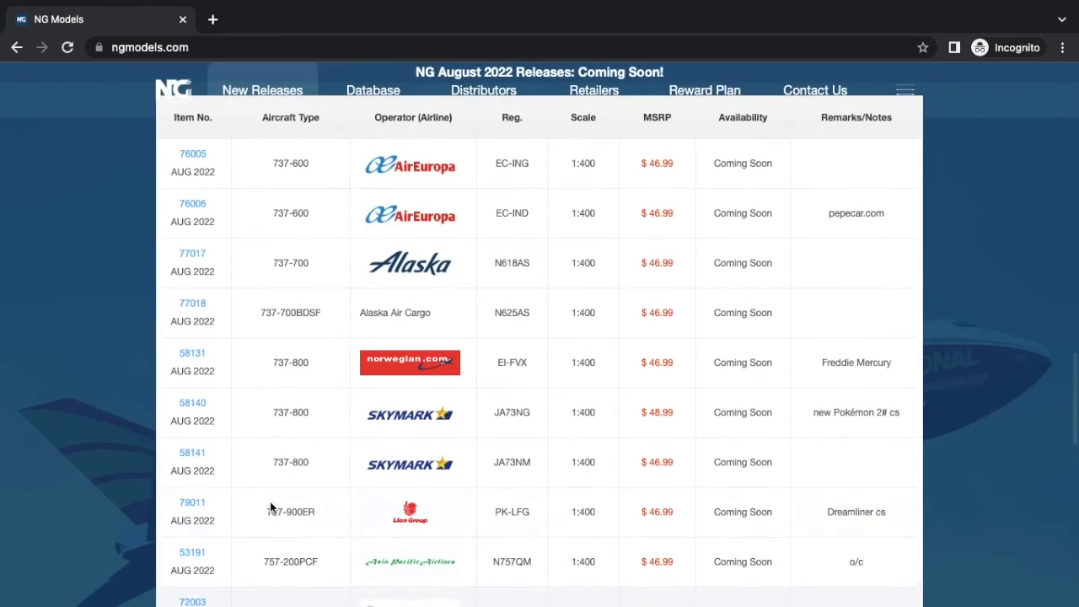
scroll(up, 3)
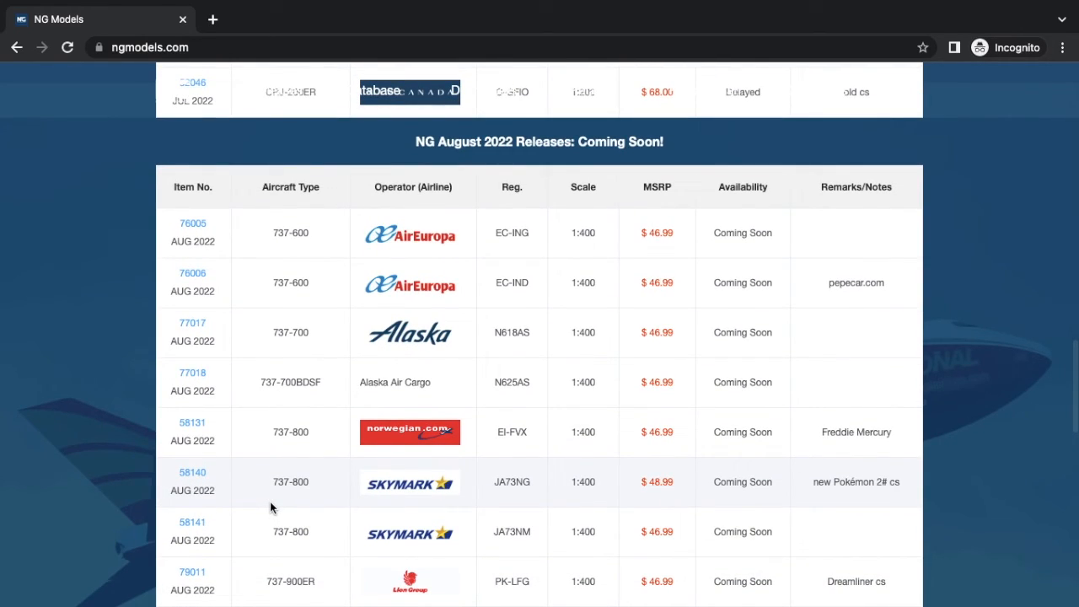
scroll(up, 3)
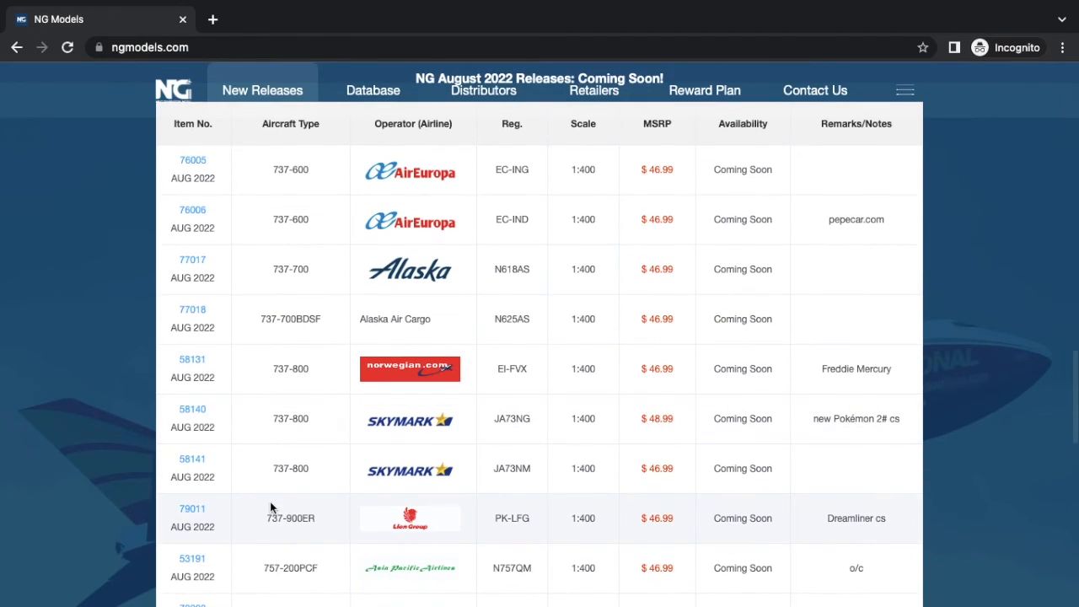
scroll(down, 3)
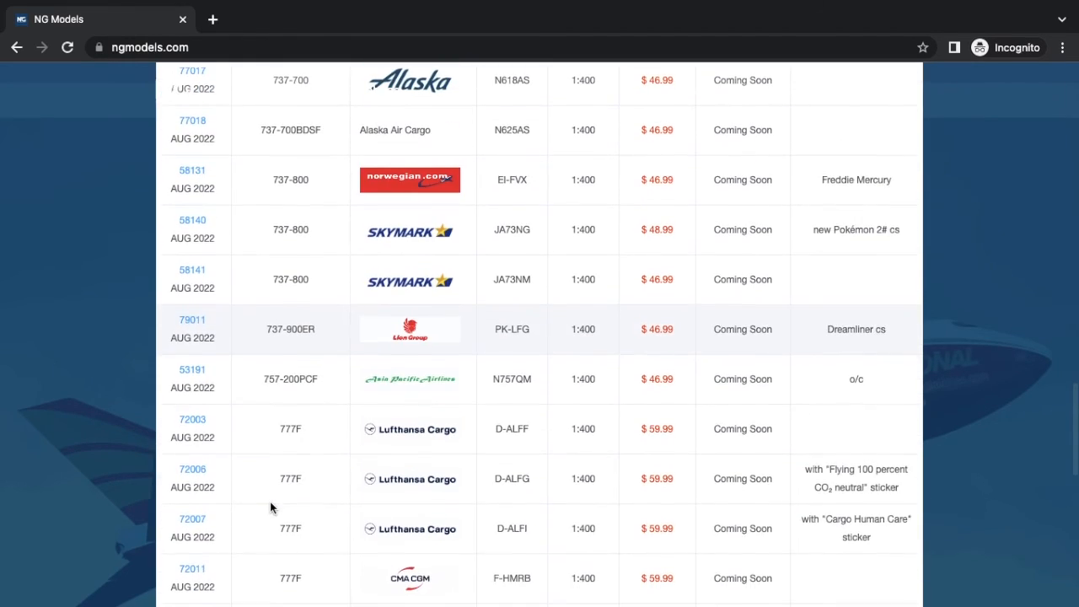
scroll(up, 3)
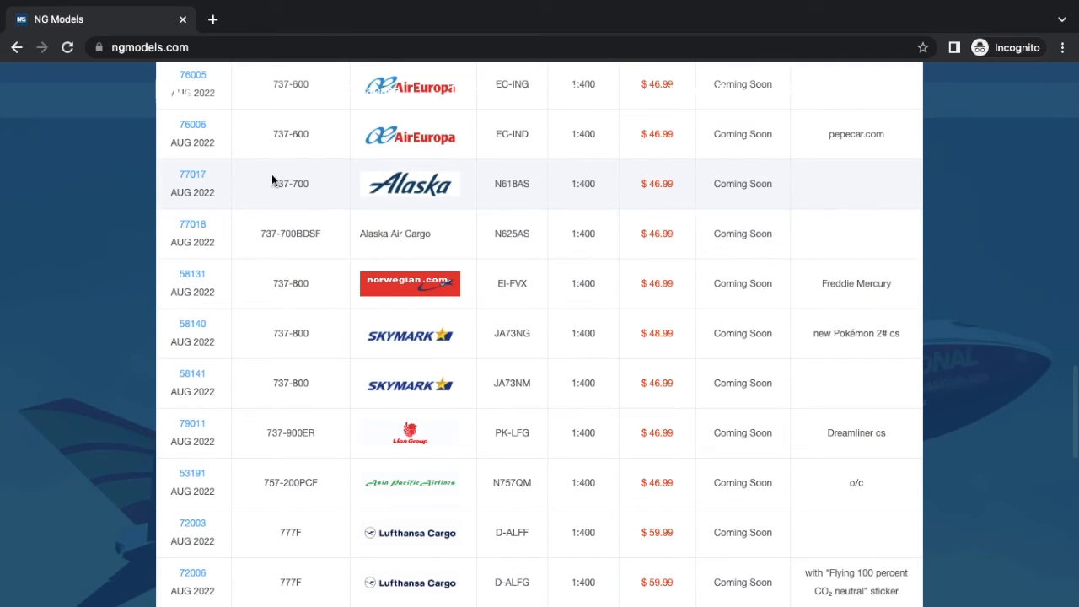
scroll(down, 3)
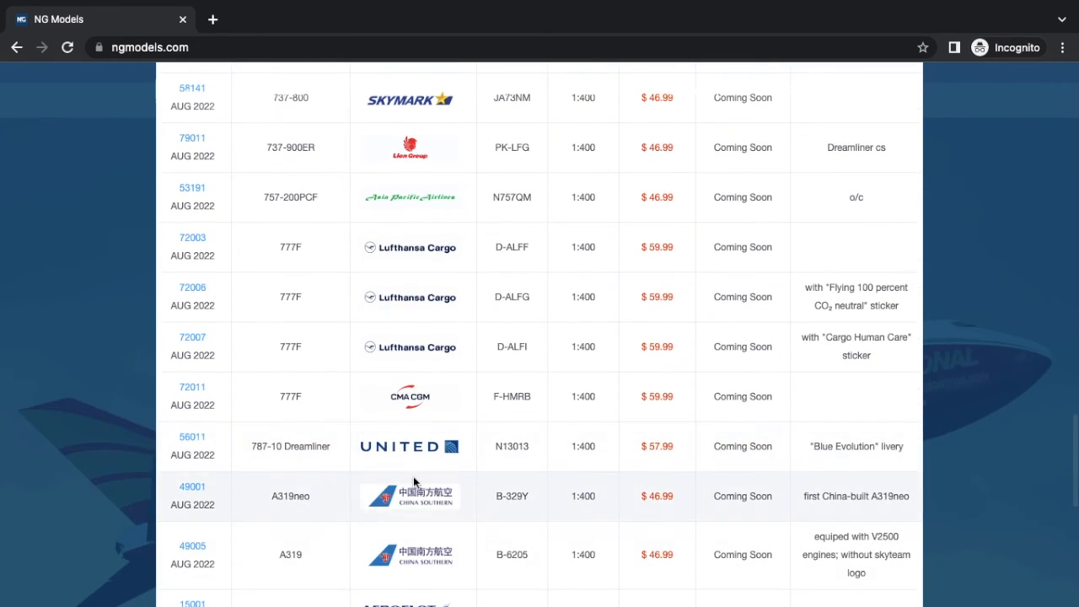
scroll(down, 3)
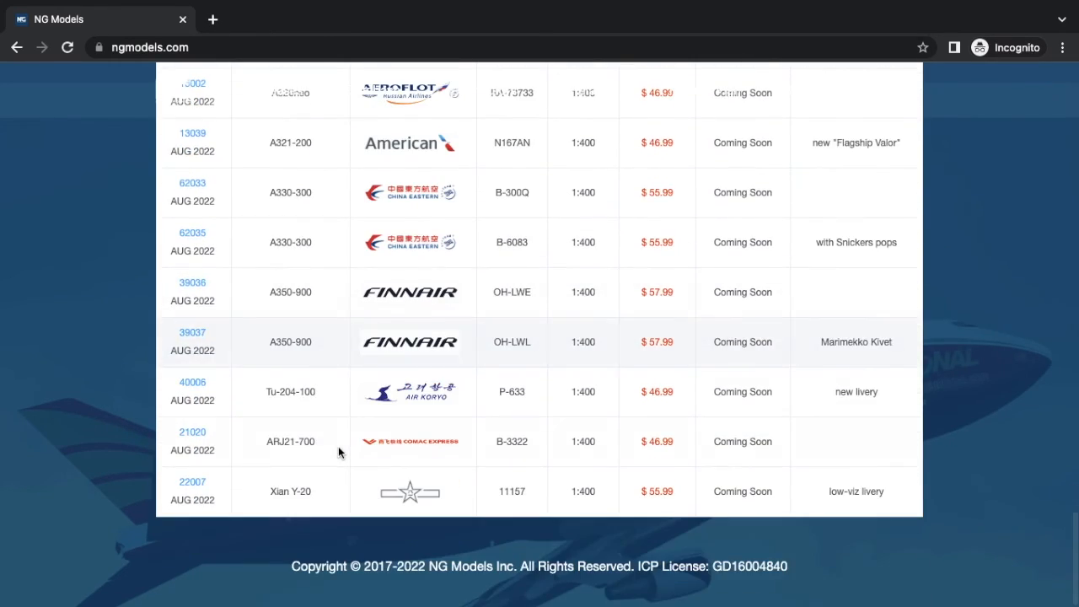
scroll(up, 3)
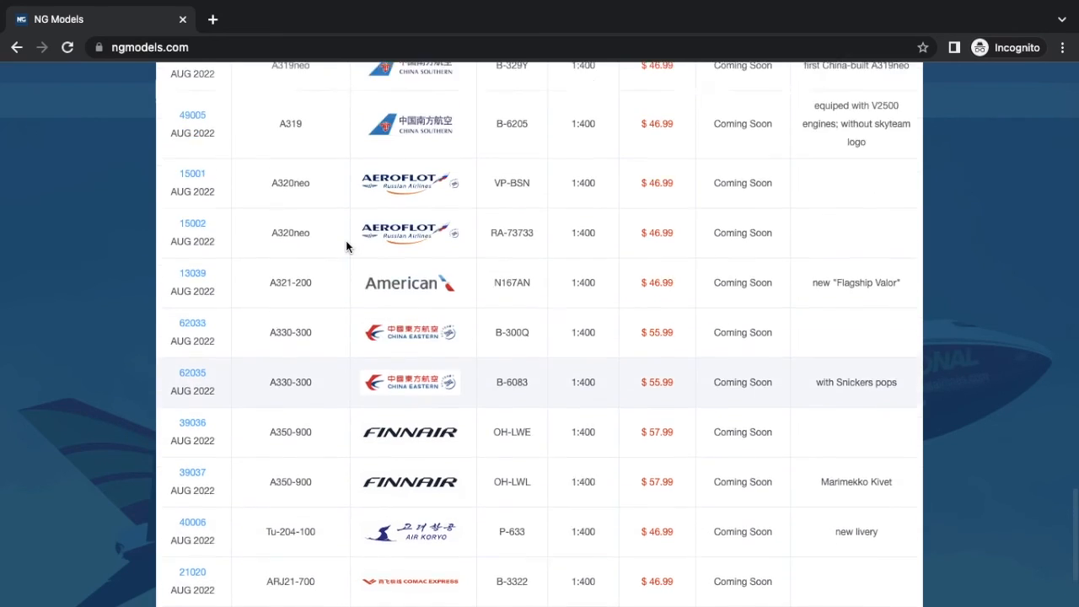
scroll(up, 3)
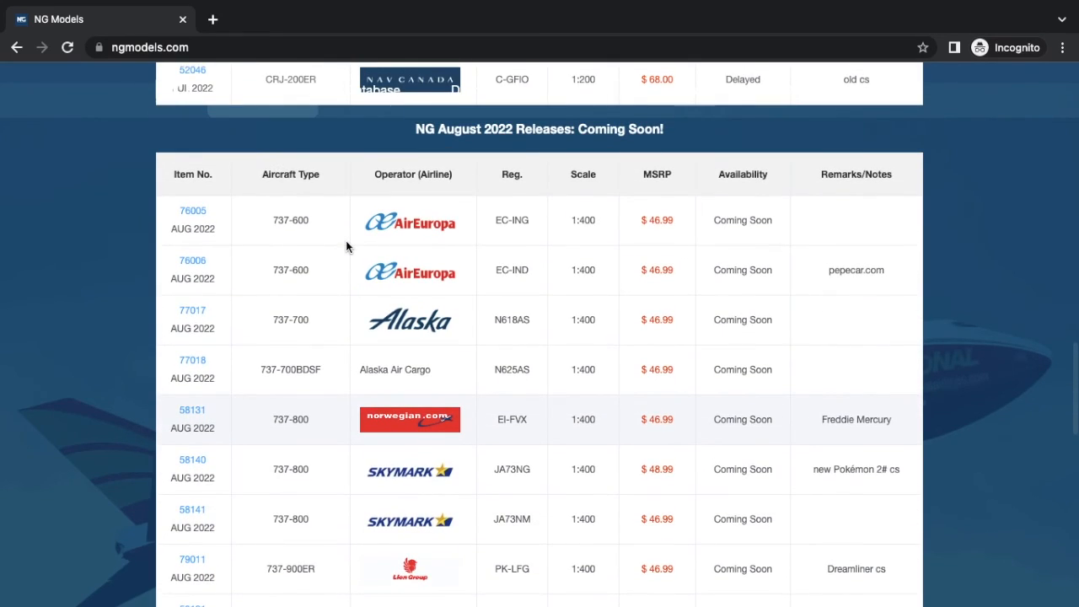
scroll(down, 3)
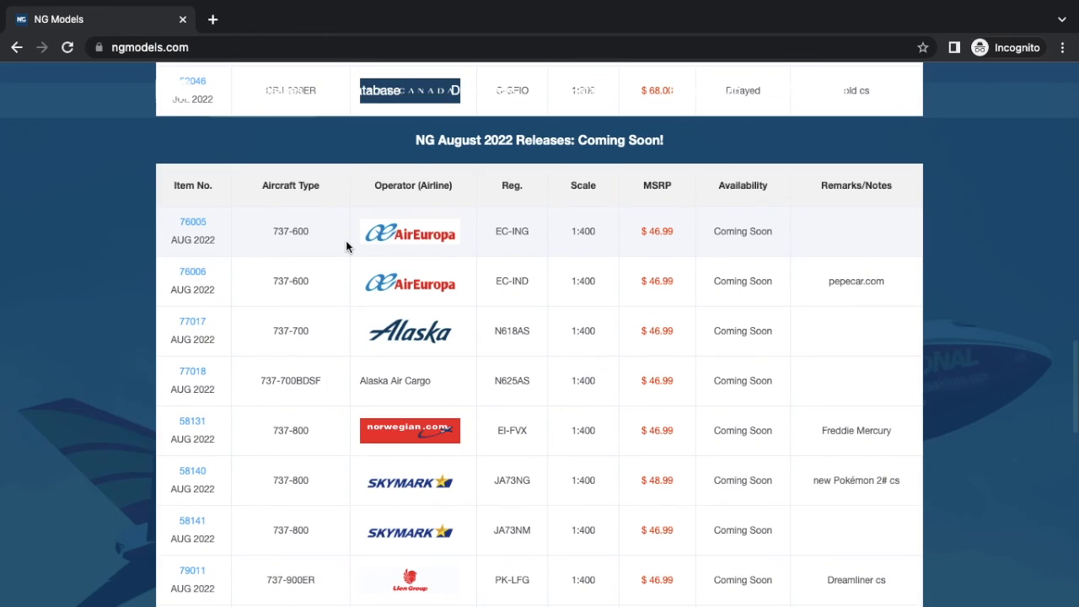